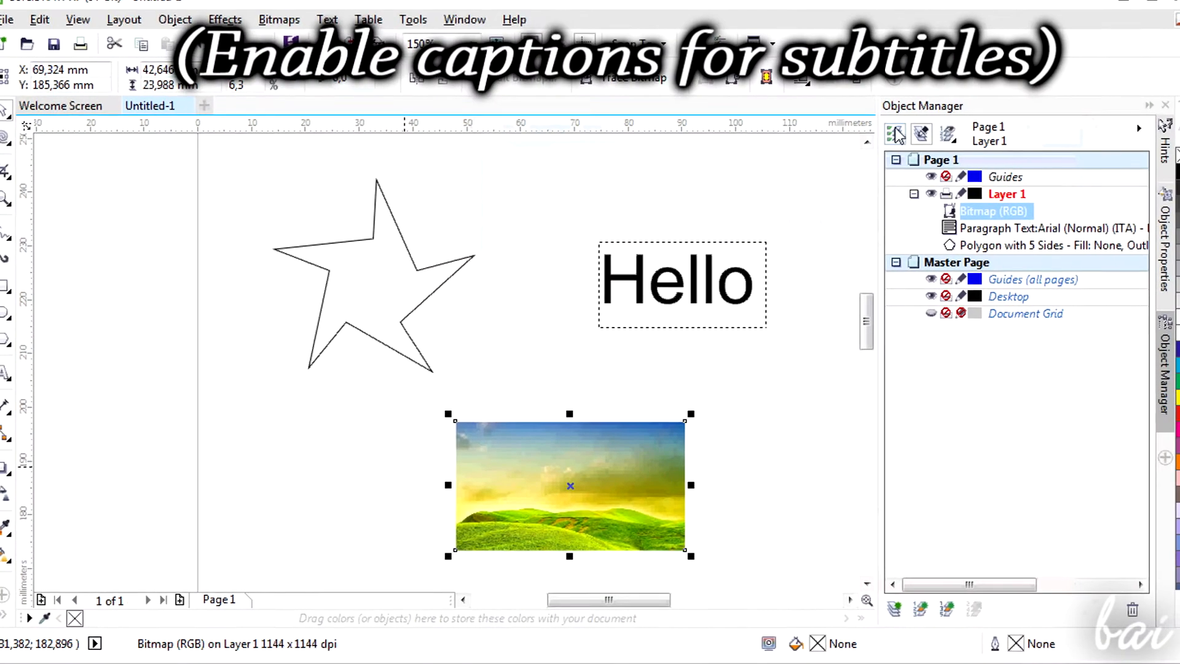
{"action": "mouse_move", "coordinate": [896, 130]}
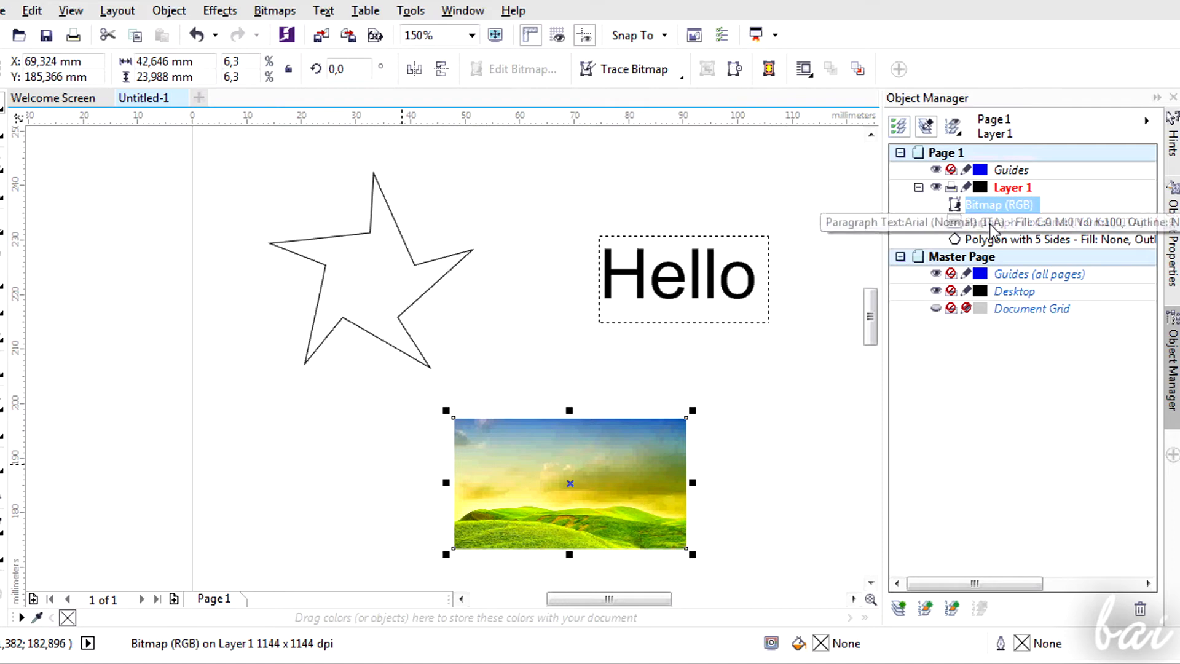
- Select the Hello text, the five-point star and the landscape bitmap in turn to review the objects
{"action": "left_click", "coordinate": [683, 278]}
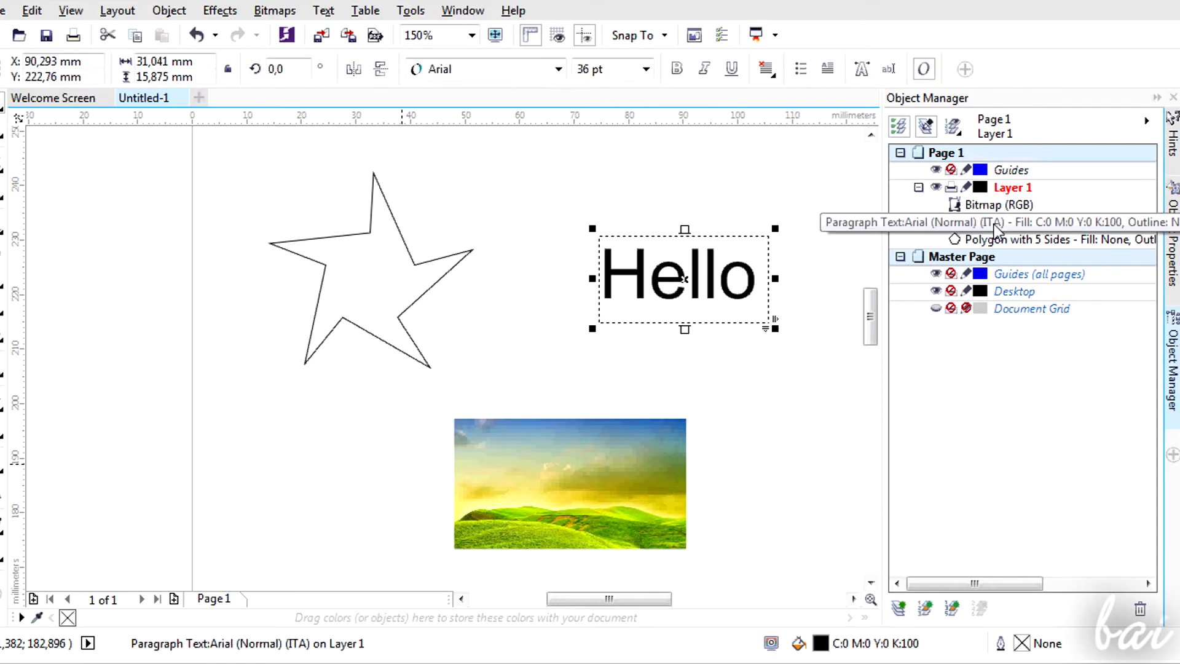
{"action": "left_click", "coordinate": [1016, 239]}
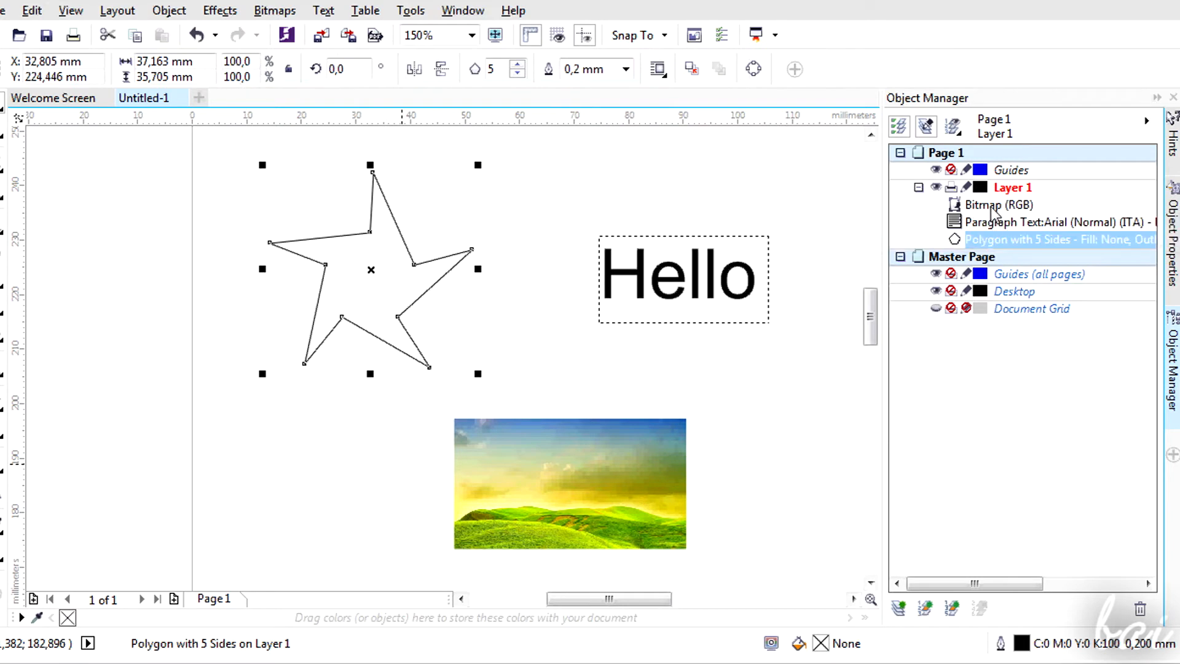
{"action": "left_click", "coordinate": [993, 204]}
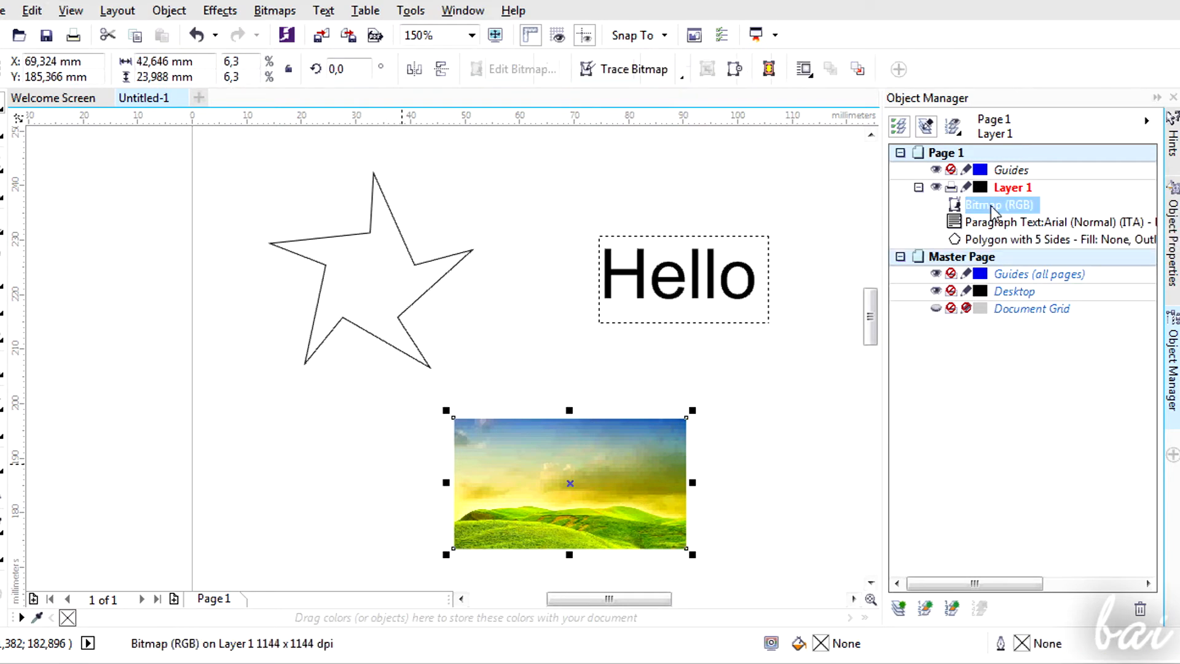
{"action": "mouse_move", "coordinate": [1001, 198]}
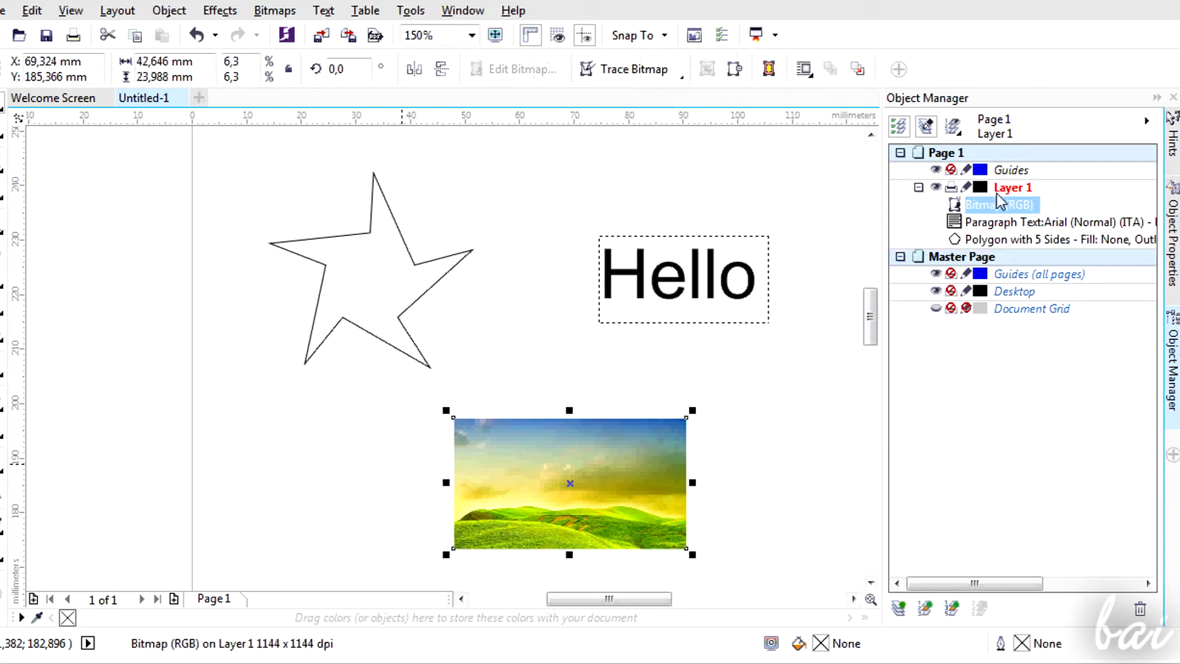
{"action": "left_click", "coordinate": [1065, 221]}
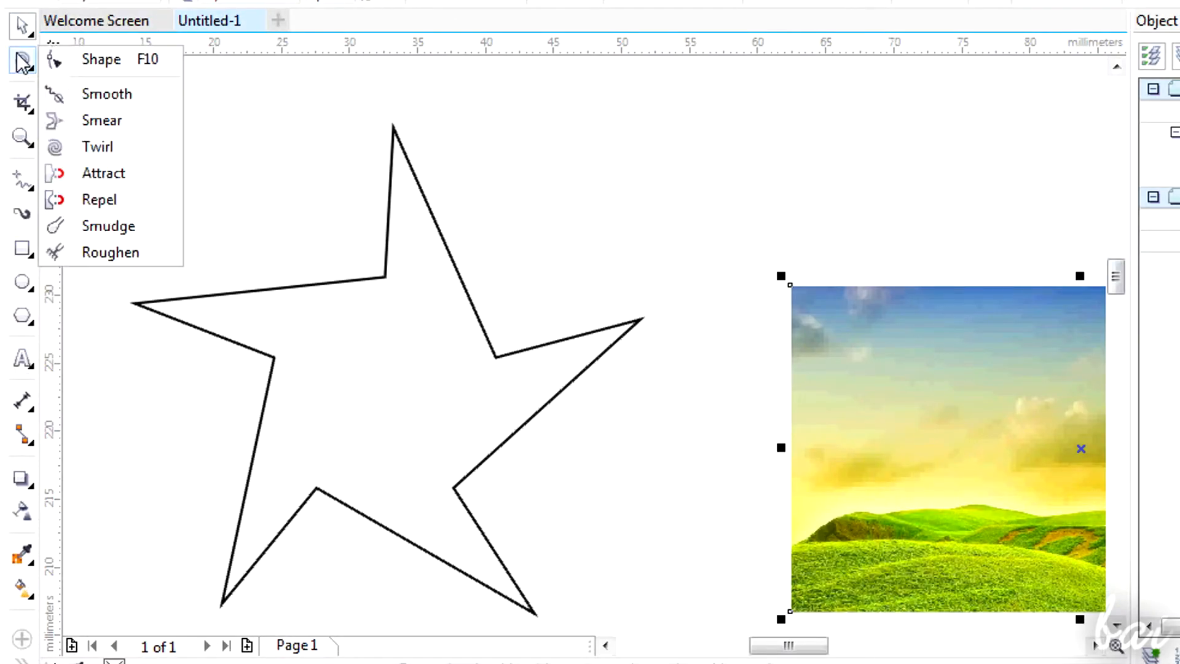
{"action": "mouse_move", "coordinate": [108, 195]}
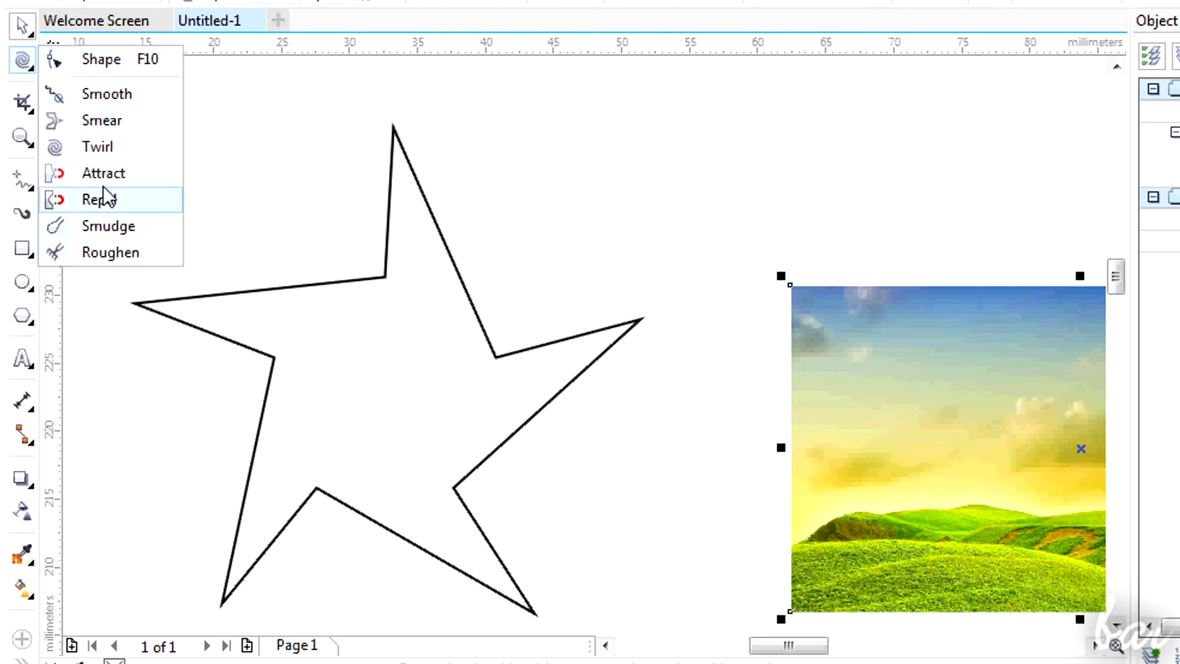
{"action": "mouse_move", "coordinate": [143, 232]}
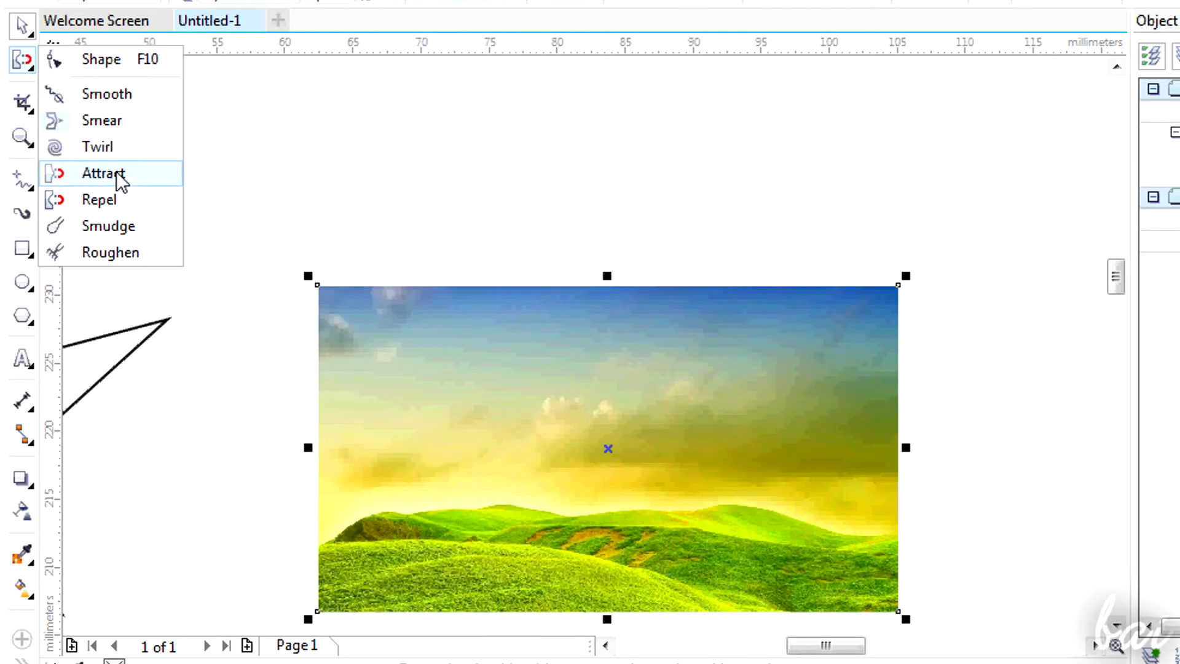
- Use the Attract shape brush to pull the star's upper-left points into curves
{"action": "left_click", "coordinate": [101, 172]}
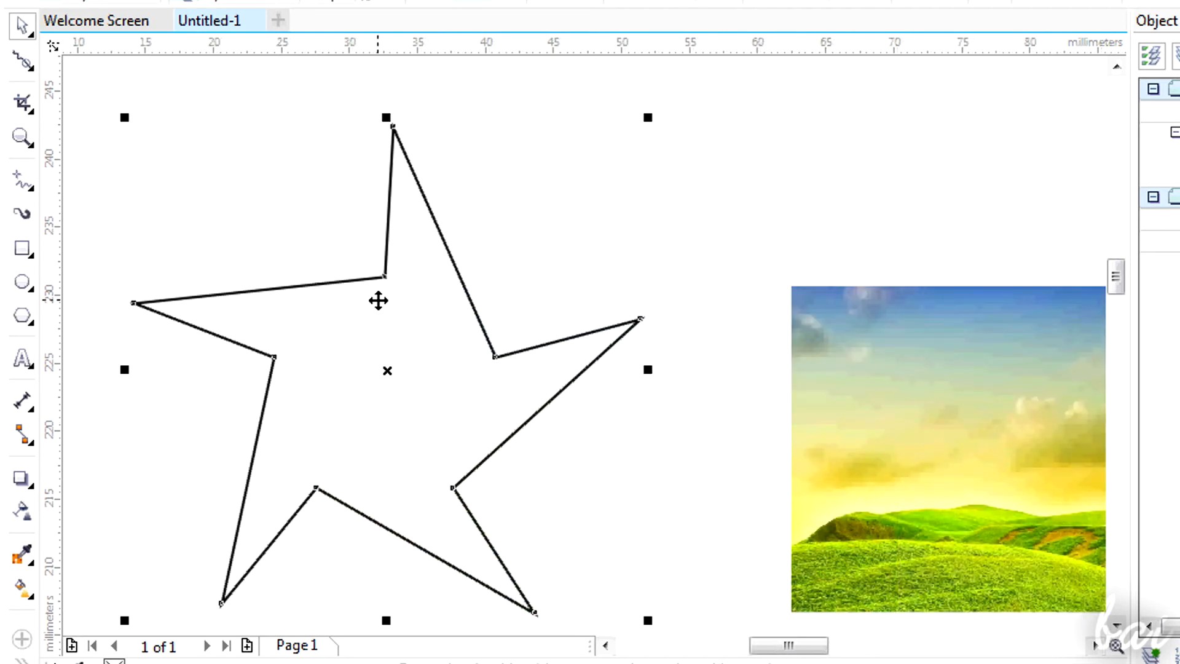
{"action": "left_click", "coordinate": [20, 61]}
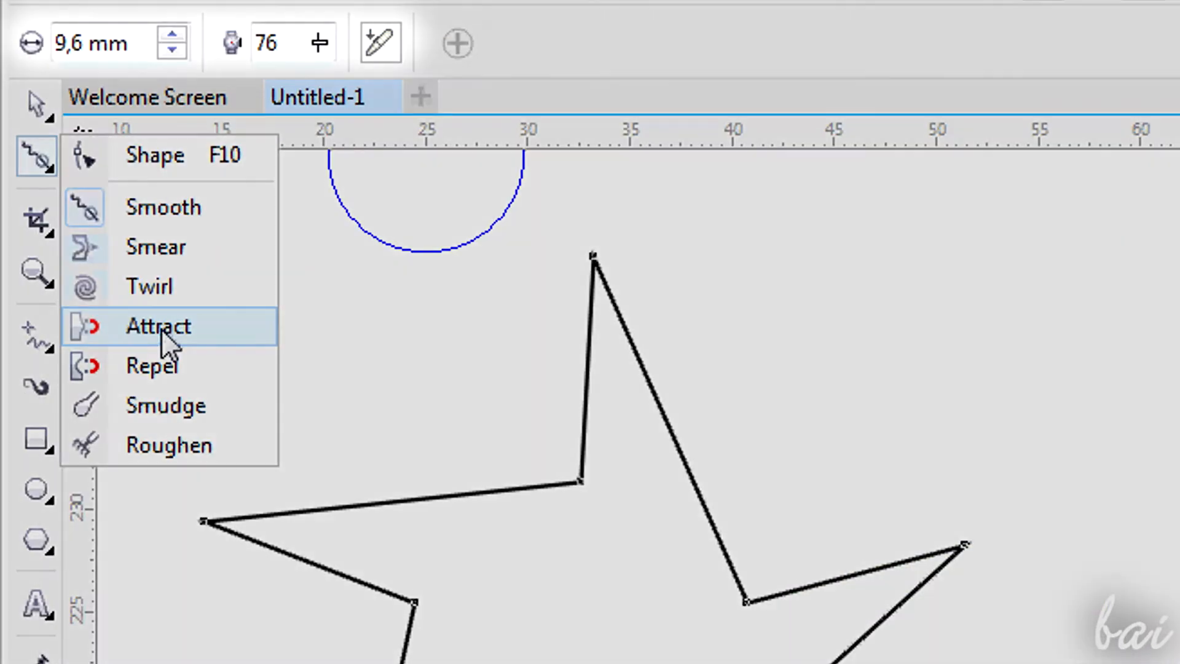
{"action": "left_click", "coordinate": [158, 327]}
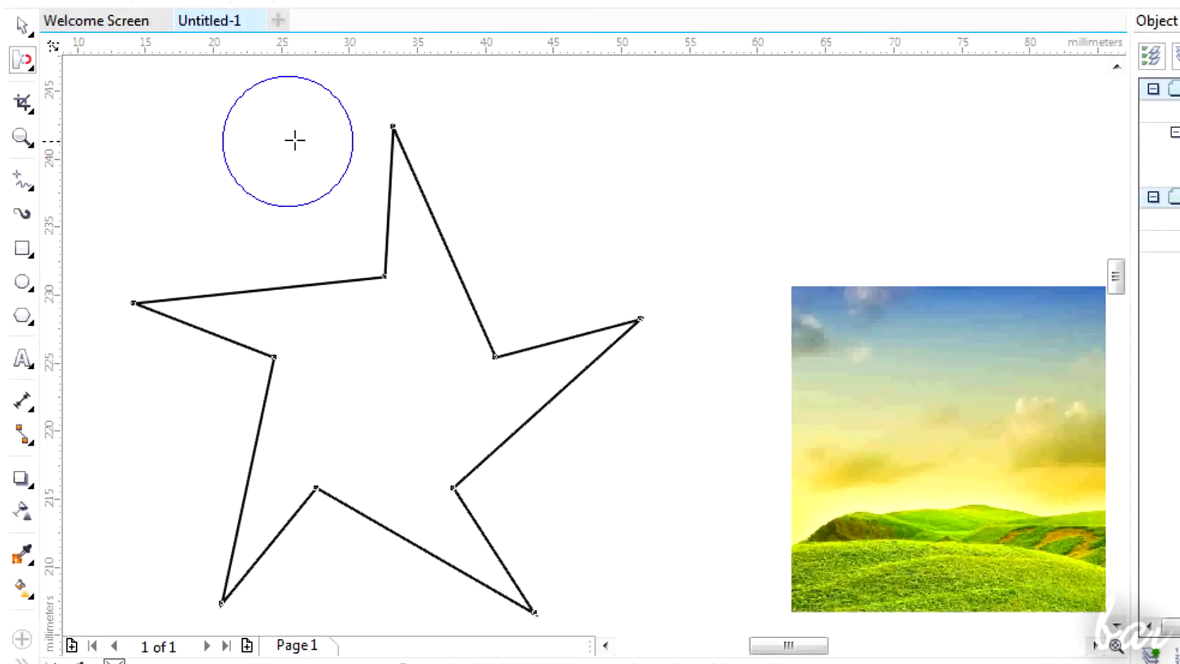
{"action": "left_click_drag", "start_coordinate": [393, 127], "coordinate": [301, 137]}
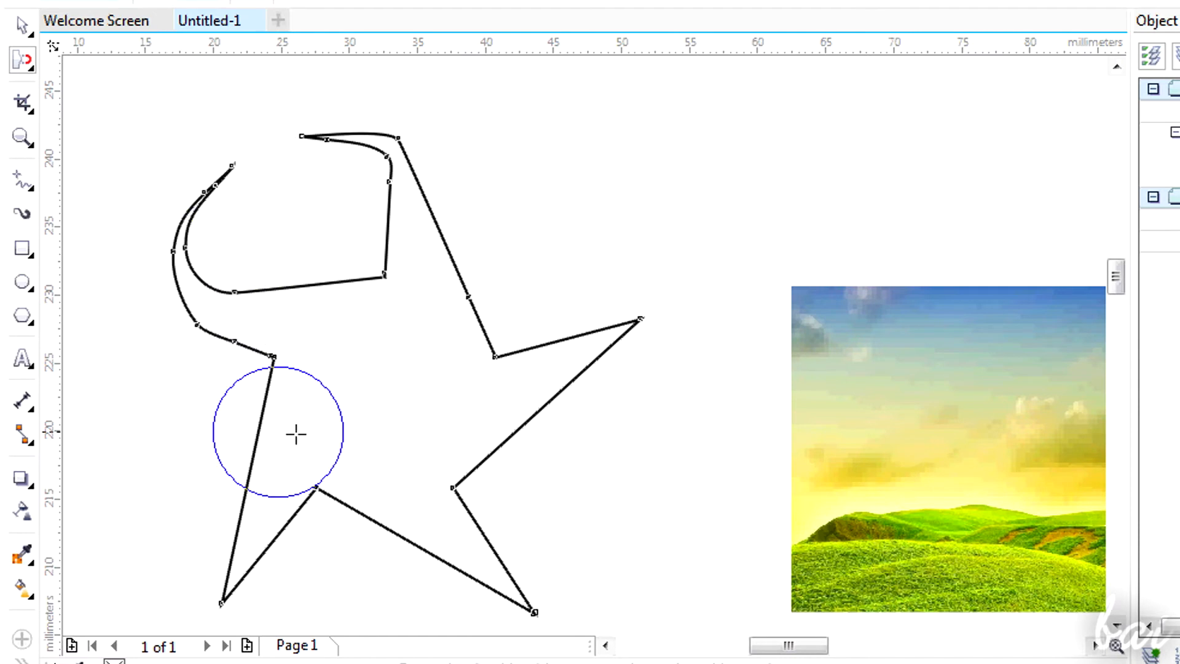
- Return to the Pick tool with the restored straight-edged star selected
{"action": "left_click", "coordinate": [22, 22]}
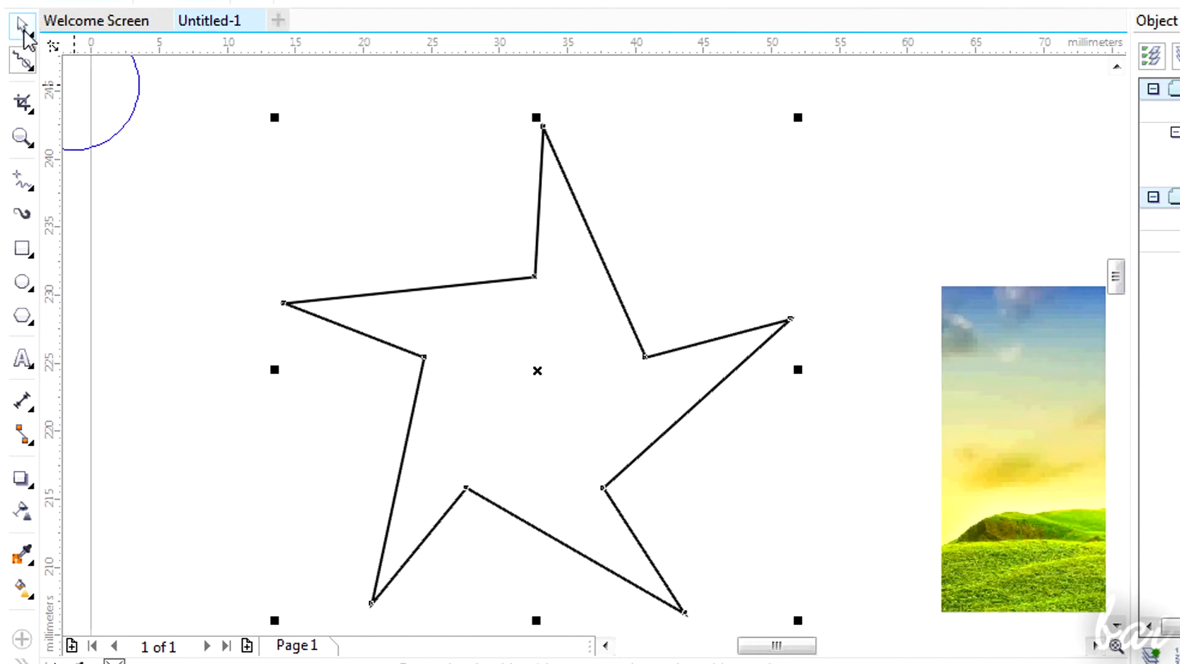
{"action": "mouse_move", "coordinate": [23, 24]}
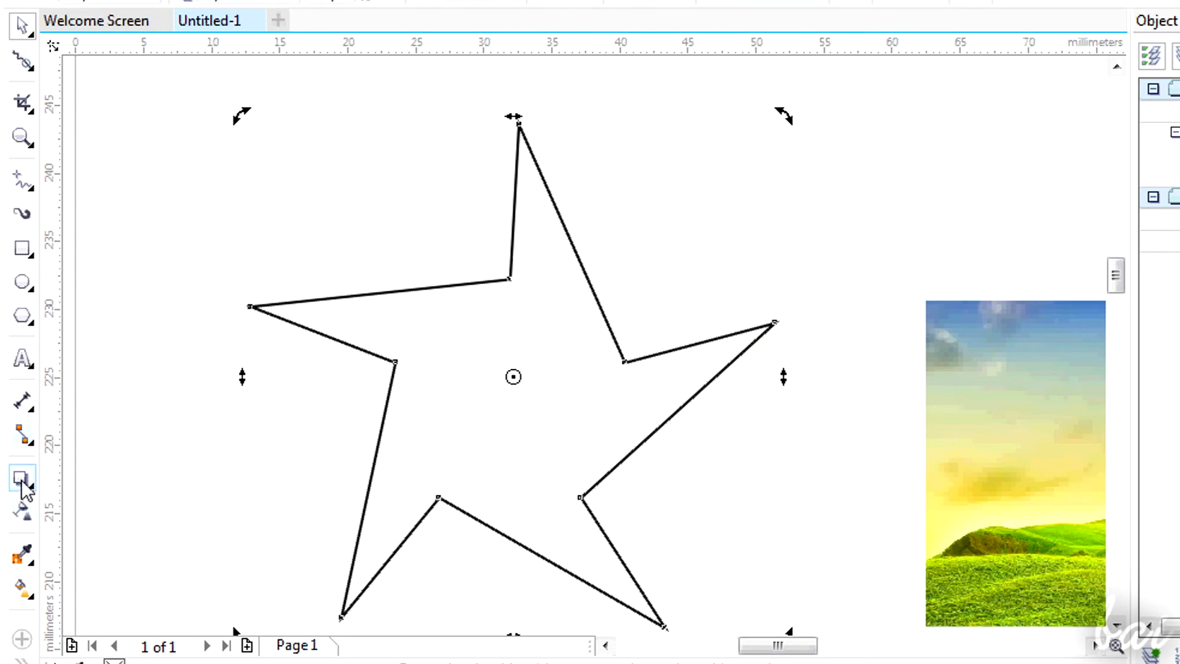
- Show the toolbox list of interactive object effects for the star
{"action": "left_click", "coordinate": [18, 477]}
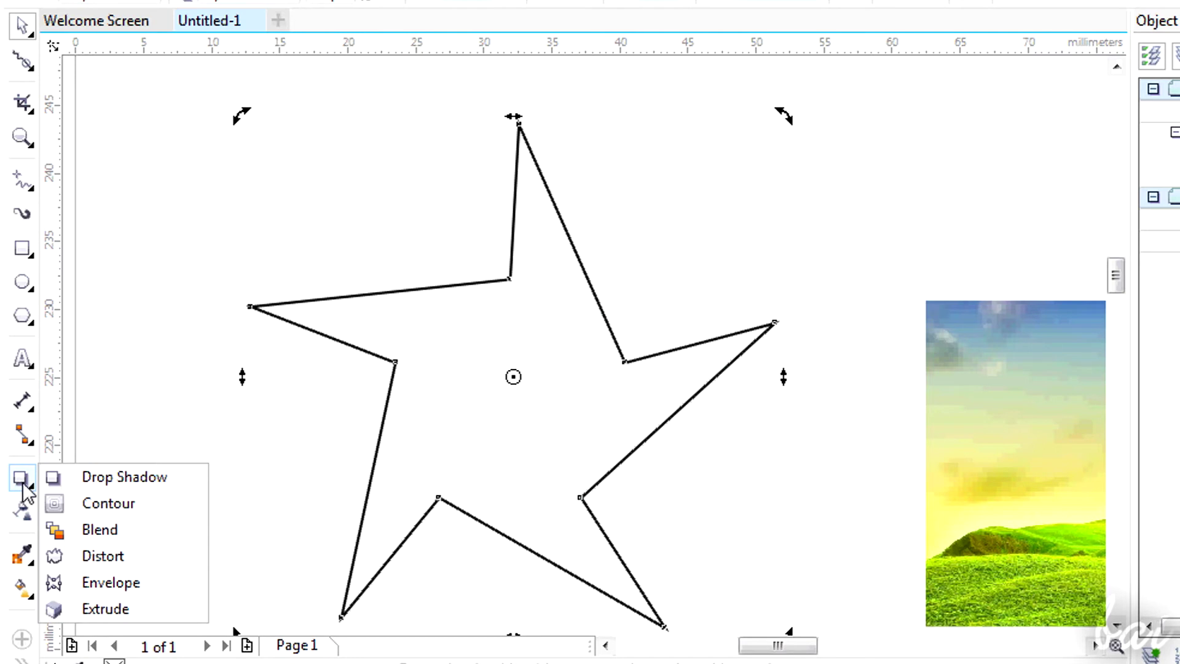
{"action": "mouse_move", "coordinate": [125, 476]}
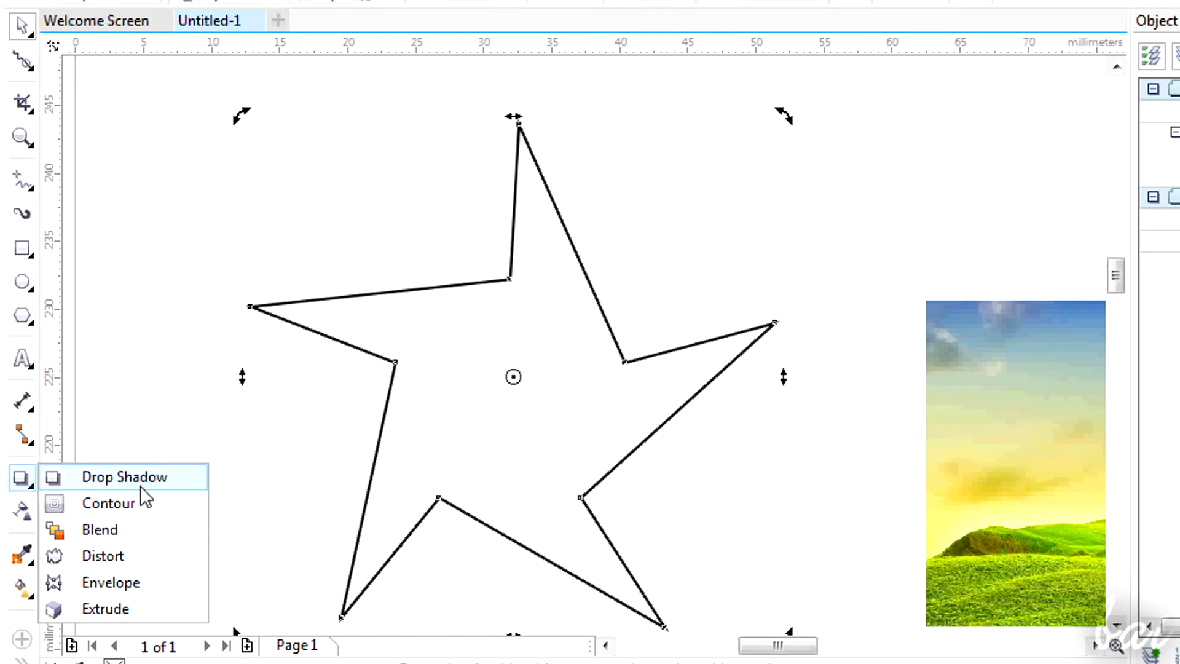
{"action": "mouse_move", "coordinate": [98, 611]}
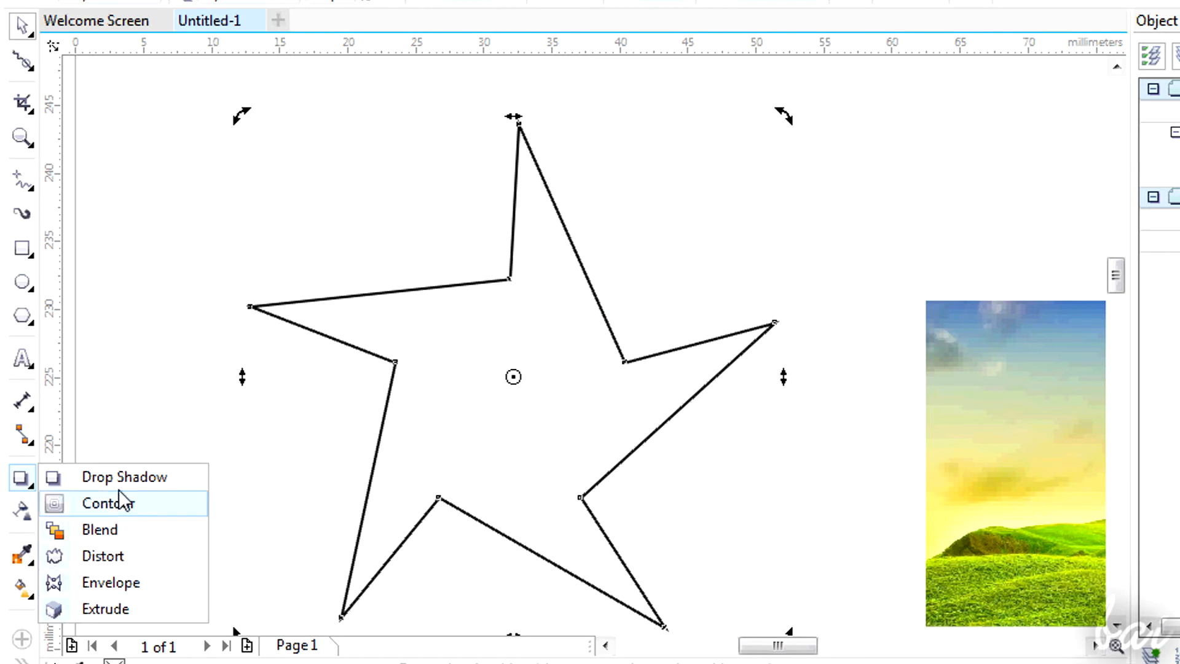
{"action": "mouse_move", "coordinate": [117, 590]}
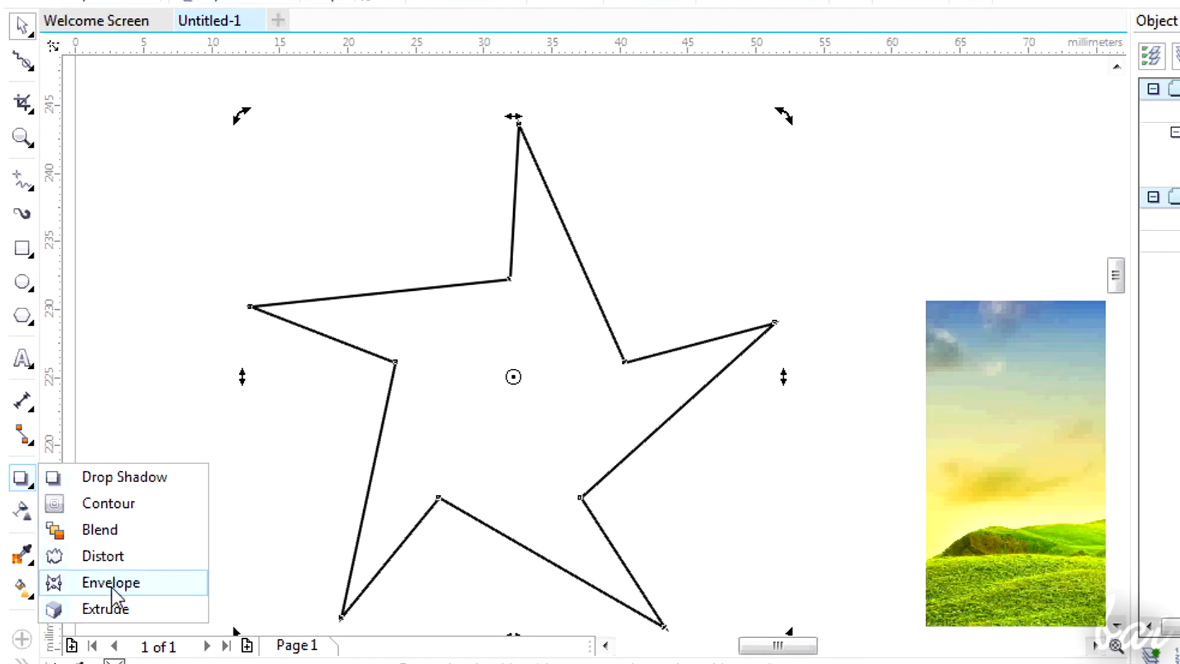
{"action": "mouse_move", "coordinate": [114, 494]}
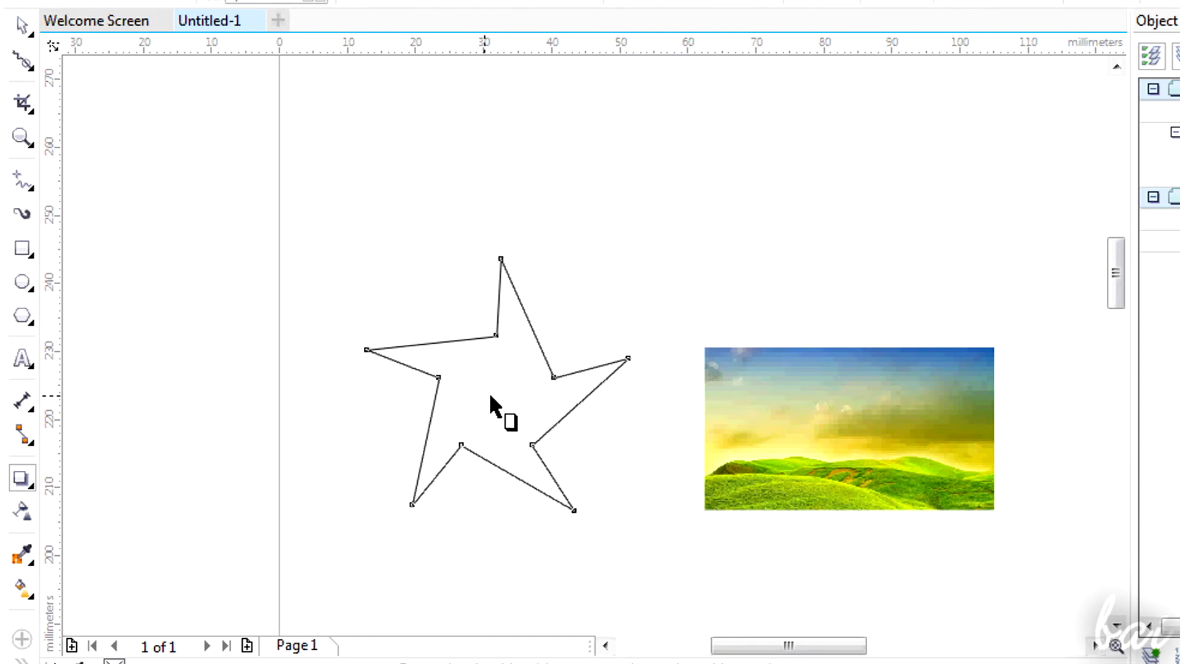
{"action": "mouse_move", "coordinate": [355, 449]}
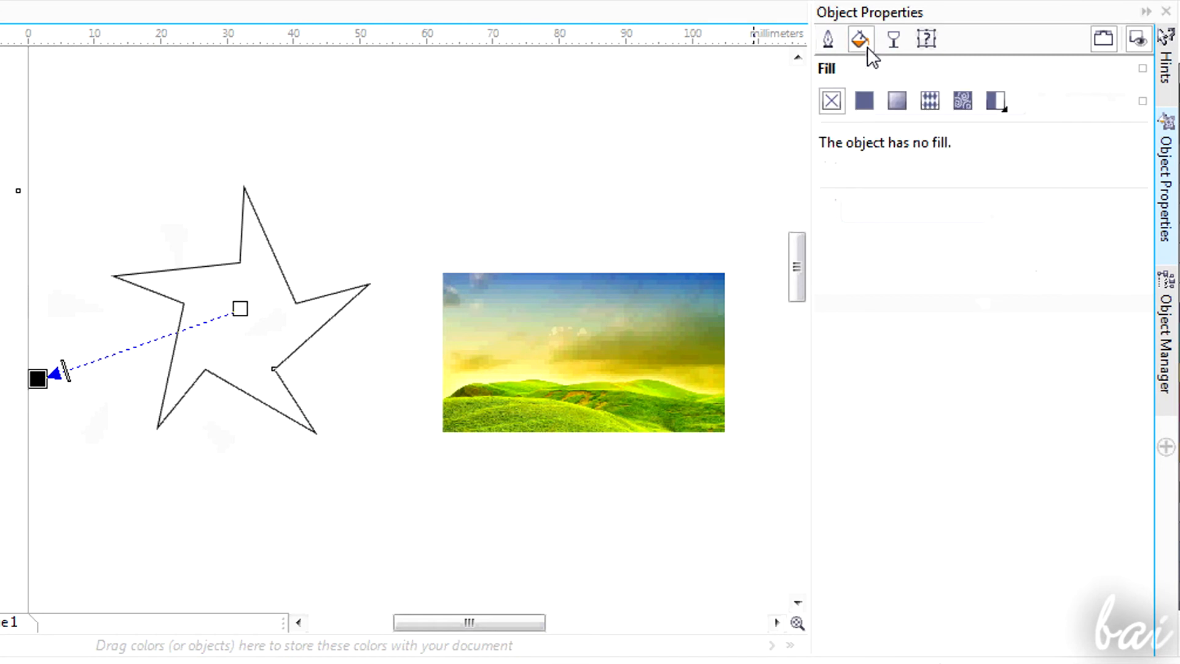
- Give the shadowed star a solid uniform fill from Object Properties
{"action": "left_click", "coordinate": [865, 101]}
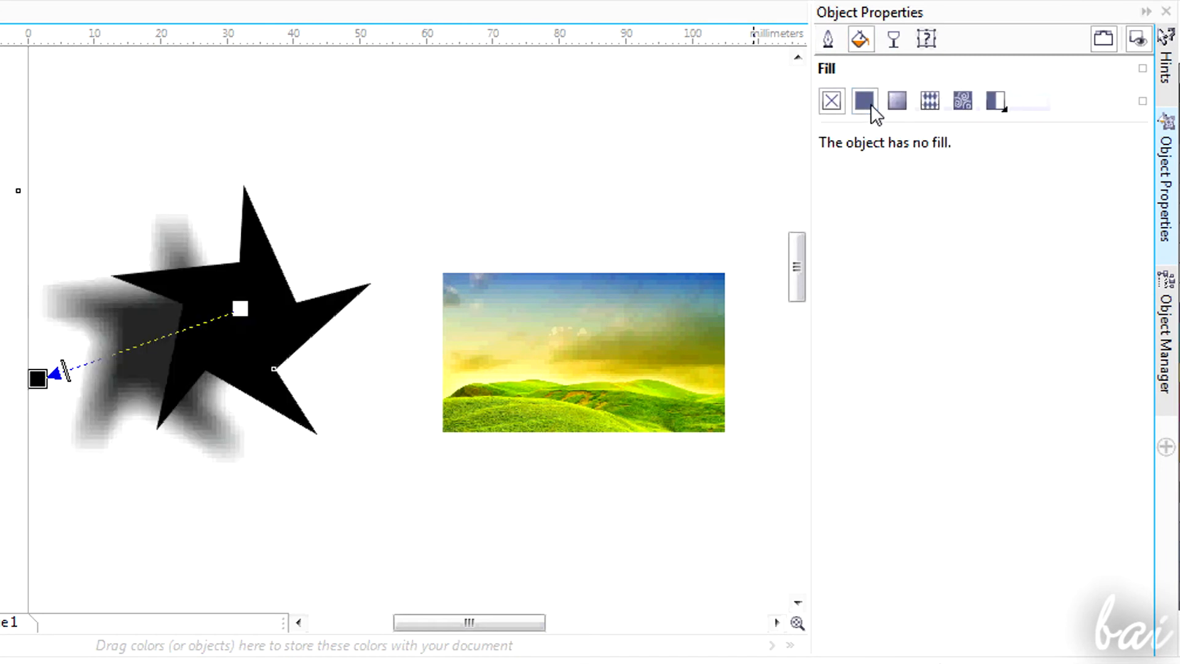
{"action": "left_click", "coordinate": [863, 101]}
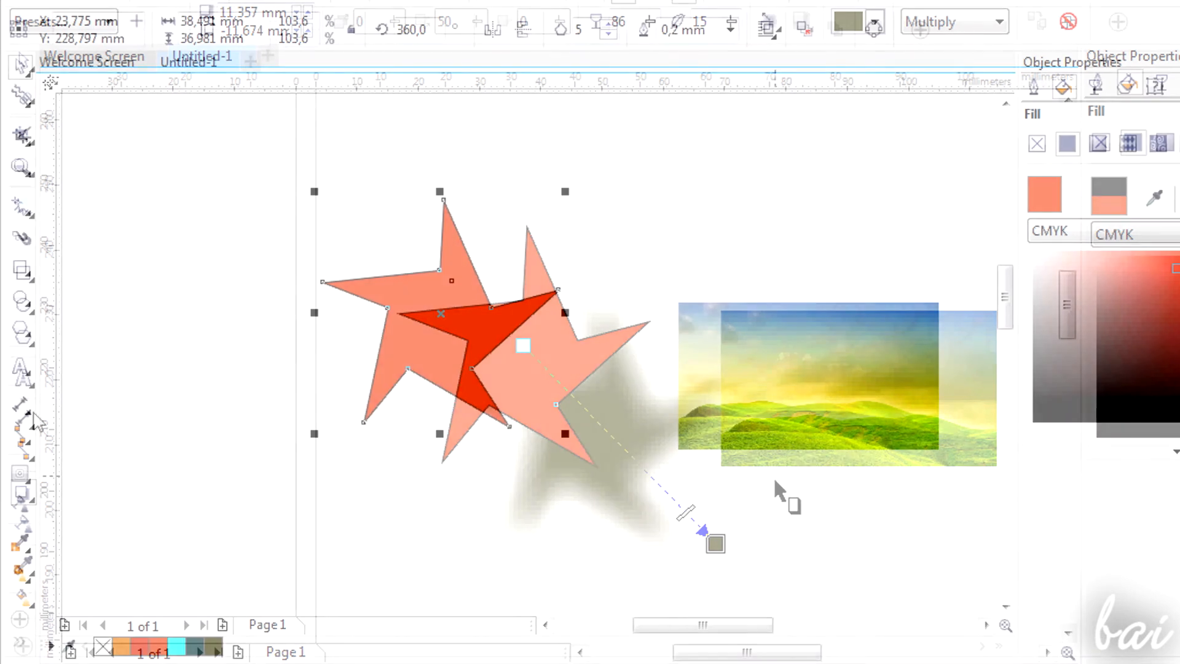
- Choose the Contour effect from the interactive effects list to try it on the red star
{"action": "left_click", "coordinate": [17, 484]}
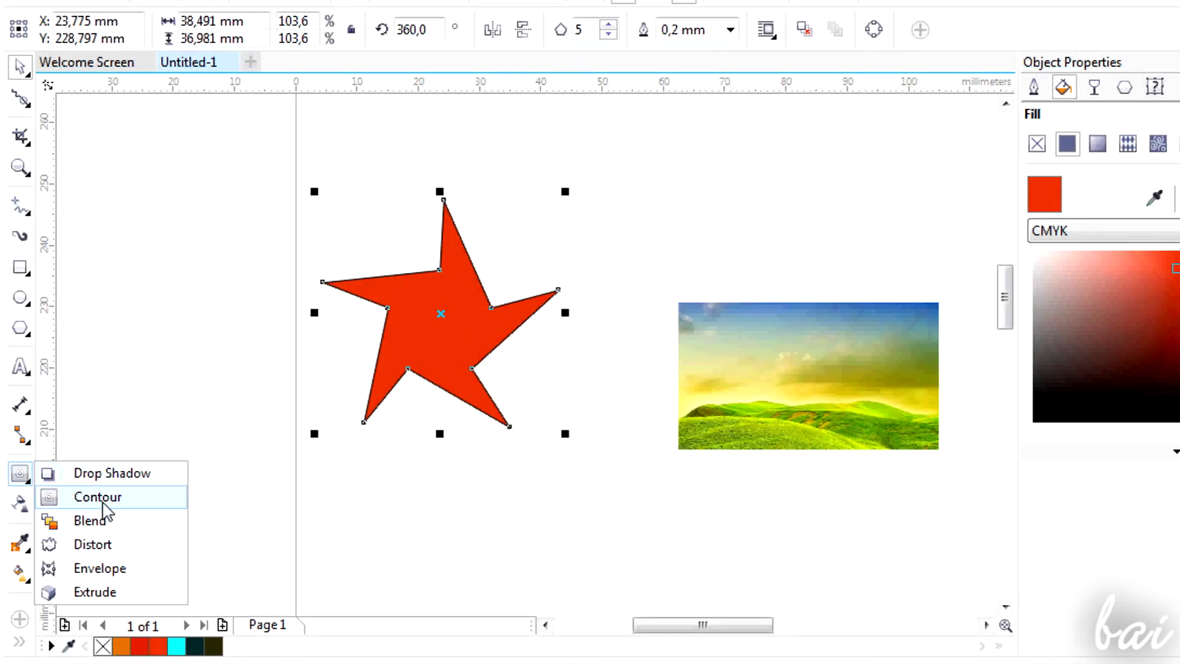
{"action": "left_click", "coordinate": [99, 497]}
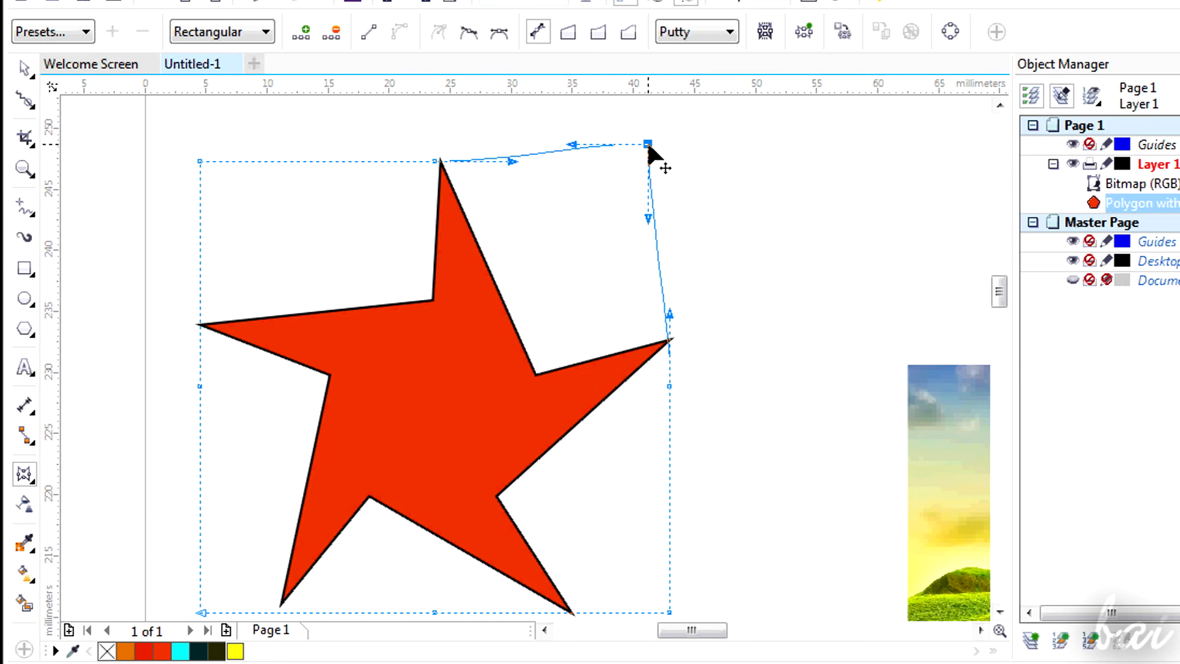
- Drag the envelope nodes and handles so the star's top and upper-right arms bend into swooping curves
{"action": "left_click_drag", "start_coordinate": [649, 143], "coordinate": [832, 131]}
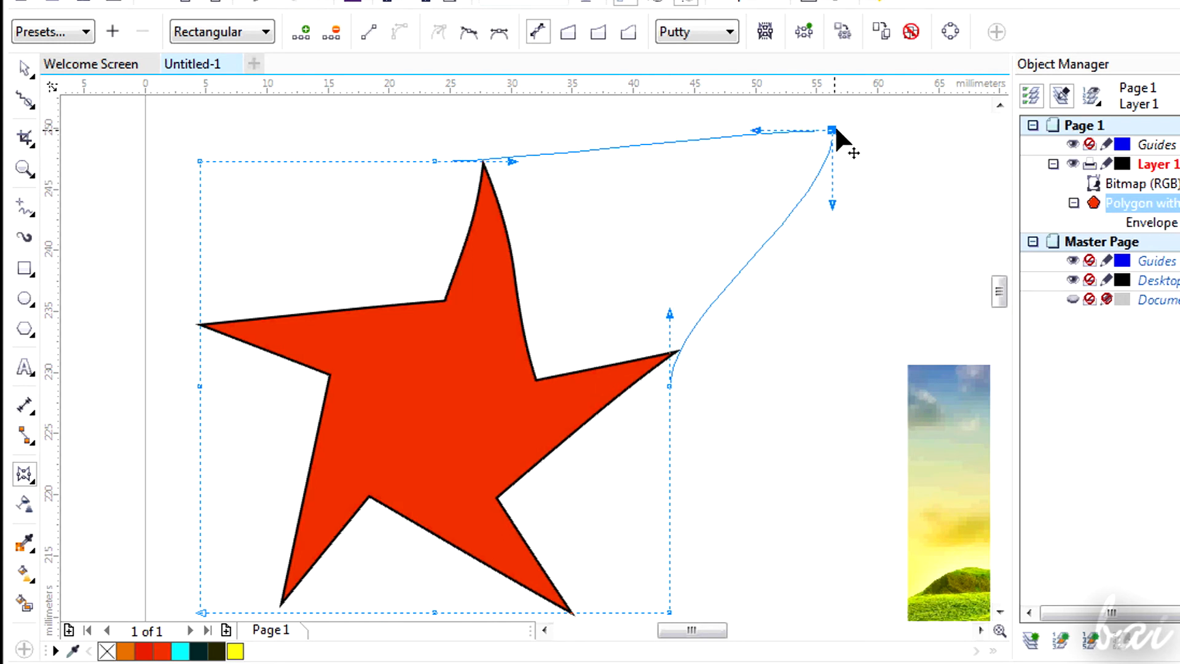
{"action": "left_click_drag", "start_coordinate": [832, 129], "coordinate": [578, 216]}
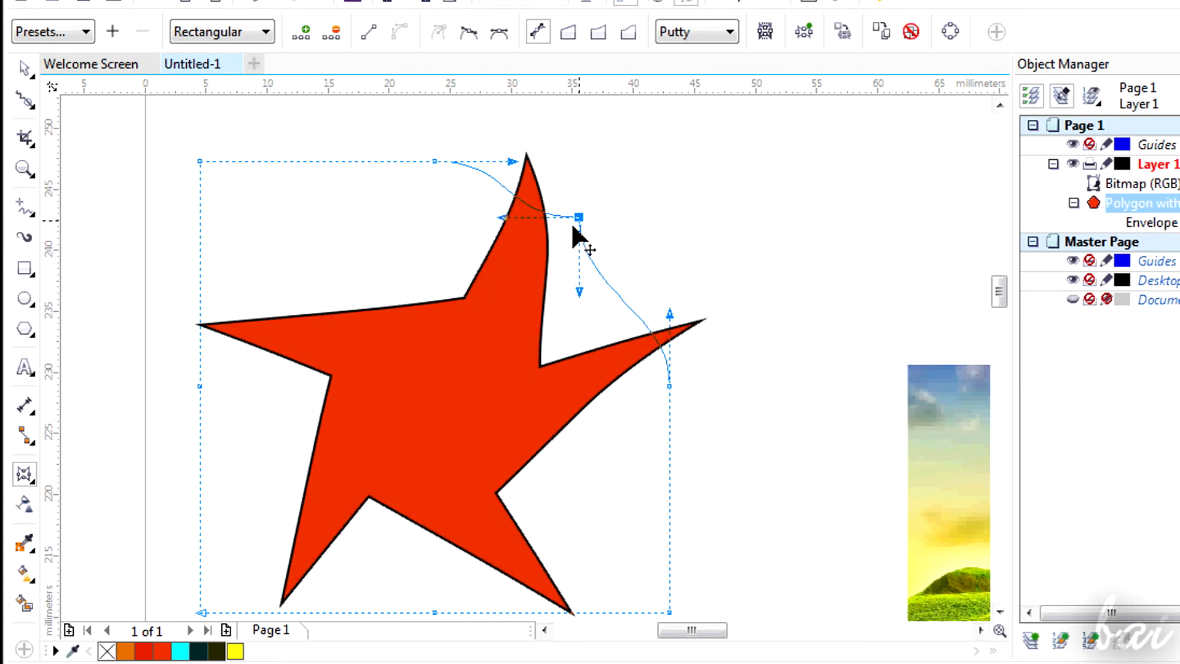
{"action": "left_click_drag", "start_coordinate": [578, 218], "coordinate": [537, 251]}
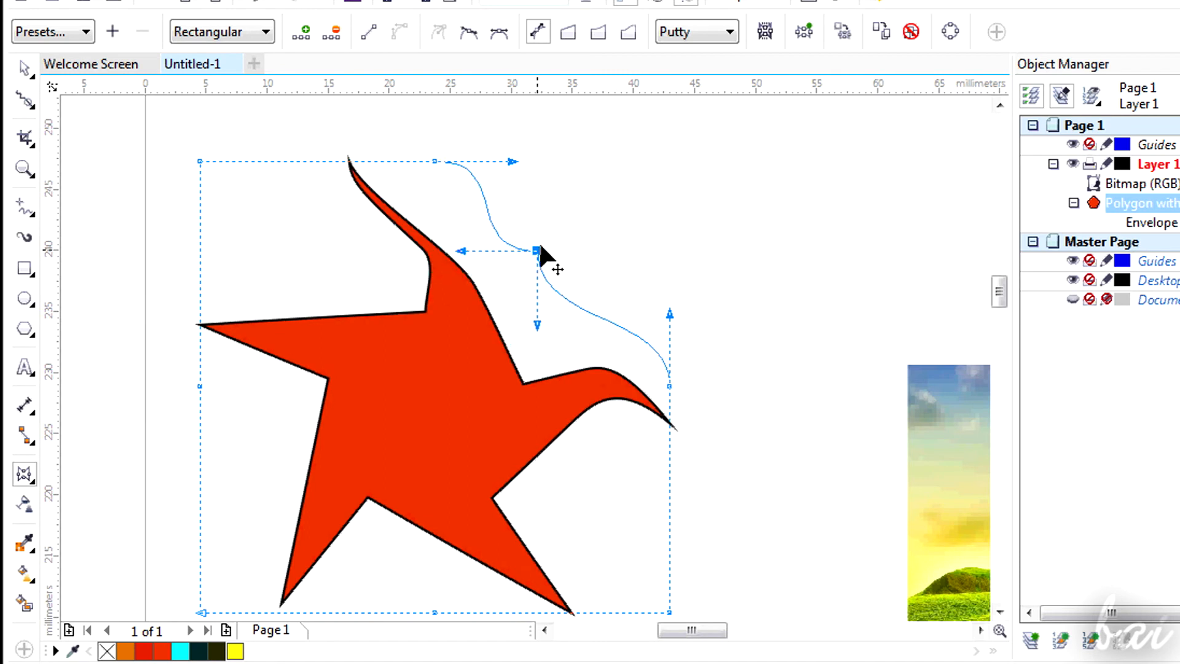
{"action": "left_click_drag", "start_coordinate": [537, 251], "coordinate": [649, 175]}
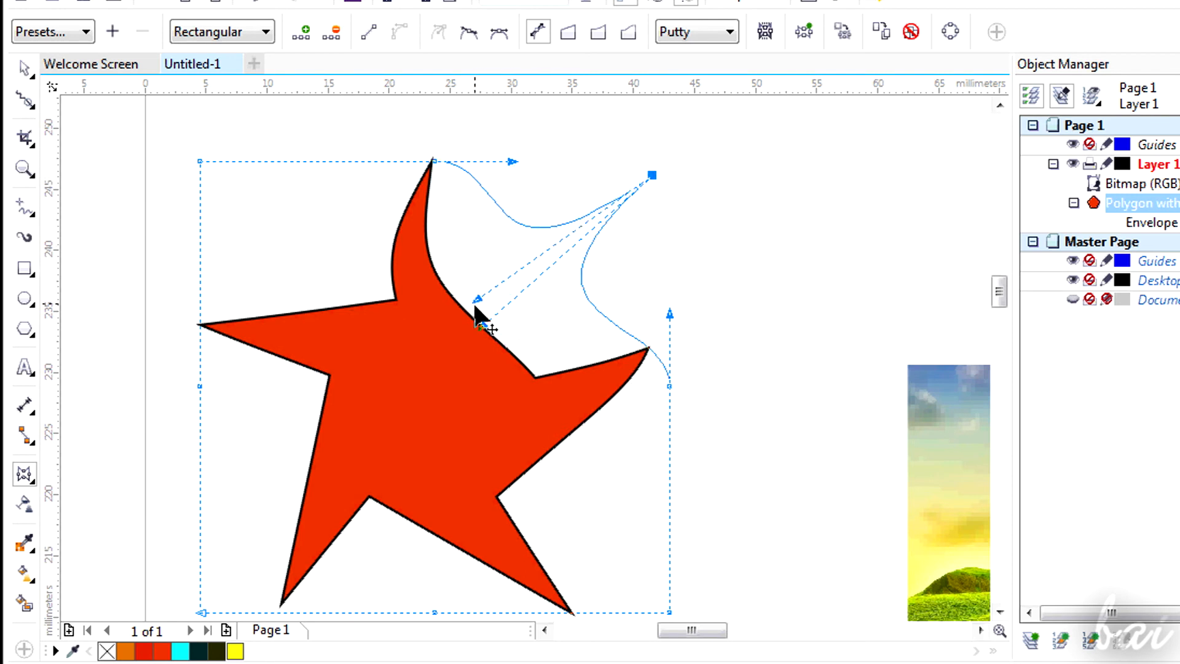
{"action": "left_click_drag", "start_coordinate": [477, 317], "coordinate": [458, 352]}
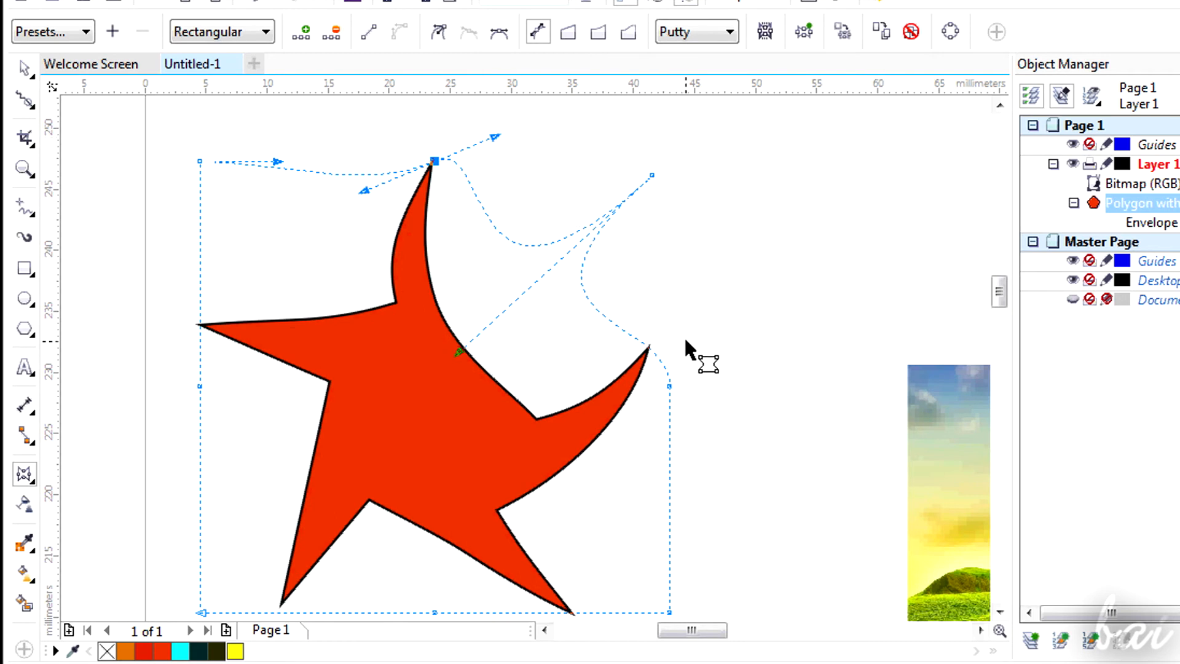
{"action": "mouse_move", "coordinate": [741, 325]}
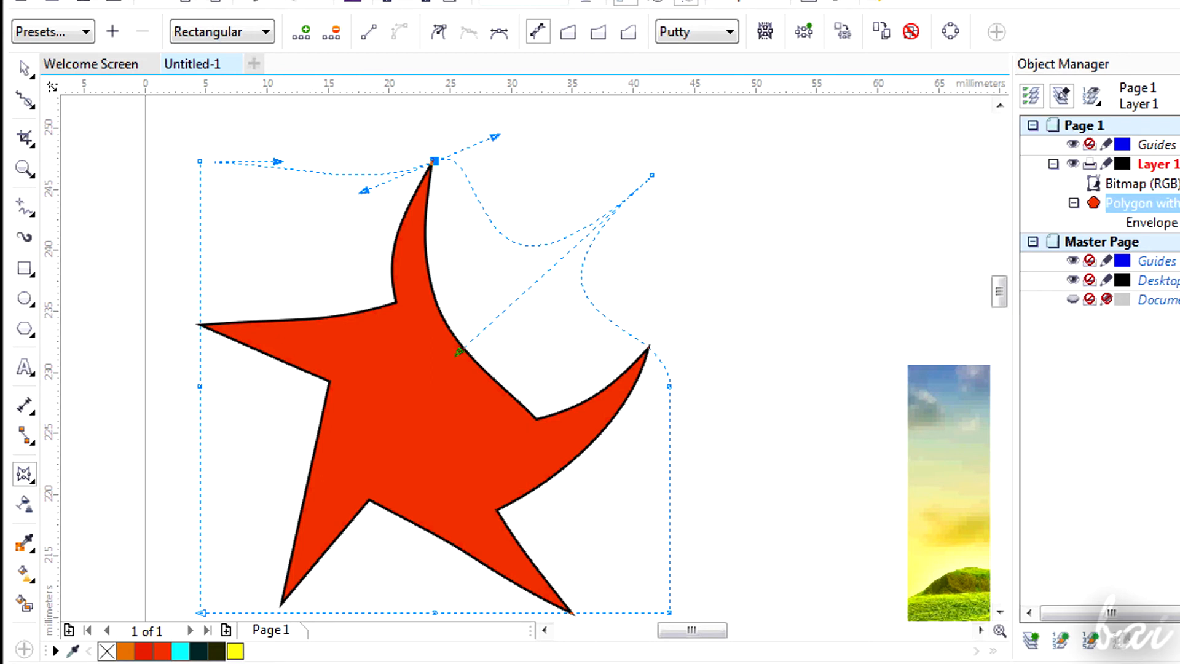
{"action": "left_click", "coordinate": [19, 473]}
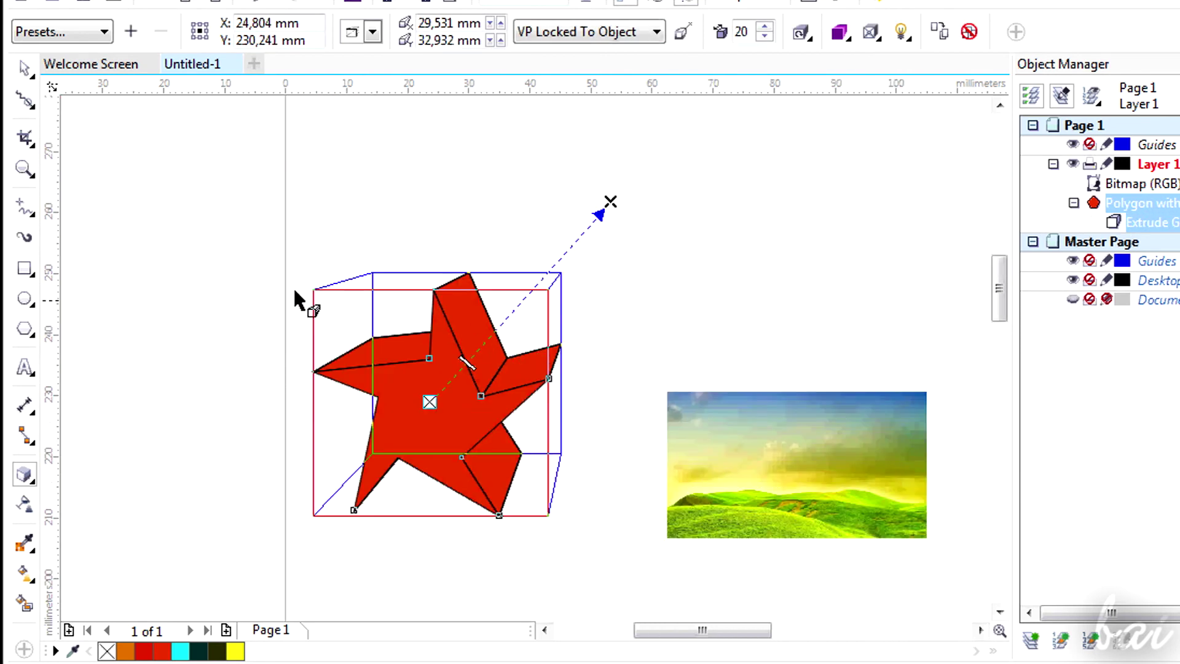
{"action": "mouse_move", "coordinate": [391, 440]}
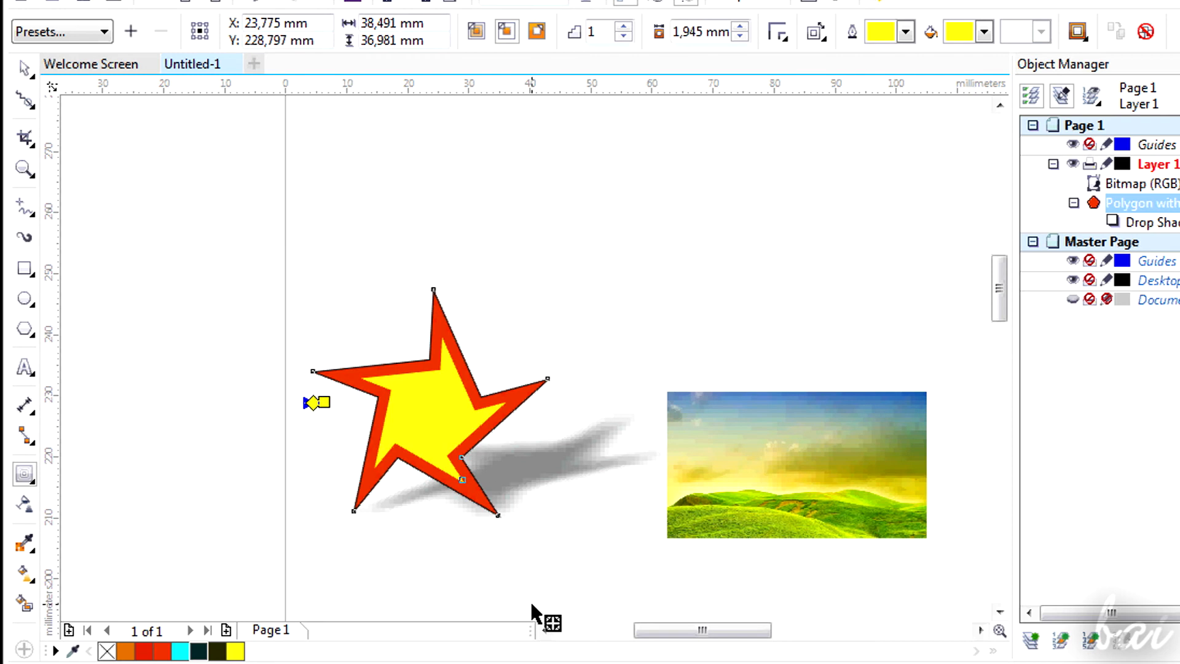
{"action": "mouse_move", "coordinate": [436, 588]}
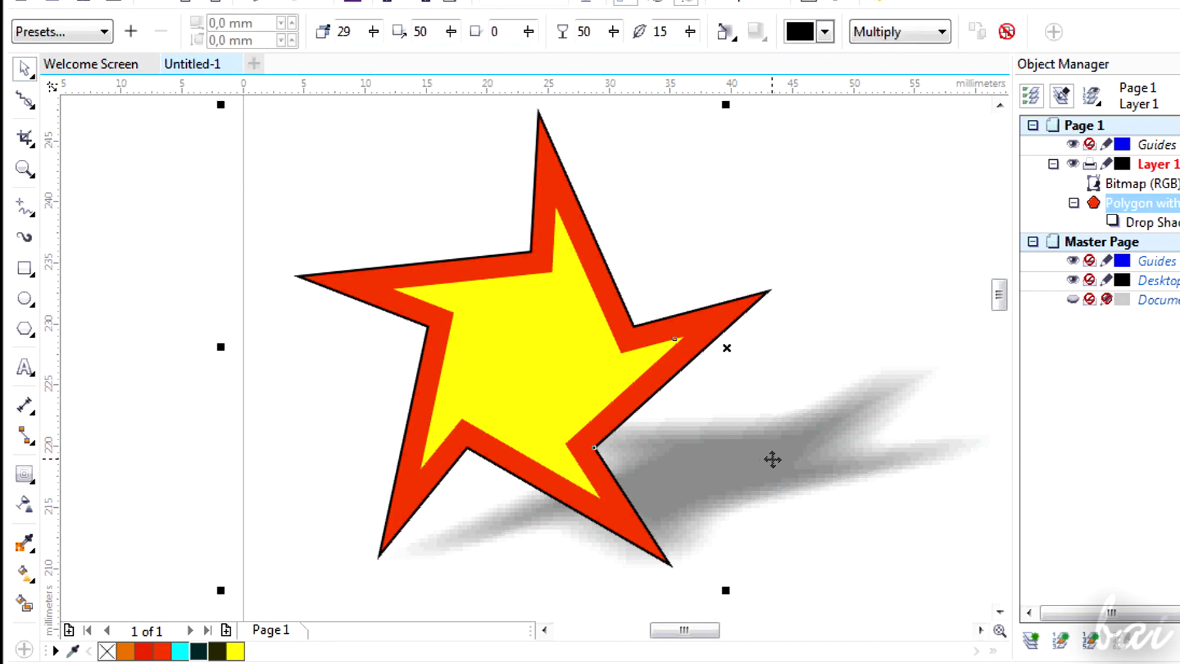
- Tint the star's drop shadow red using the shadow colour picker
{"action": "left_click", "coordinate": [826, 32]}
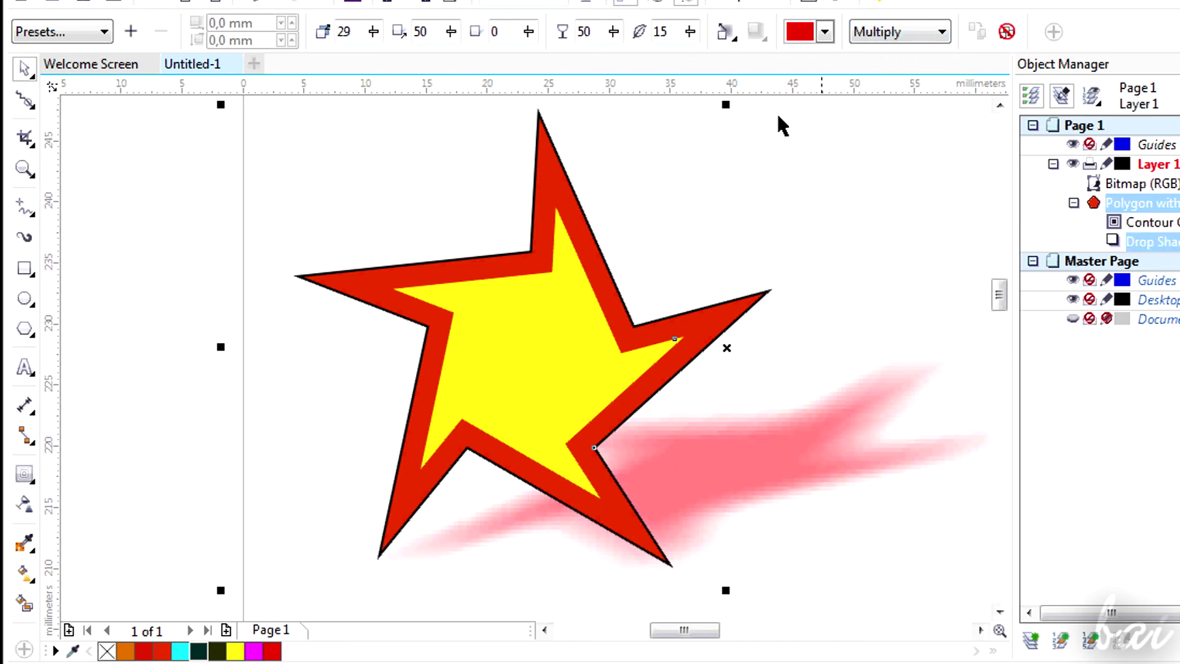
{"action": "mouse_move", "coordinate": [535, 359]}
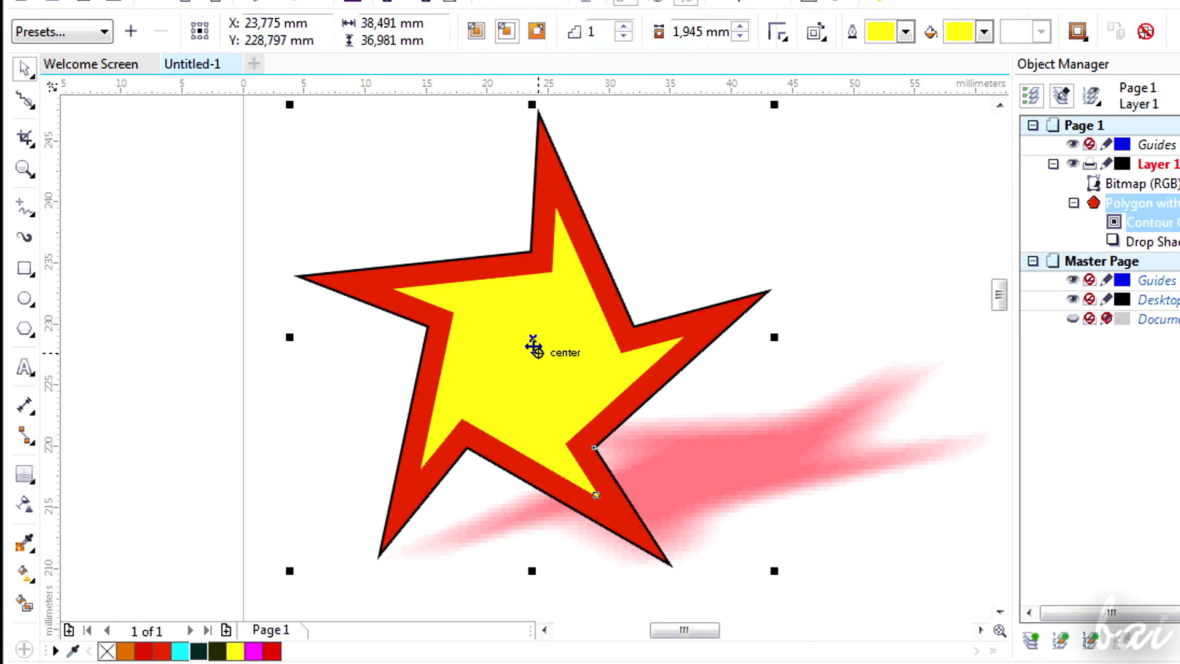
{"action": "mouse_move", "coordinate": [963, 58]}
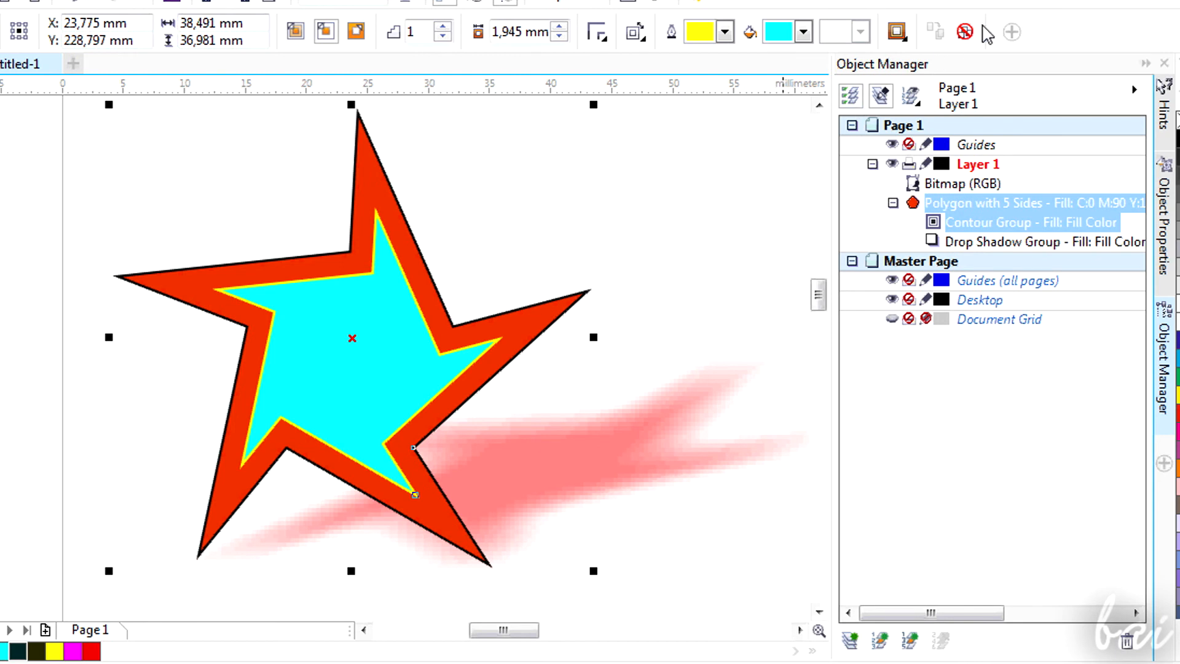
{"action": "mouse_move", "coordinate": [962, 32]}
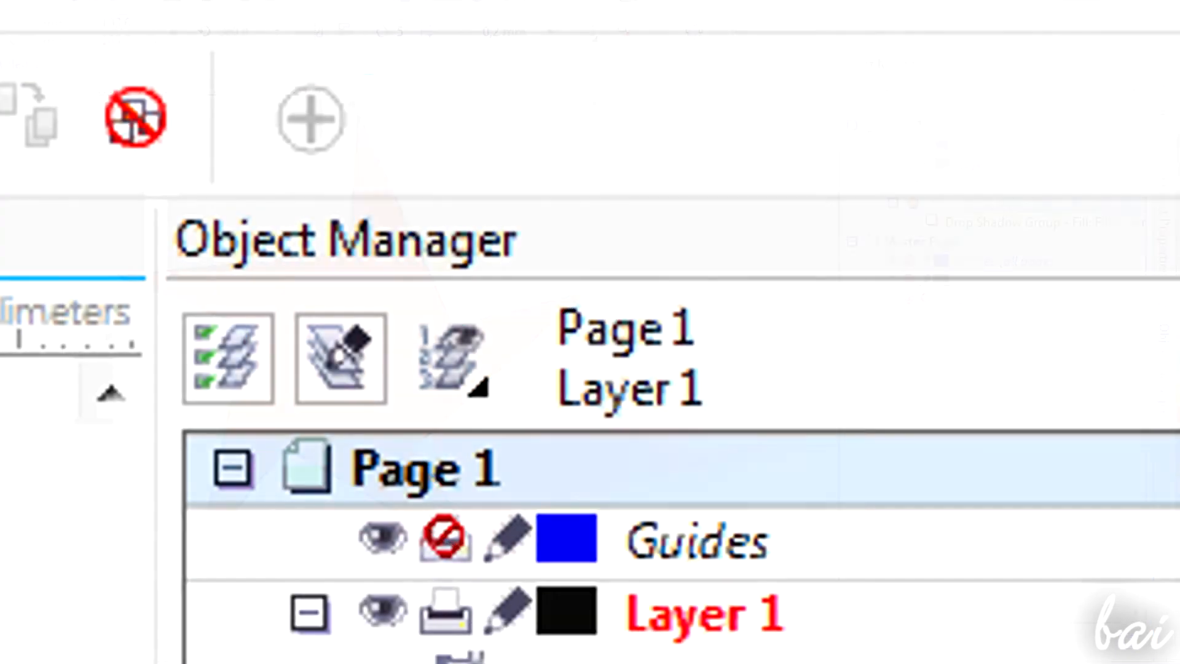
{"action": "mouse_move", "coordinate": [133, 121]}
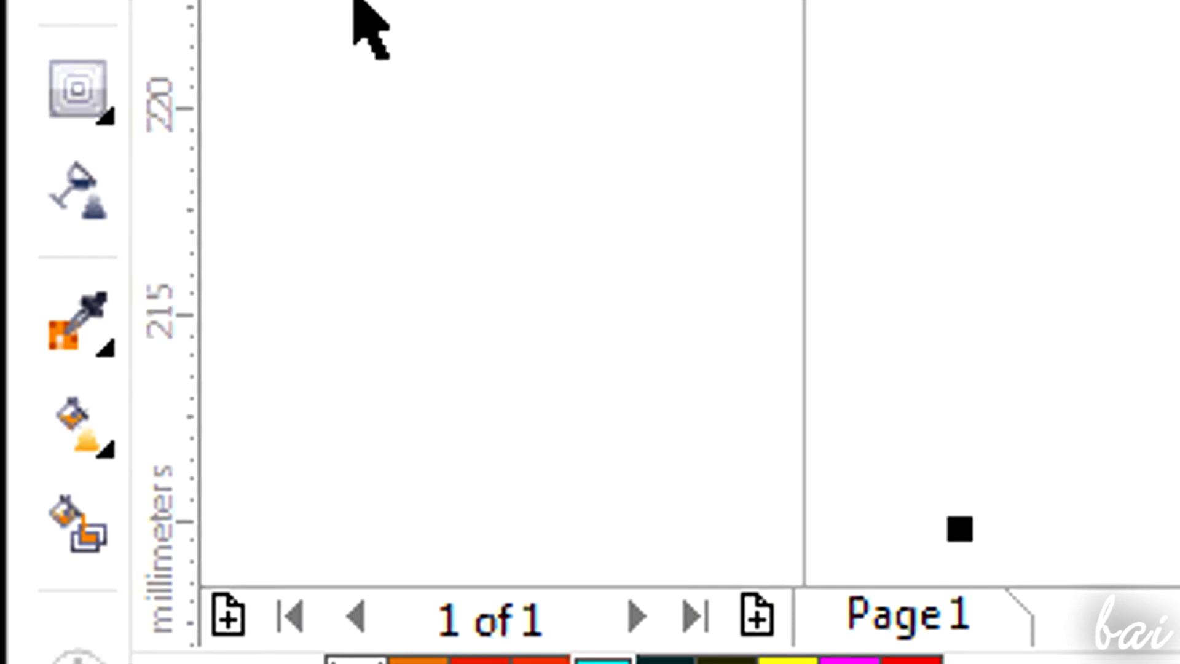
{"action": "mouse_move", "coordinate": [76, 190]}
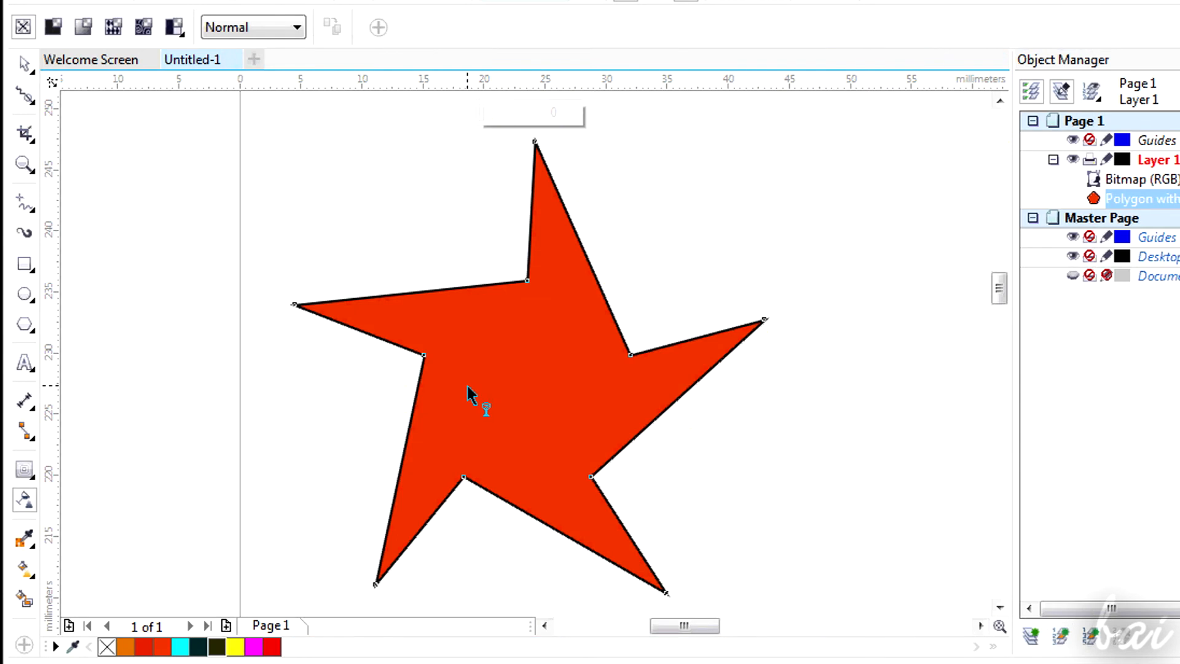
- Lay a linear transparency across the star and swing its fade toward the lower right
{"action": "left_click_drag", "start_coordinate": [463, 385], "coordinate": [617, 358]}
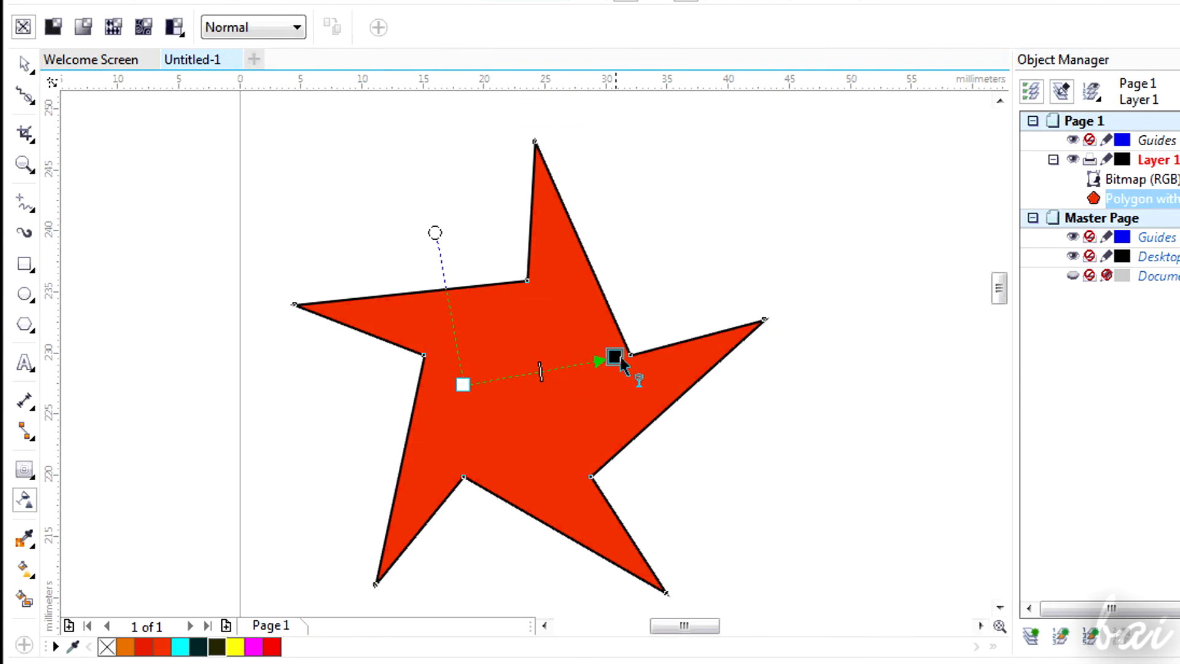
{"action": "left_click_drag", "start_coordinate": [613, 357], "coordinate": [680, 319]}
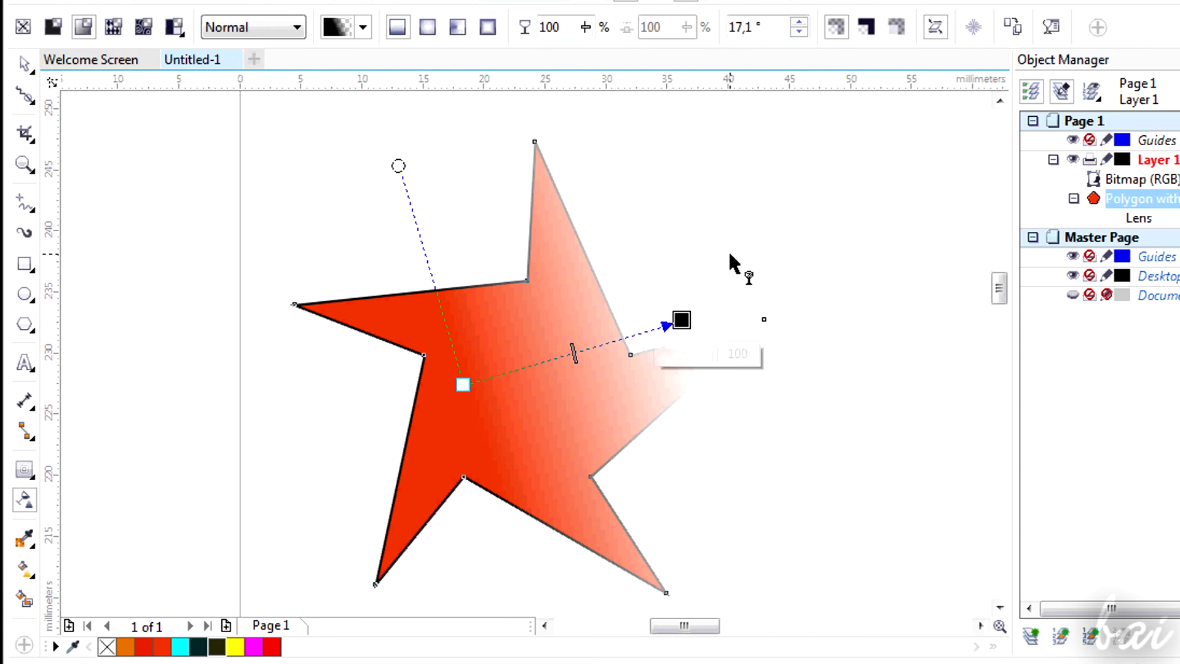
{"action": "mouse_move", "coordinate": [617, 334]}
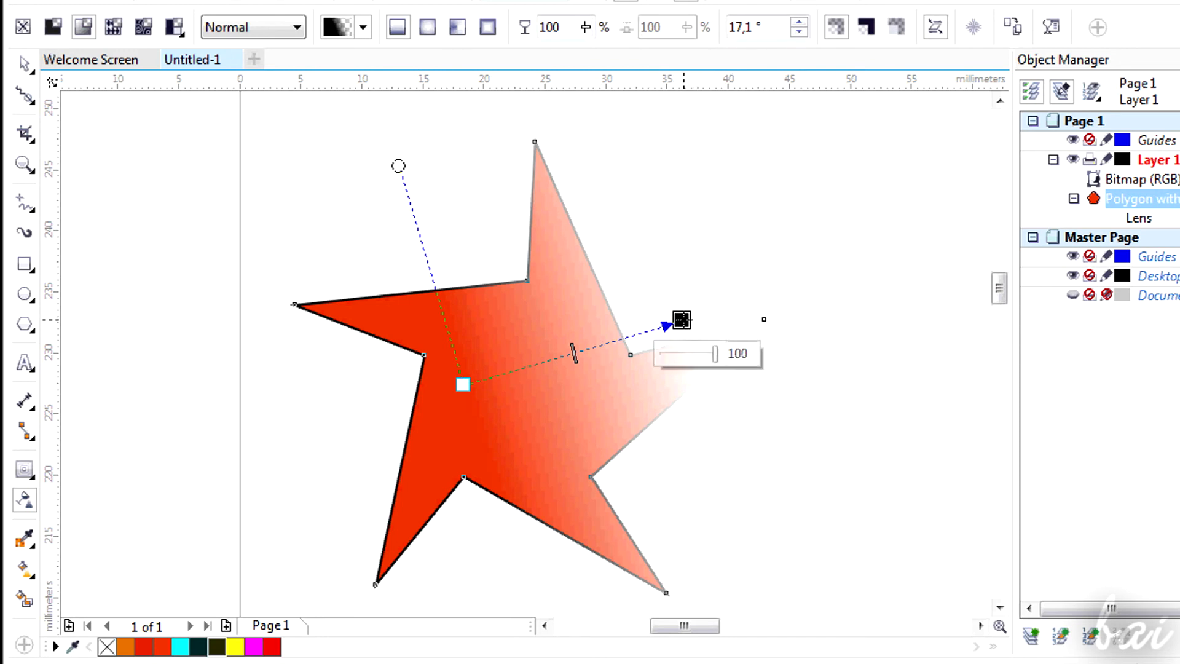
{"action": "left_click_drag", "start_coordinate": [680, 319], "coordinate": [712, 373]}
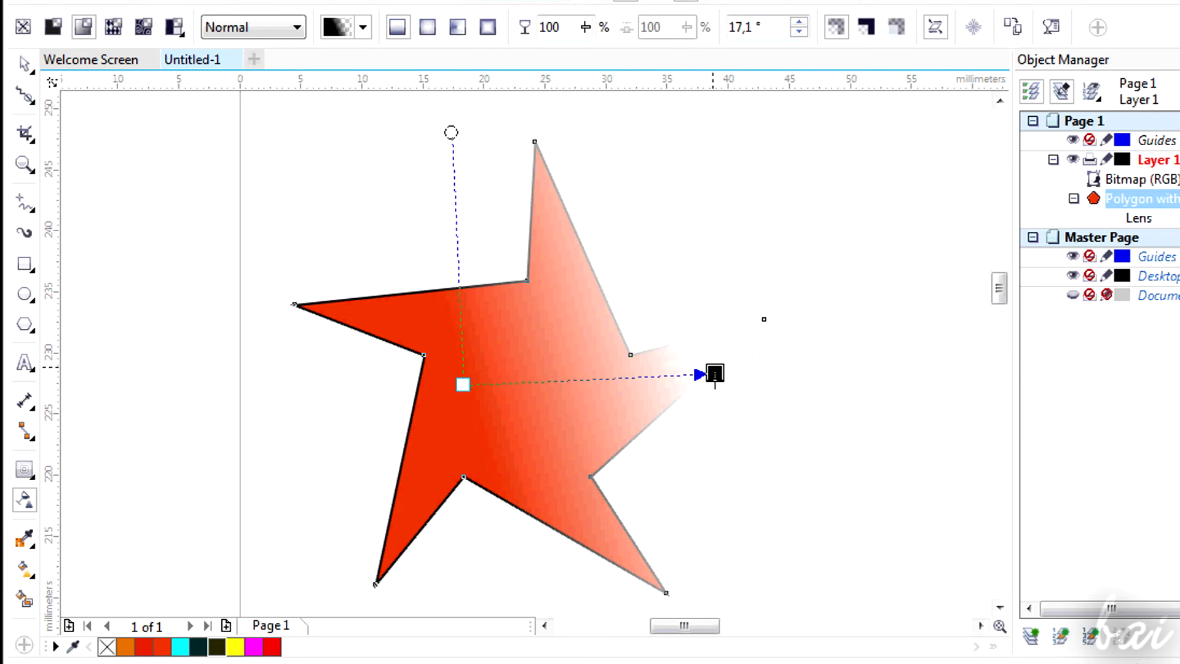
{"action": "left_click_drag", "start_coordinate": [713, 374], "coordinate": [706, 420]}
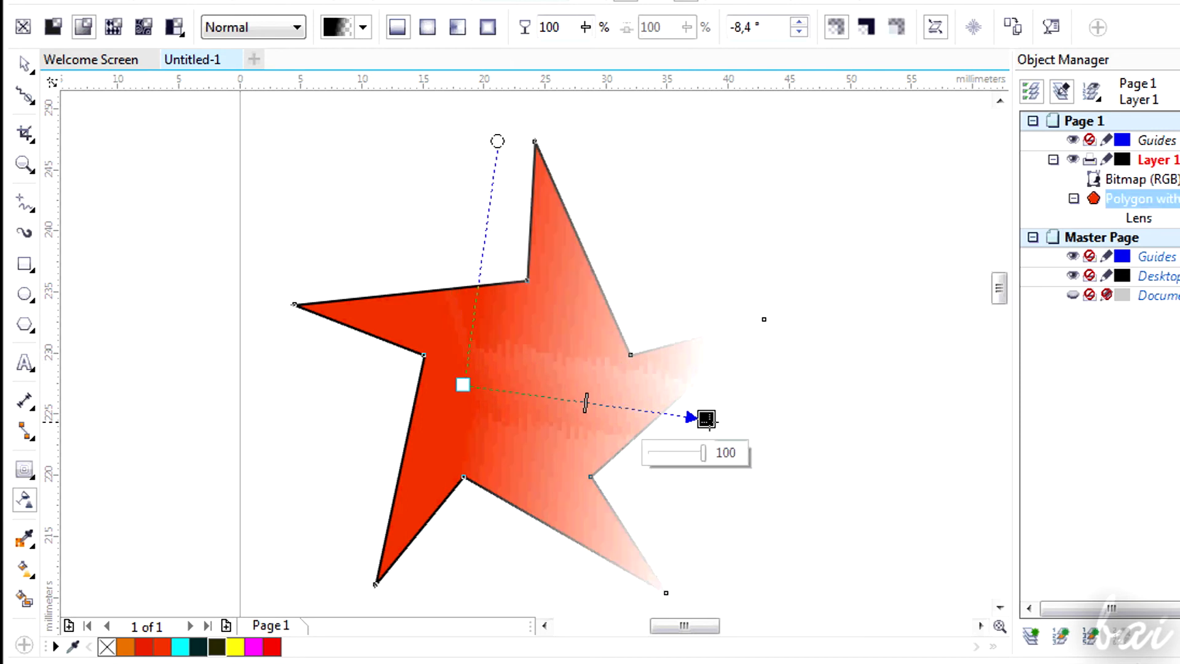
{"action": "left_click_drag", "start_coordinate": [705, 419], "coordinate": [599, 369]}
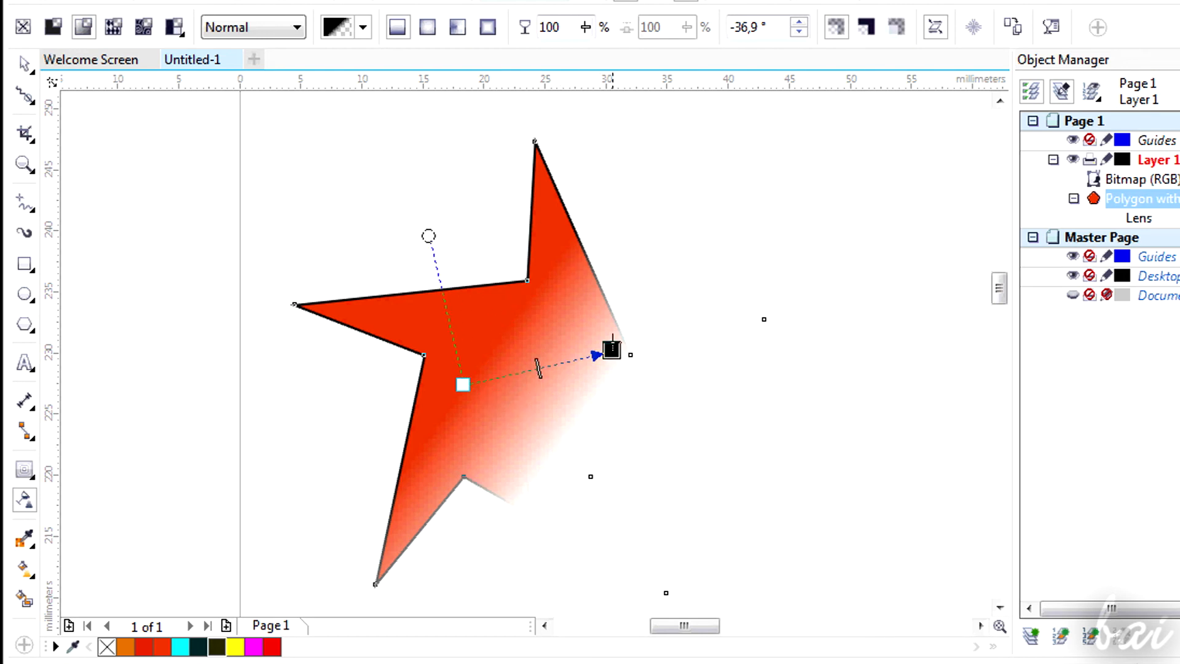
- Level the fade horizontally across the star and set its end to 50 percent transparency
{"action": "left_click_drag", "start_coordinate": [609, 348], "coordinate": [610, 325]}
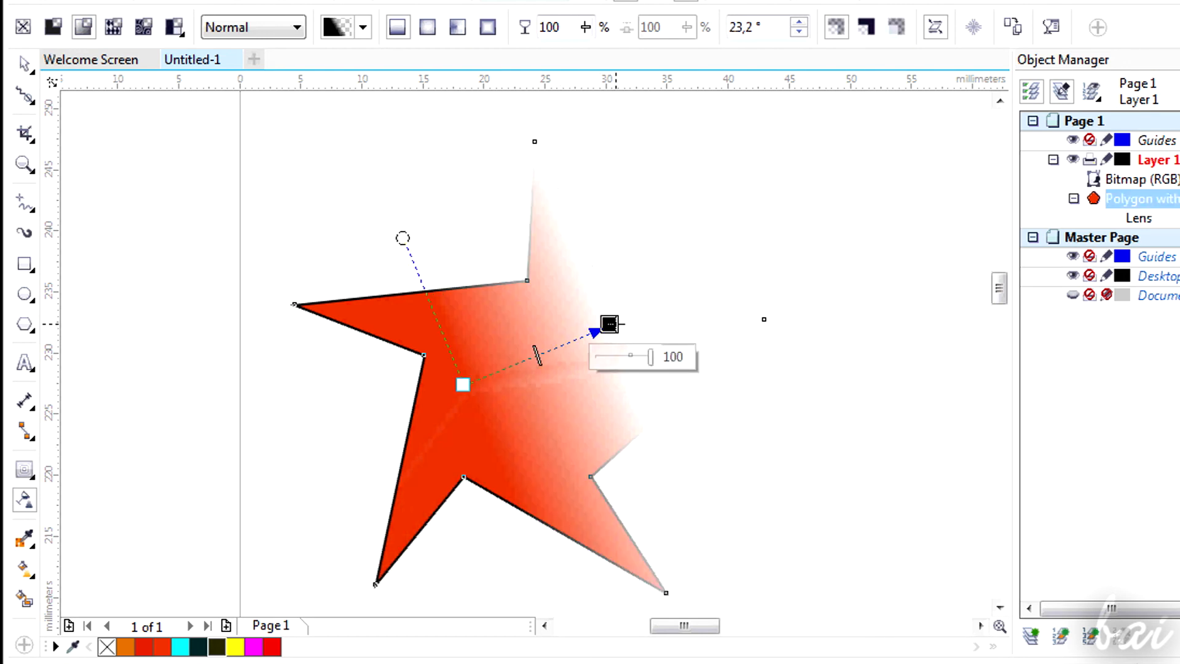
{"action": "left_click_drag", "start_coordinate": [609, 325], "coordinate": [517, 294]}
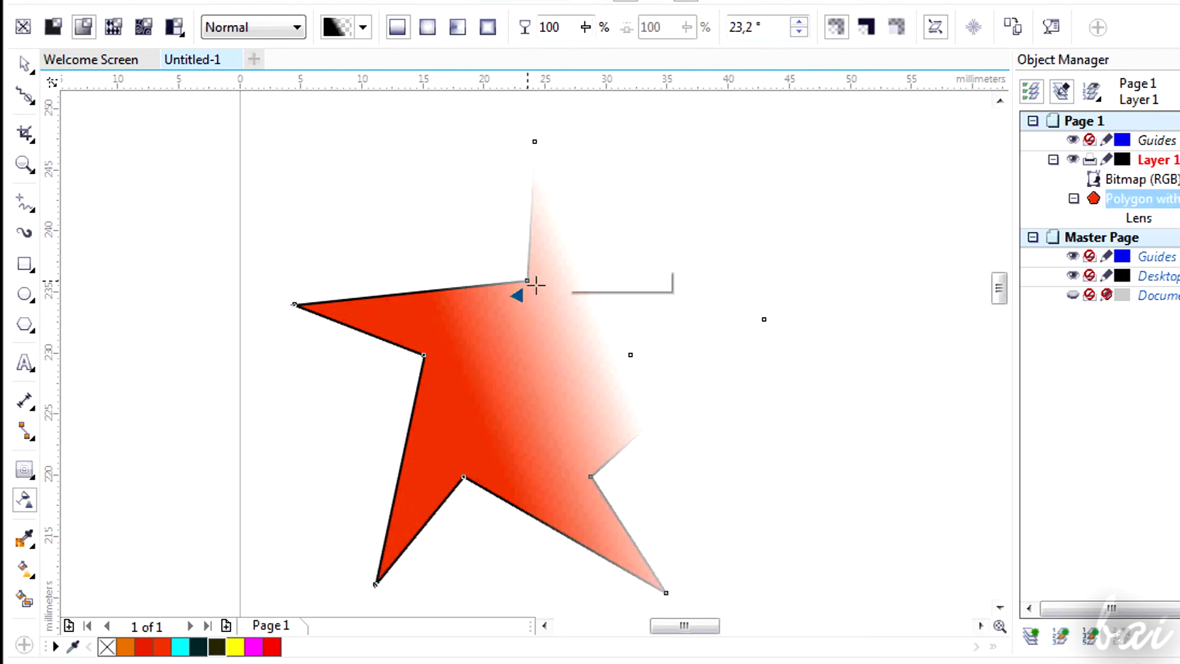
{"action": "left_click_drag", "start_coordinate": [535, 284], "coordinate": [546, 312]}
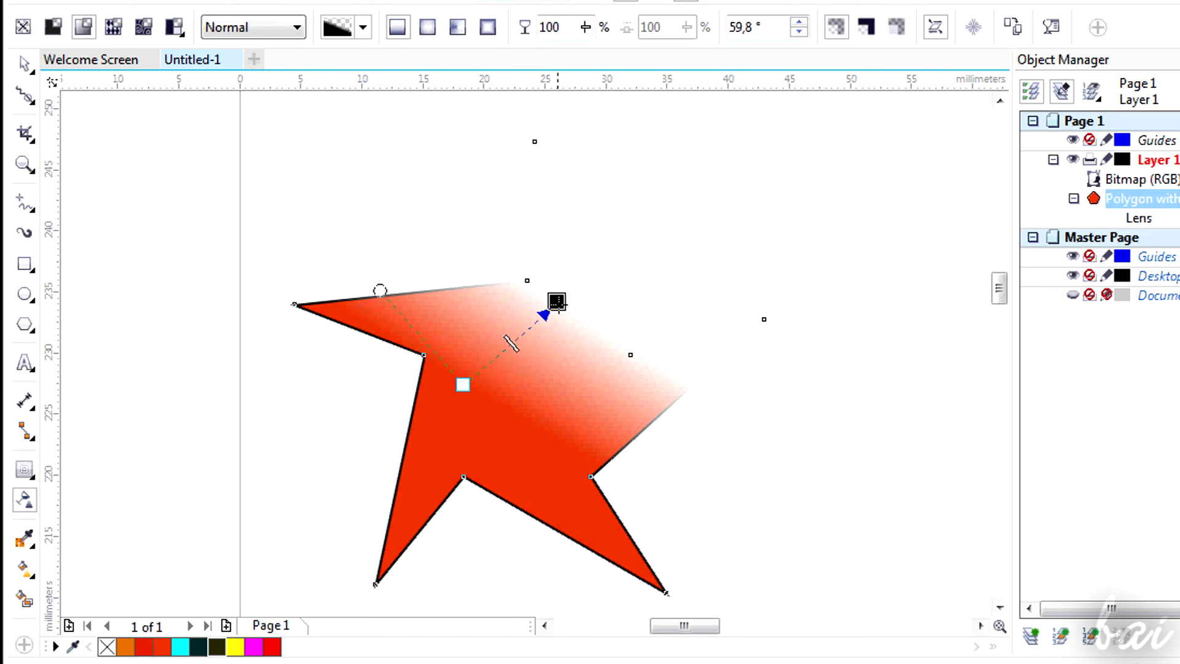
{"action": "left_click_drag", "start_coordinate": [546, 315], "coordinate": [602, 385]}
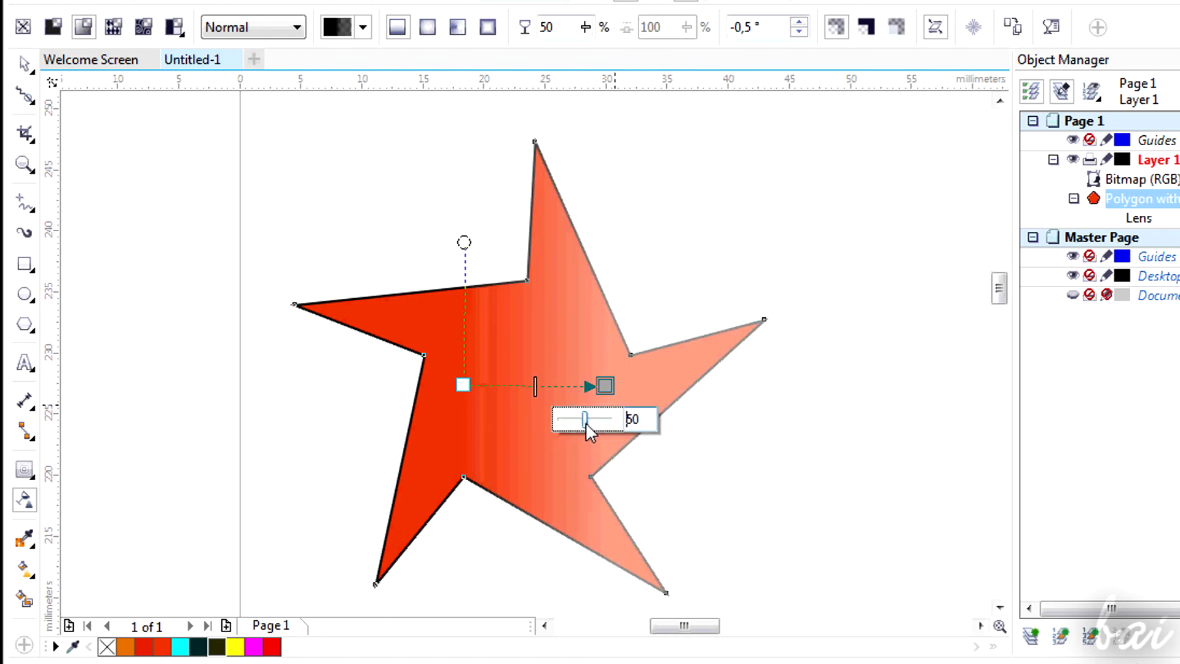
{"action": "left_click_drag", "start_coordinate": [583, 419], "coordinate": [617, 426]}
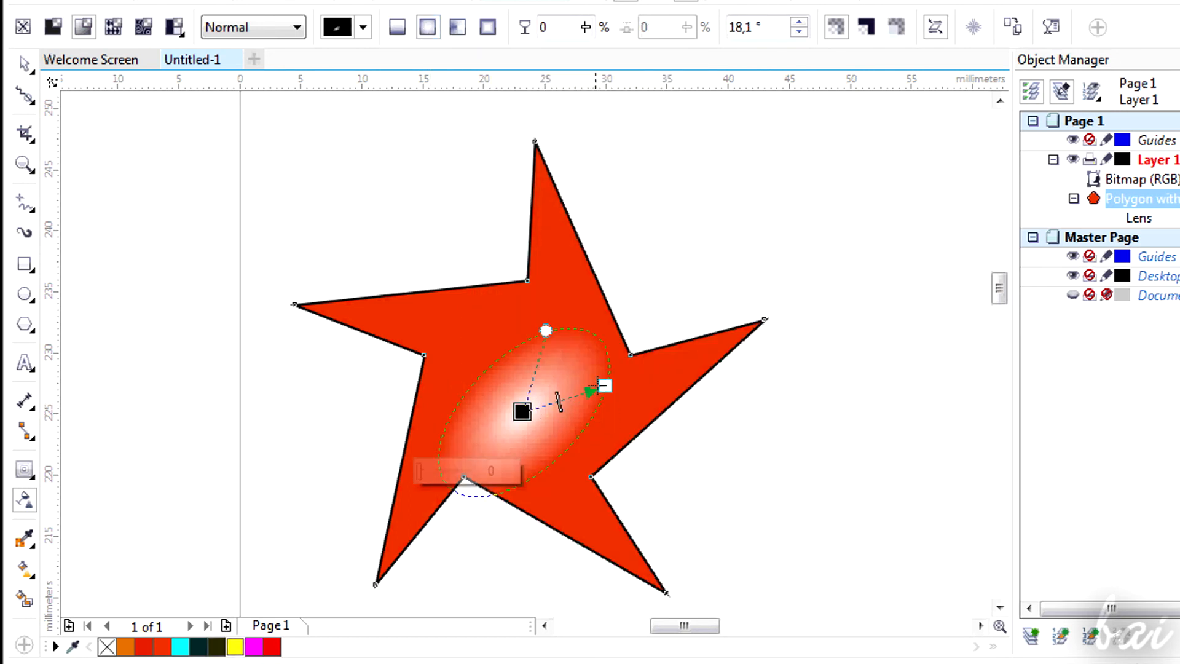
- Widen the elliptical transparency, switch it to conical, then to a skewed, repositioned square fountain
{"action": "left_click_drag", "start_coordinate": [546, 330], "coordinate": [585, 286]}
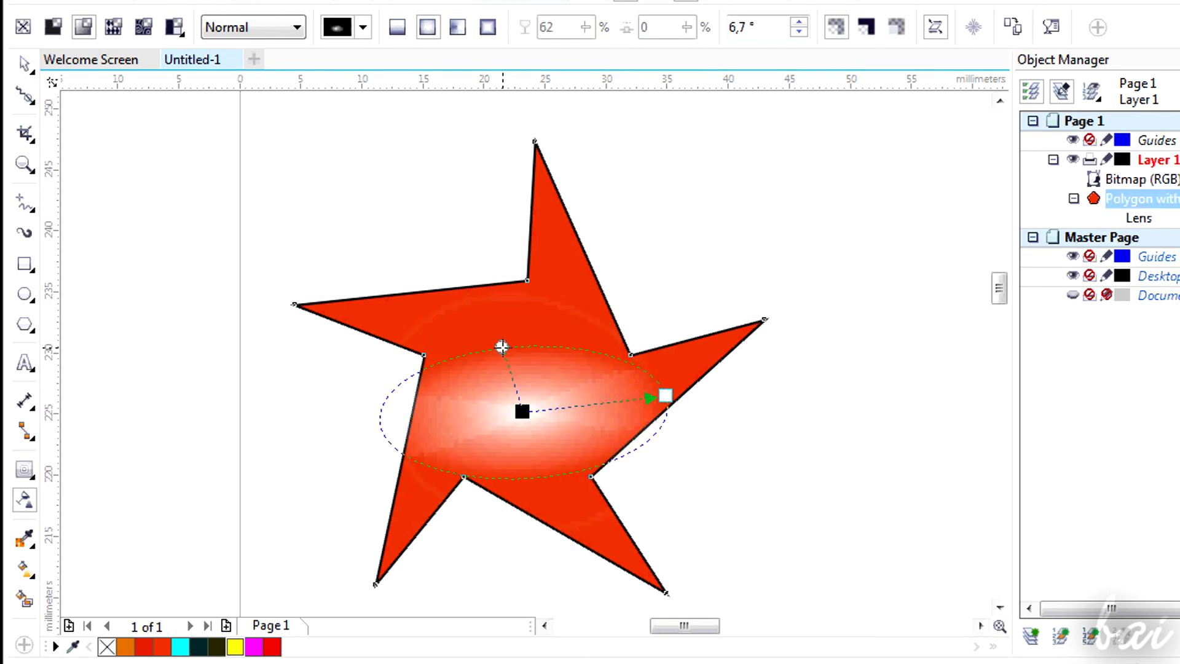
{"action": "left_click", "coordinate": [455, 27]}
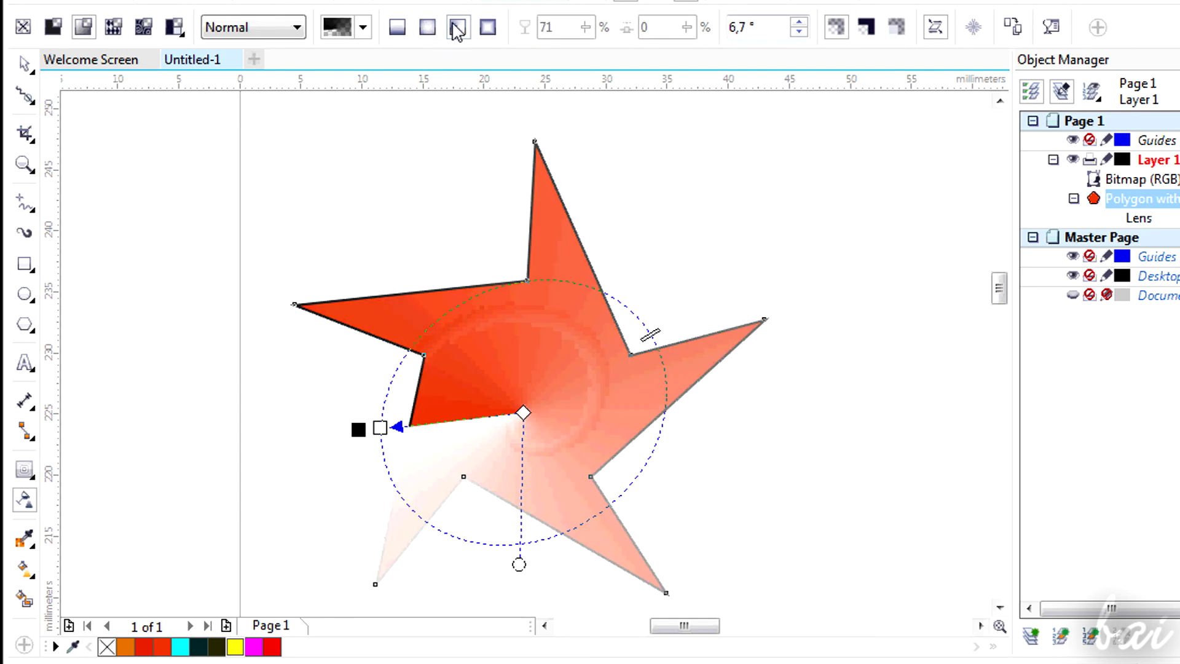
{"action": "left_click_drag", "start_coordinate": [519, 413], "coordinate": [542, 377]}
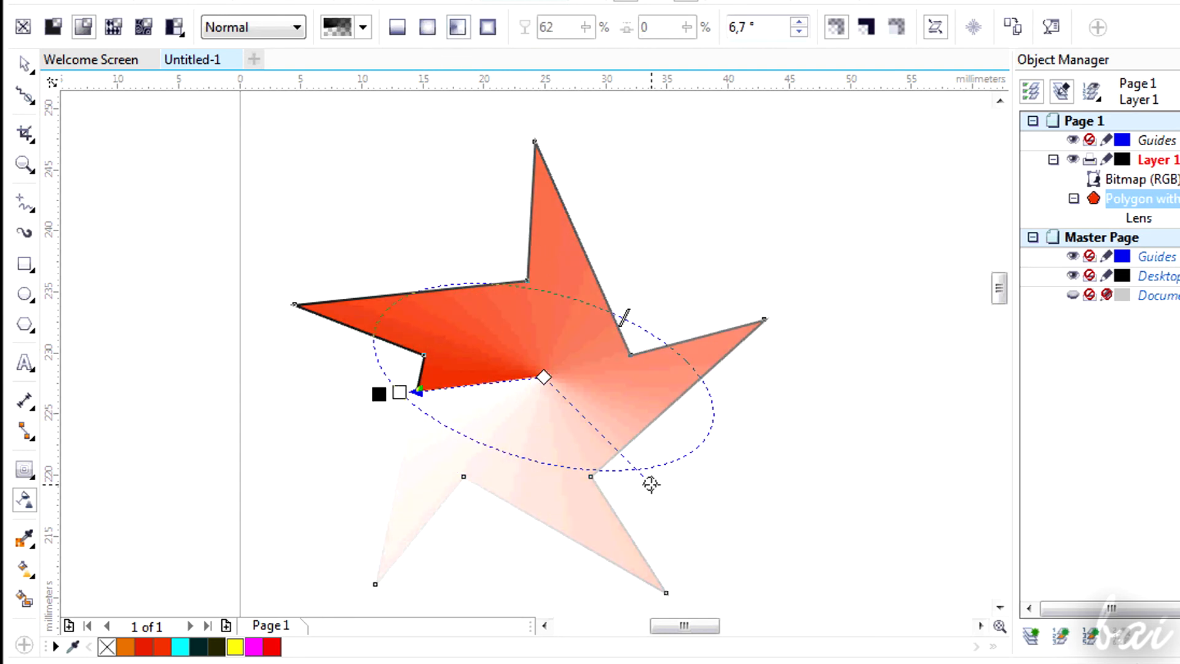
{"action": "left_click", "coordinate": [485, 27]}
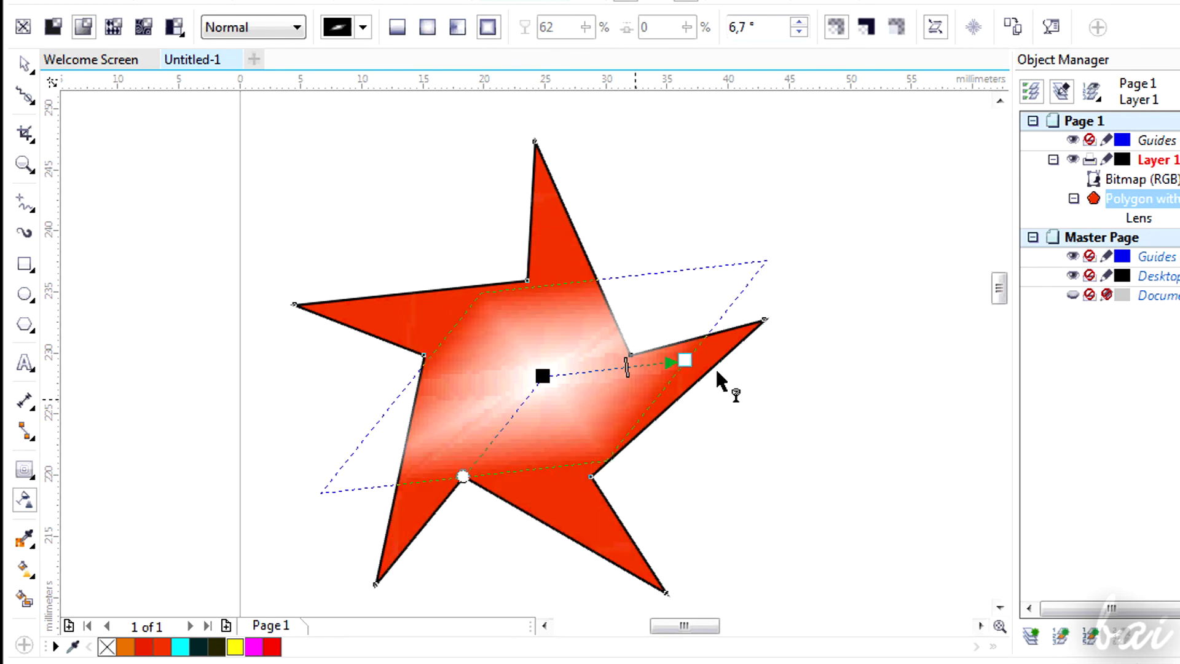
{"action": "left_click_drag", "start_coordinate": [684, 360], "coordinate": [468, 478]}
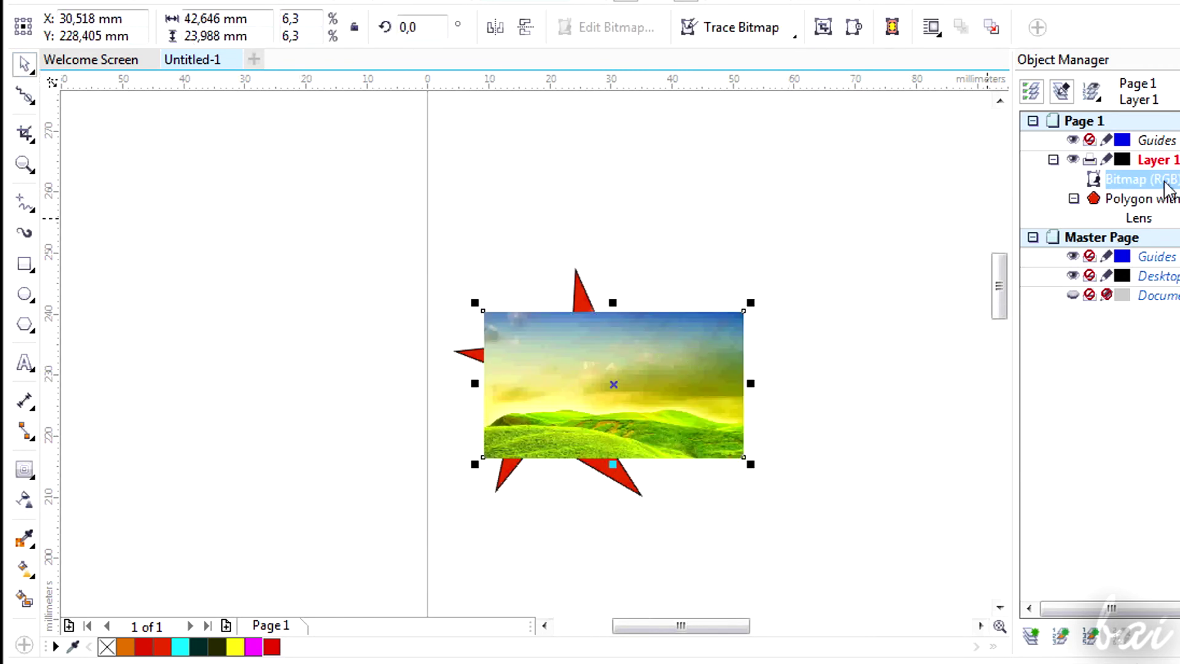
{"action": "mouse_move", "coordinate": [1170, 214]}
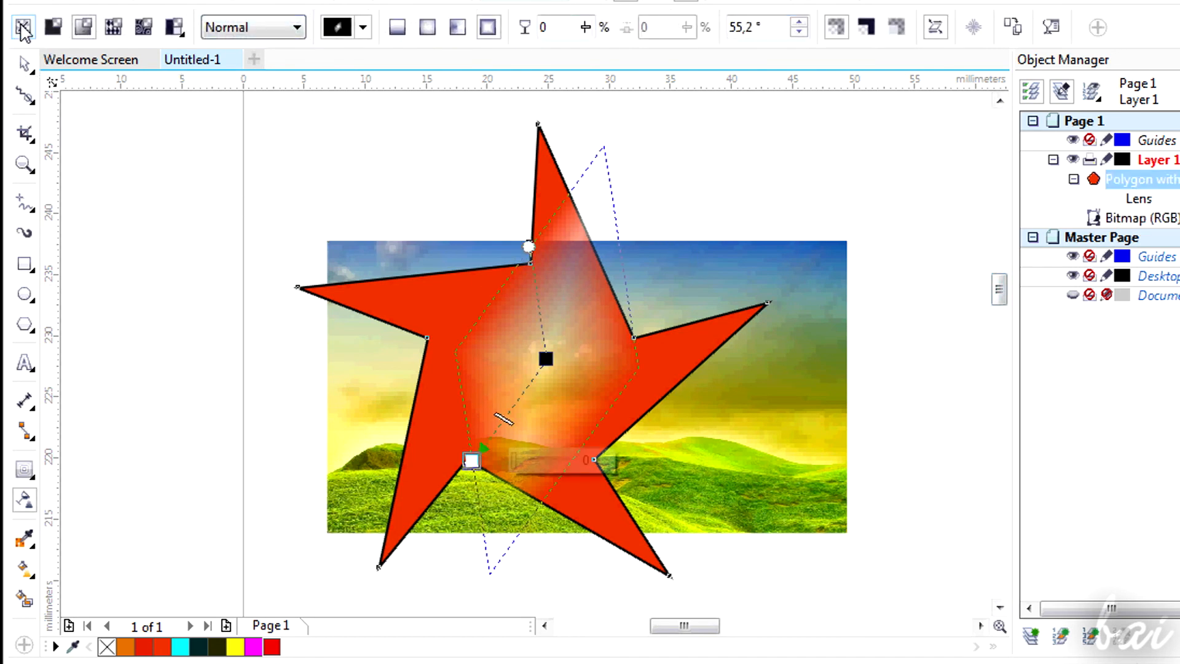
- Clear the star's transparency, then try fountain and pattern transparency types in Object Properties
{"action": "left_click", "coordinate": [23, 24]}
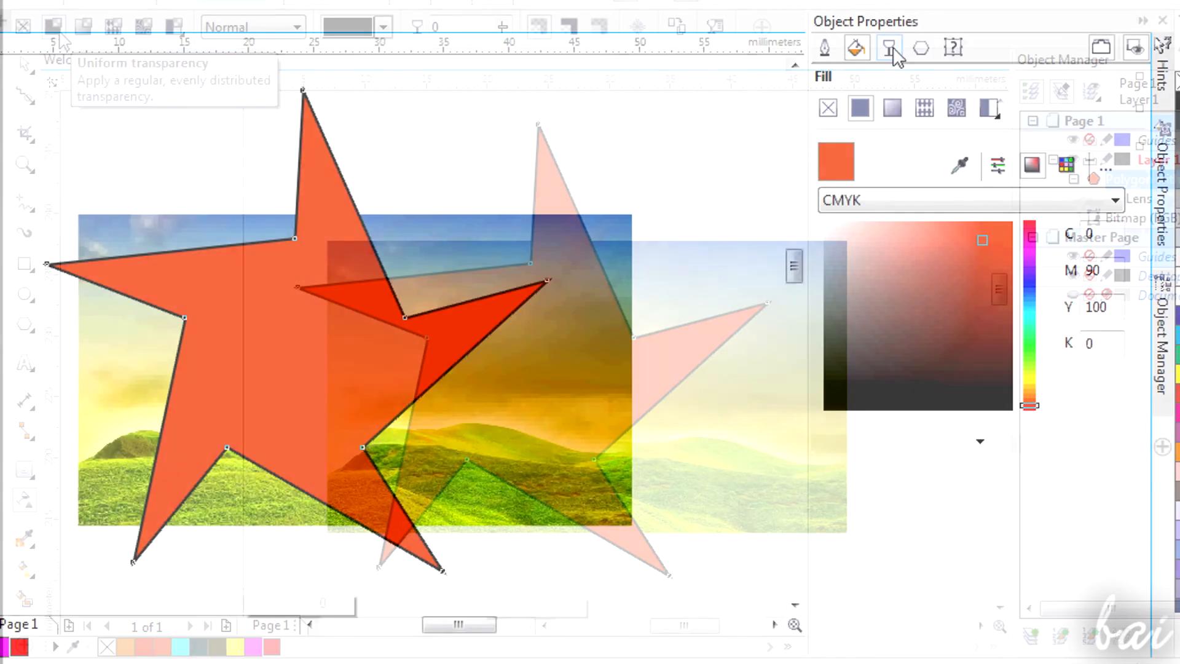
{"action": "left_click", "coordinate": [890, 46]}
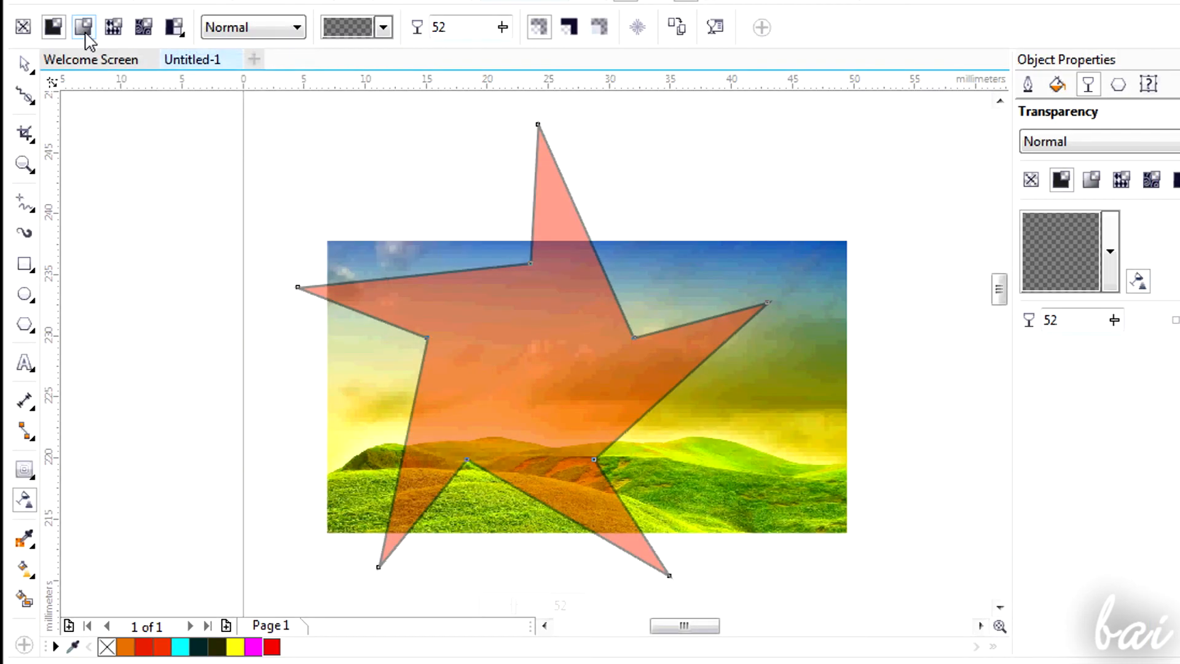
{"action": "left_click", "coordinate": [79, 26]}
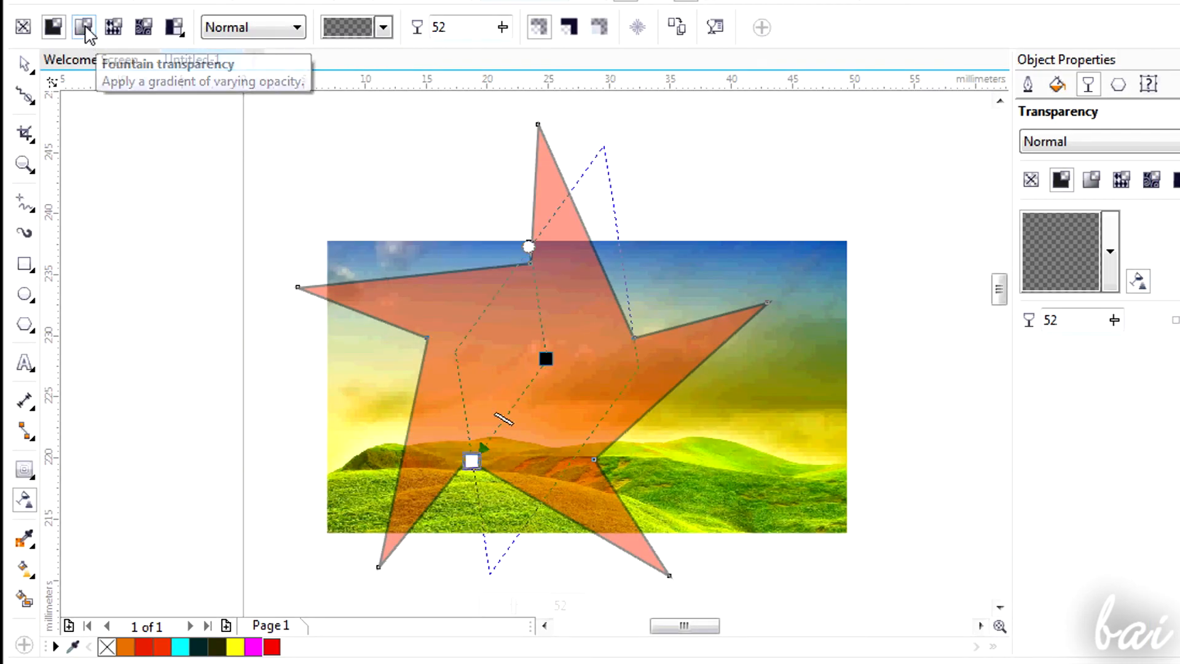
{"action": "left_click", "coordinate": [81, 27]}
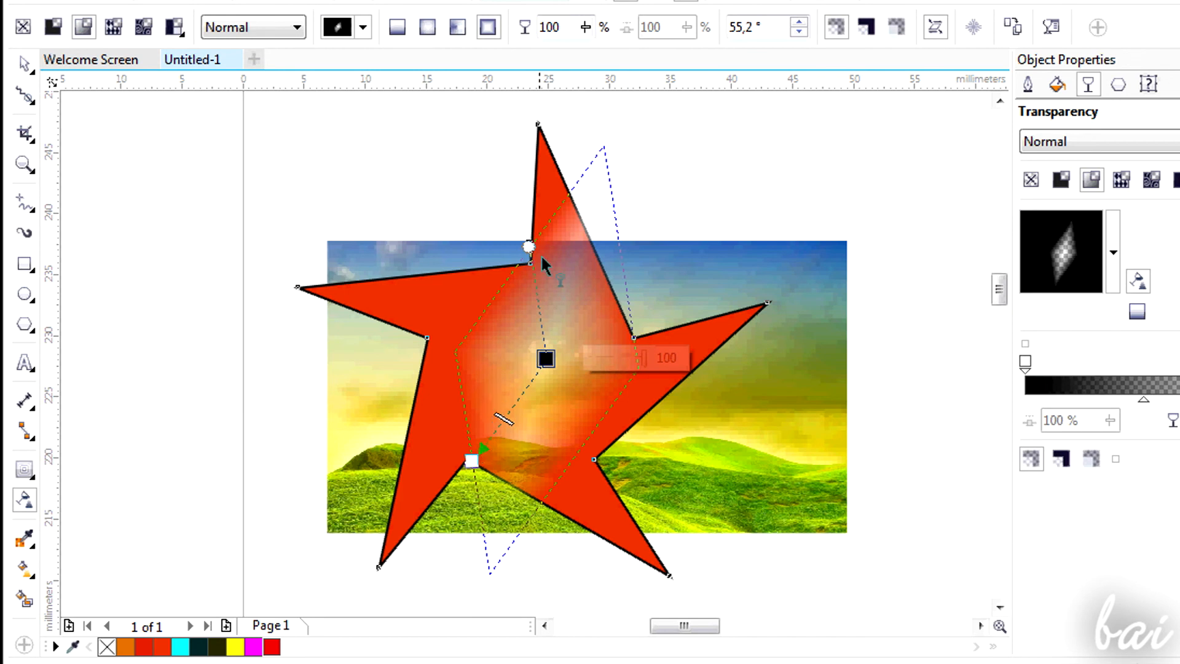
{"action": "left_click", "coordinate": [113, 27]}
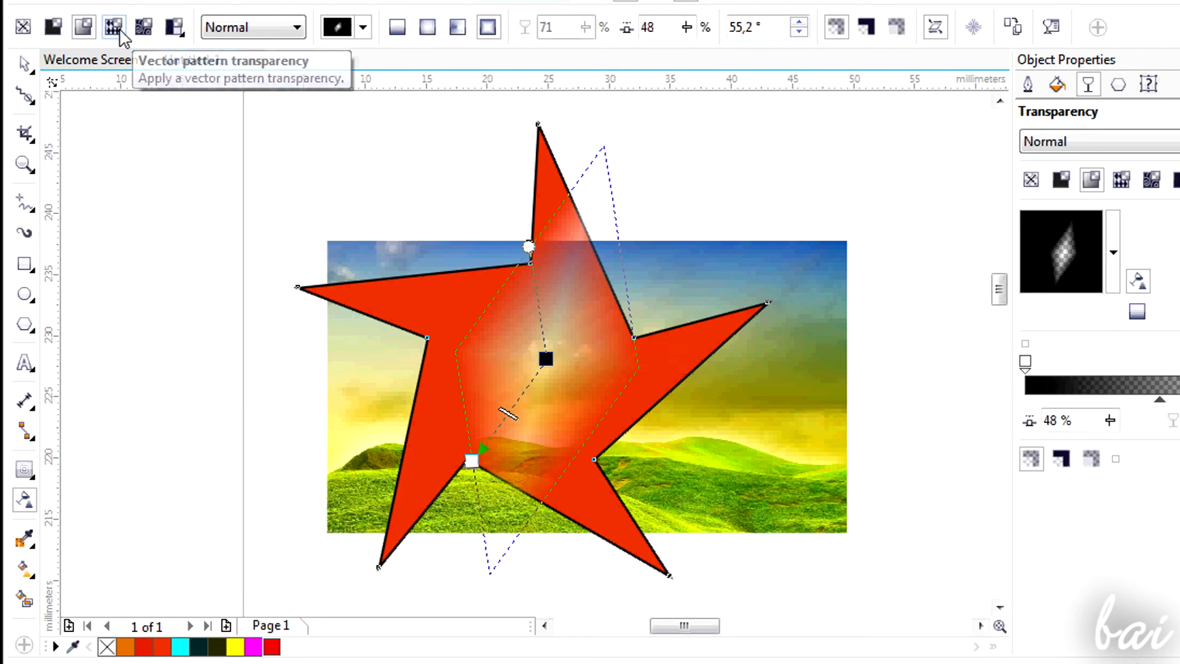
{"action": "left_click", "coordinate": [114, 25]}
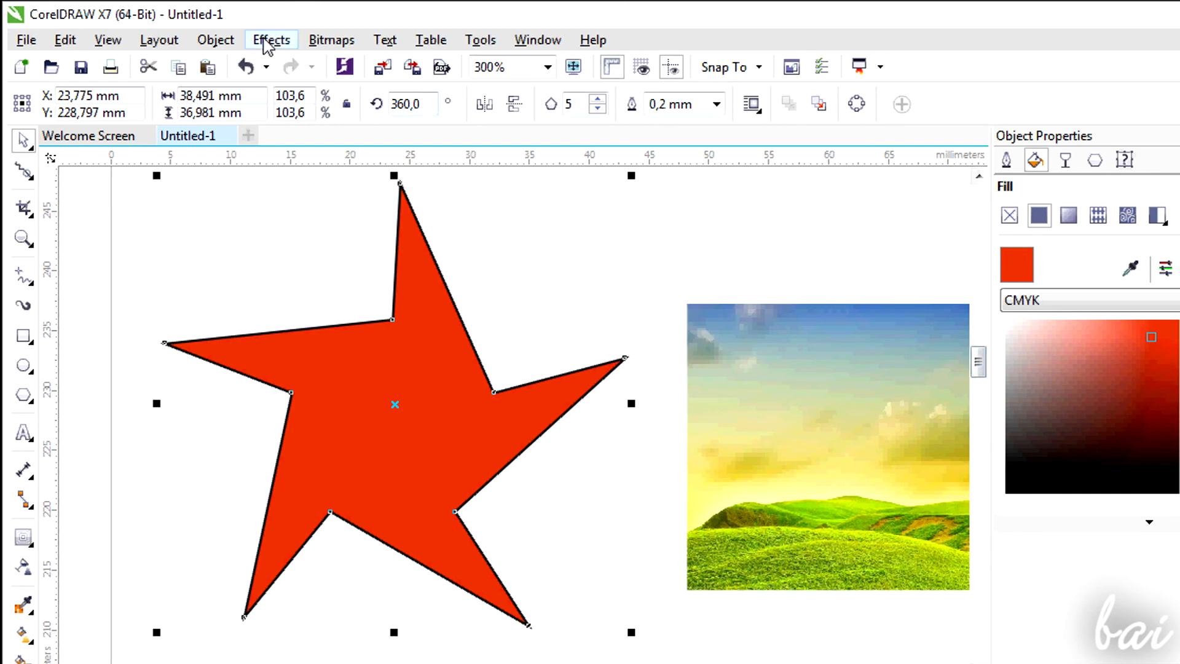
{"action": "mouse_move", "coordinate": [267, 44]}
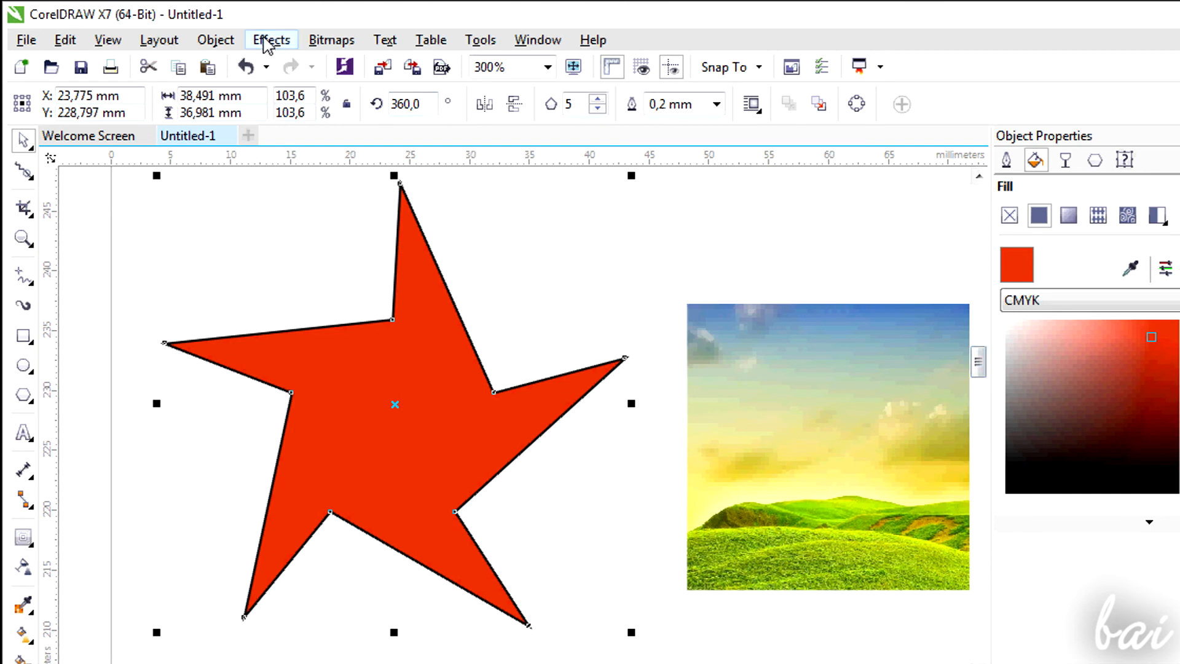
- Raise the star's brightness to 18 via Effects > Adjust > Brightness/Contrast/Intensity
{"action": "left_click", "coordinate": [270, 39]}
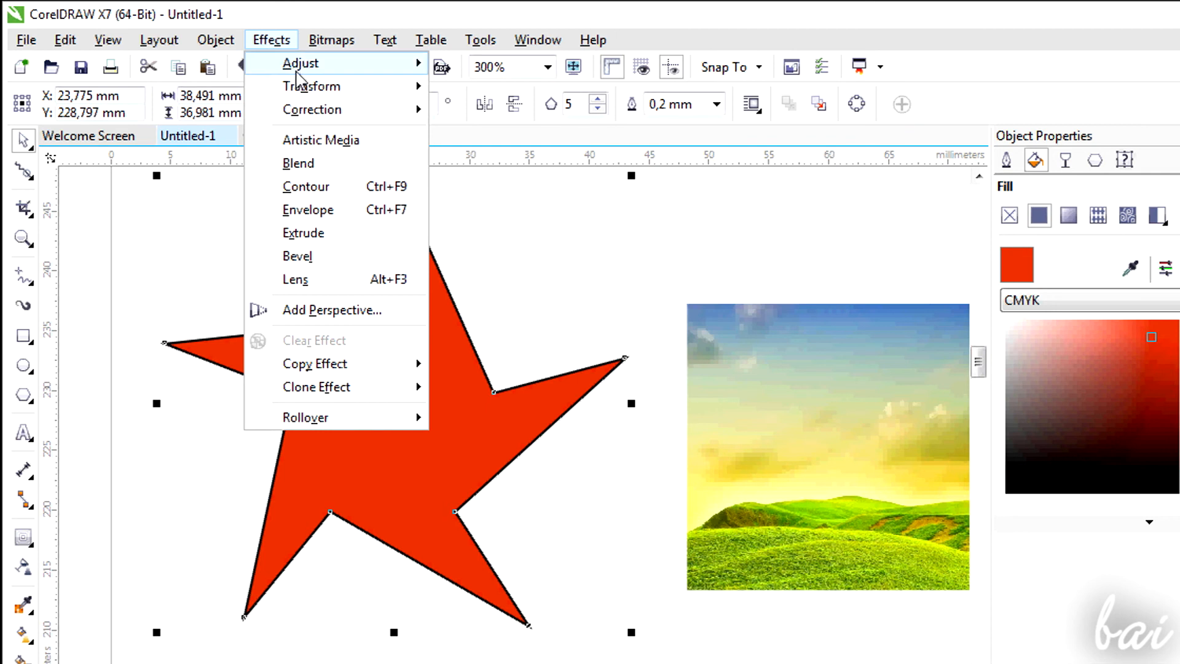
{"action": "mouse_move", "coordinate": [312, 86]}
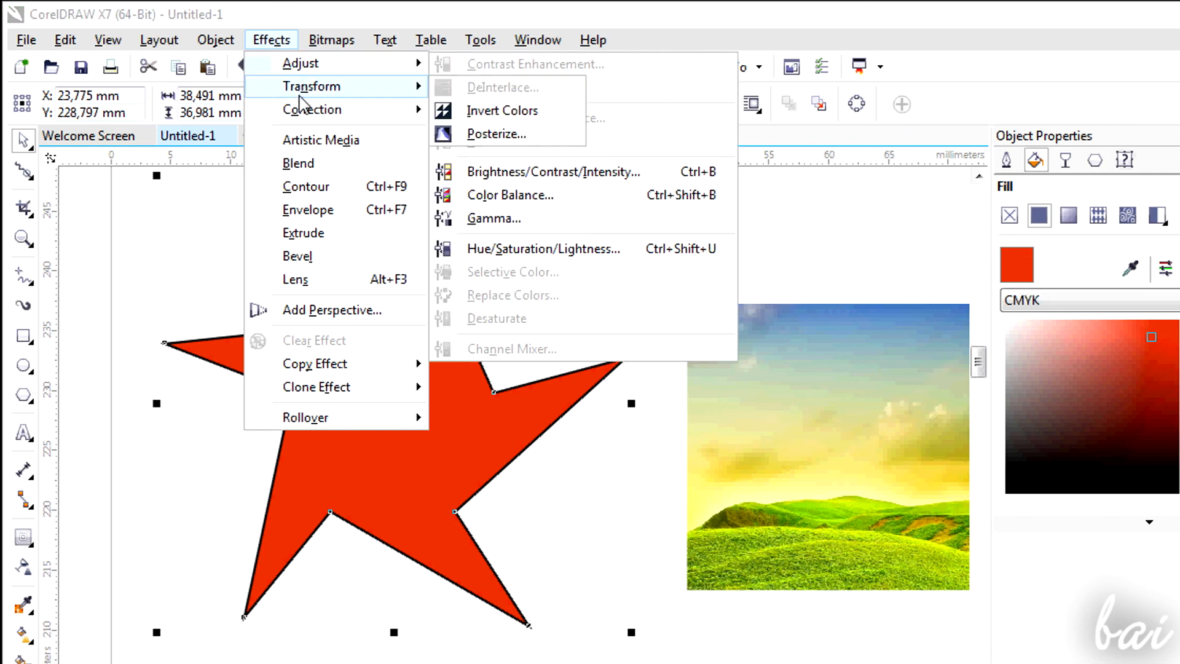
{"action": "mouse_move", "coordinate": [303, 63]}
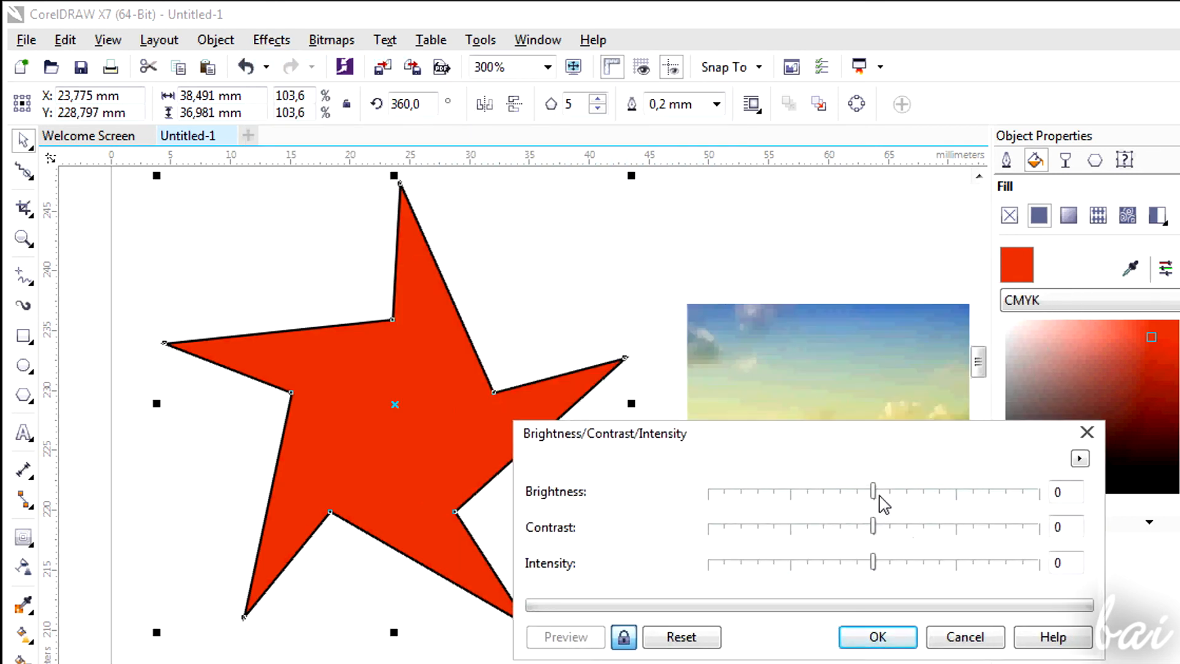
{"action": "left_click_drag", "start_coordinate": [872, 492], "coordinate": [898, 491]}
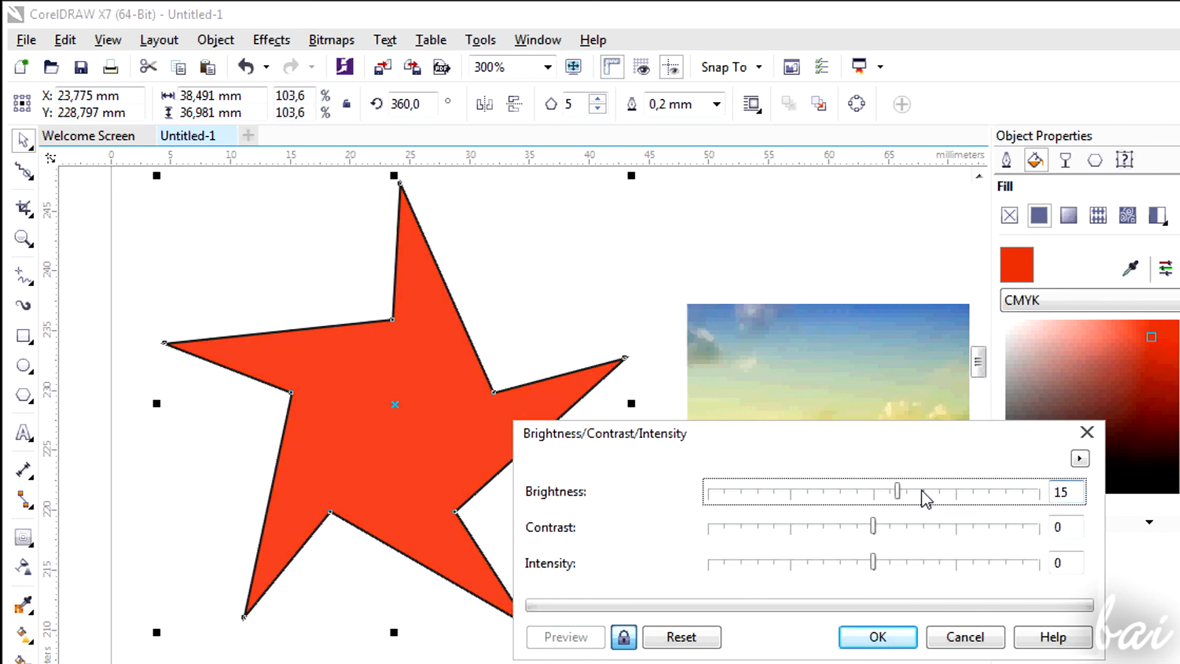
{"action": "left_click_drag", "start_coordinate": [894, 492], "coordinate": [903, 491]}
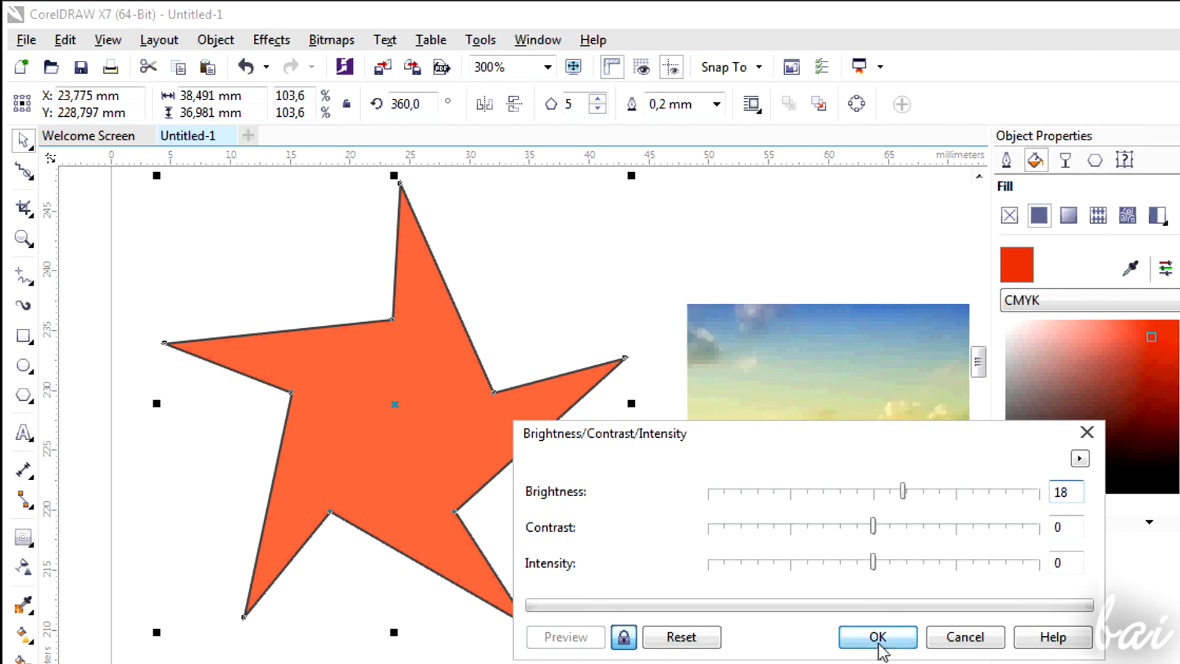
- Confirm the brightness, then turn the star green with Hue 126 and Saturation 12
{"action": "left_click", "coordinate": [878, 637]}
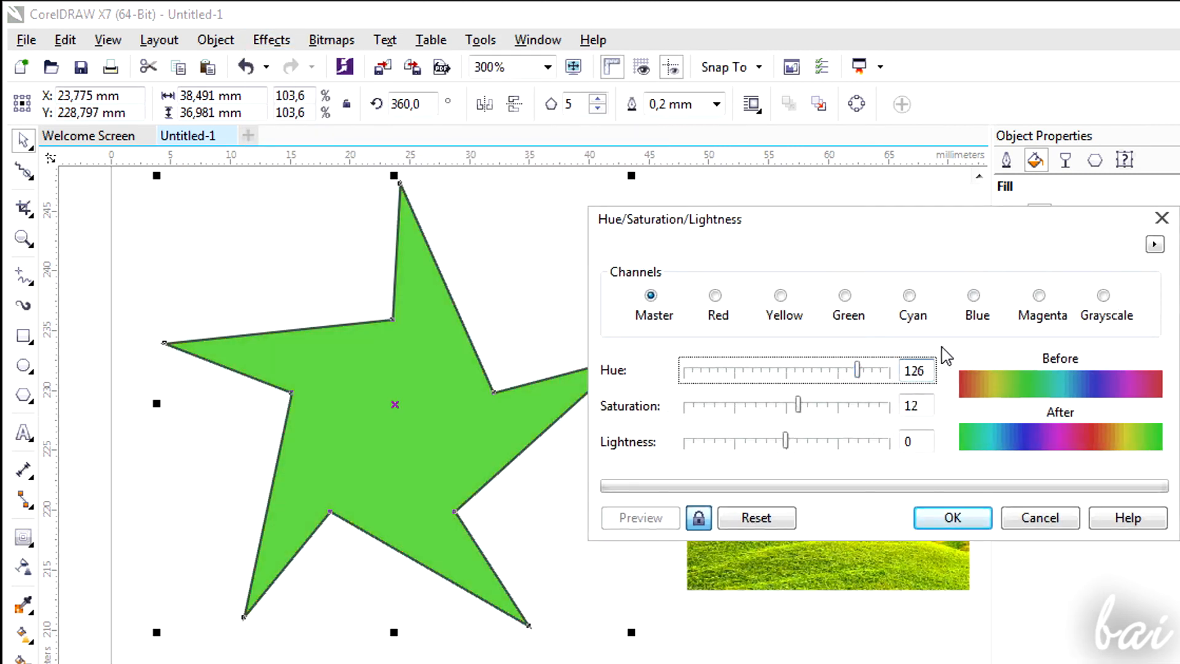
{"action": "left_click", "coordinate": [952, 518]}
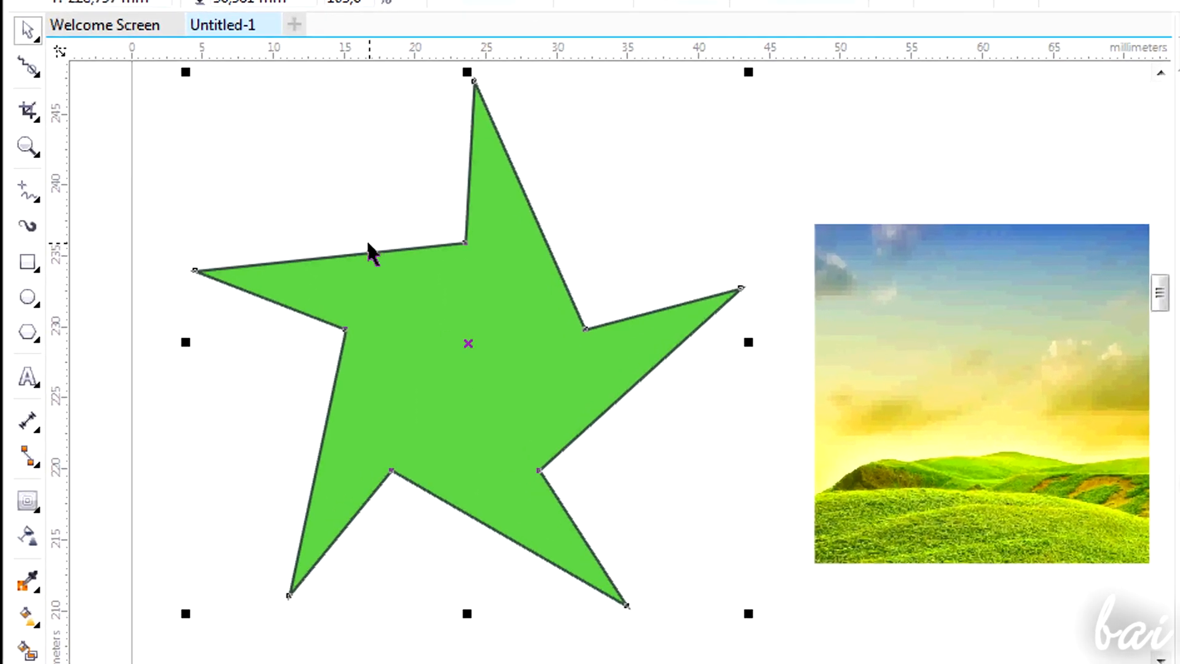
{"action": "right_click", "coordinate": [372, 257]}
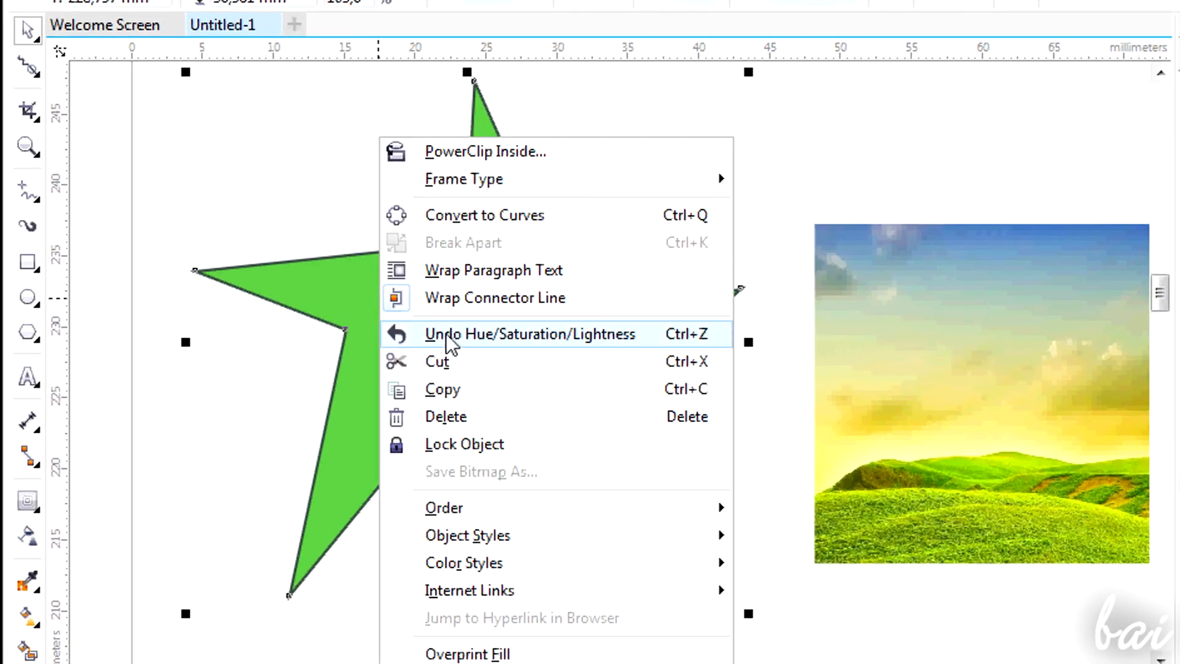
{"action": "mouse_move", "coordinate": [541, 349]}
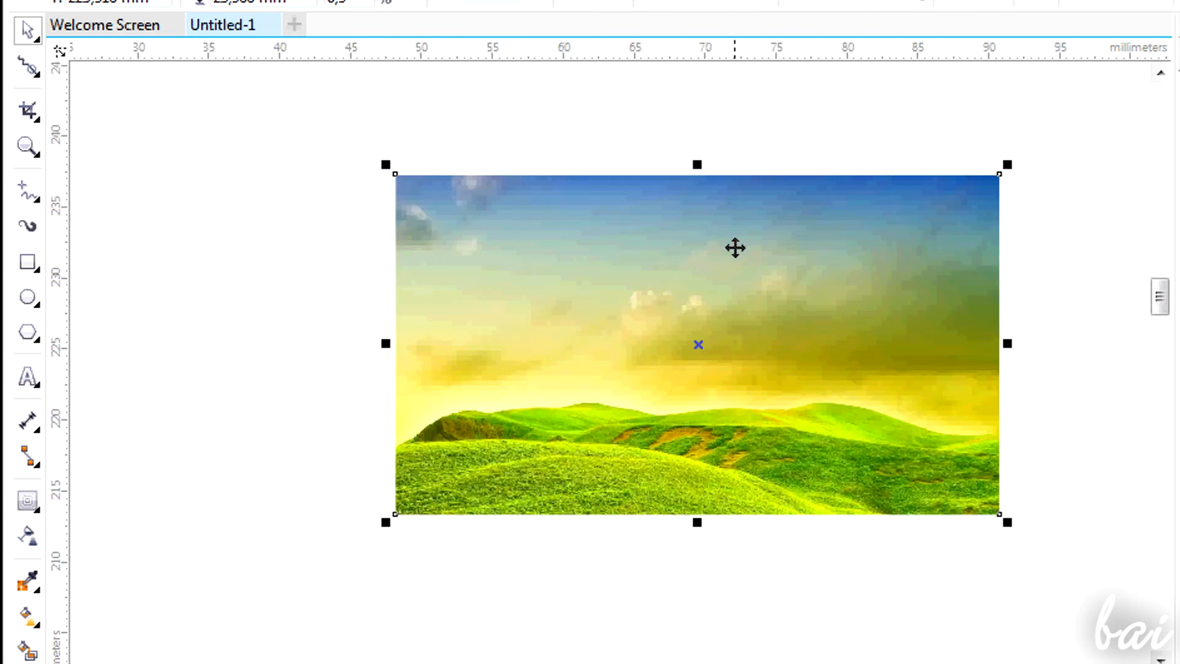
{"action": "mouse_move", "coordinate": [305, 236]}
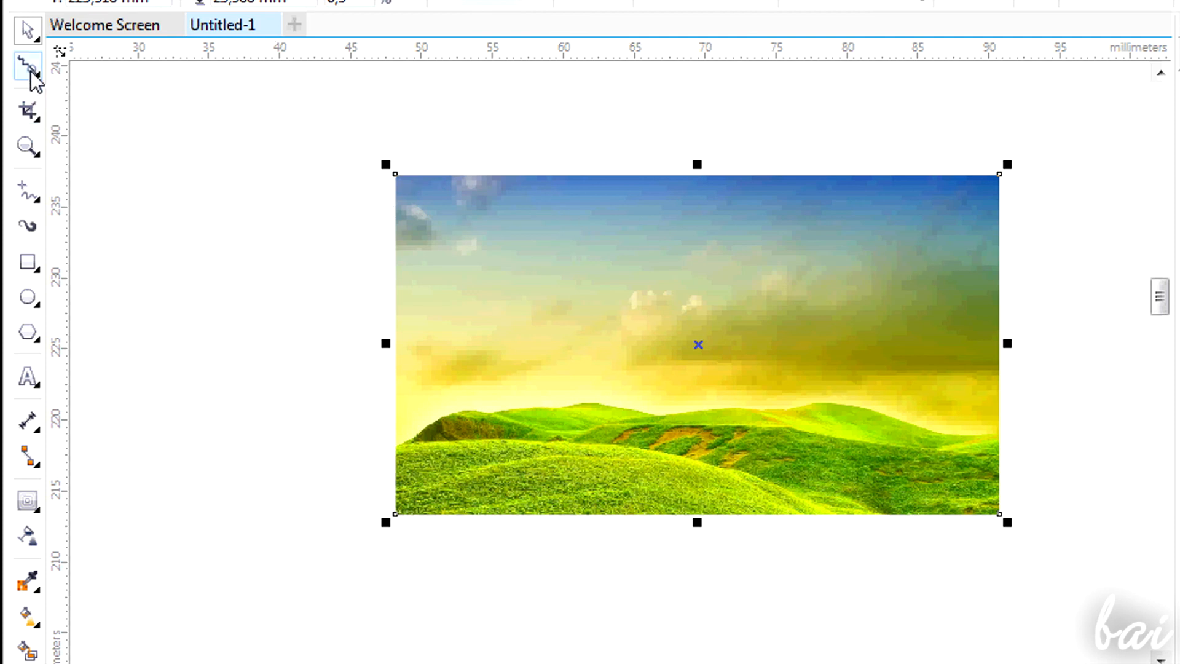
{"action": "left_click", "coordinate": [27, 64]}
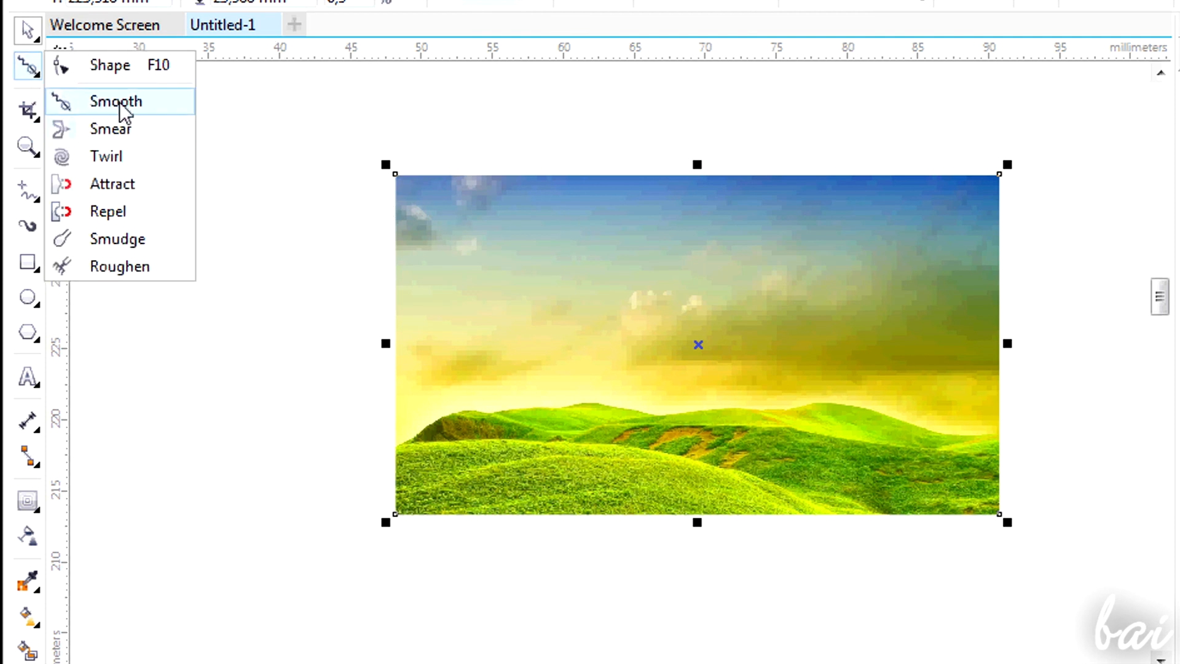
{"action": "left_click", "coordinate": [116, 100]}
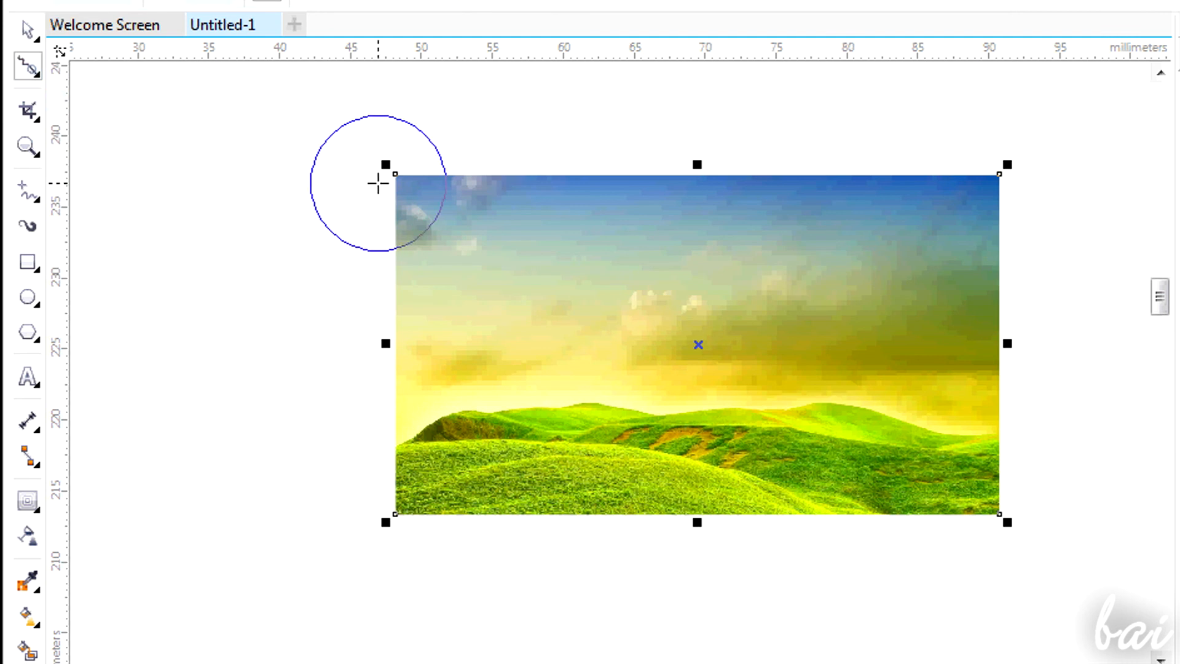
{"action": "mouse_move", "coordinate": [705, 158]}
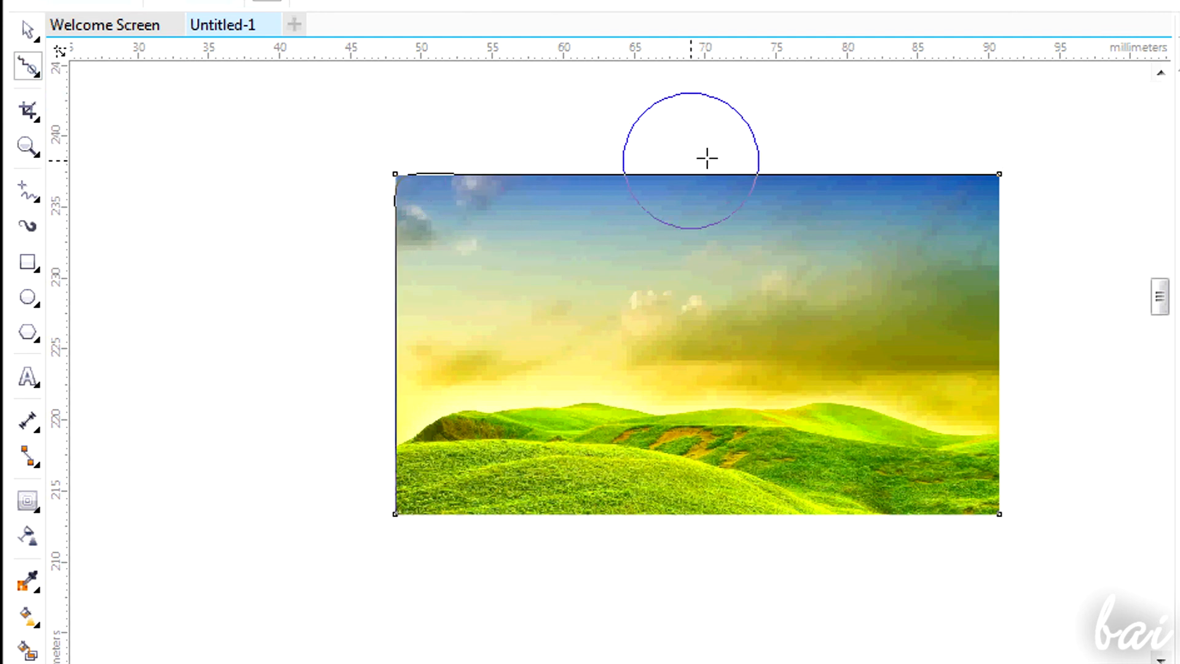
{"action": "mouse_move", "coordinate": [941, 514]}
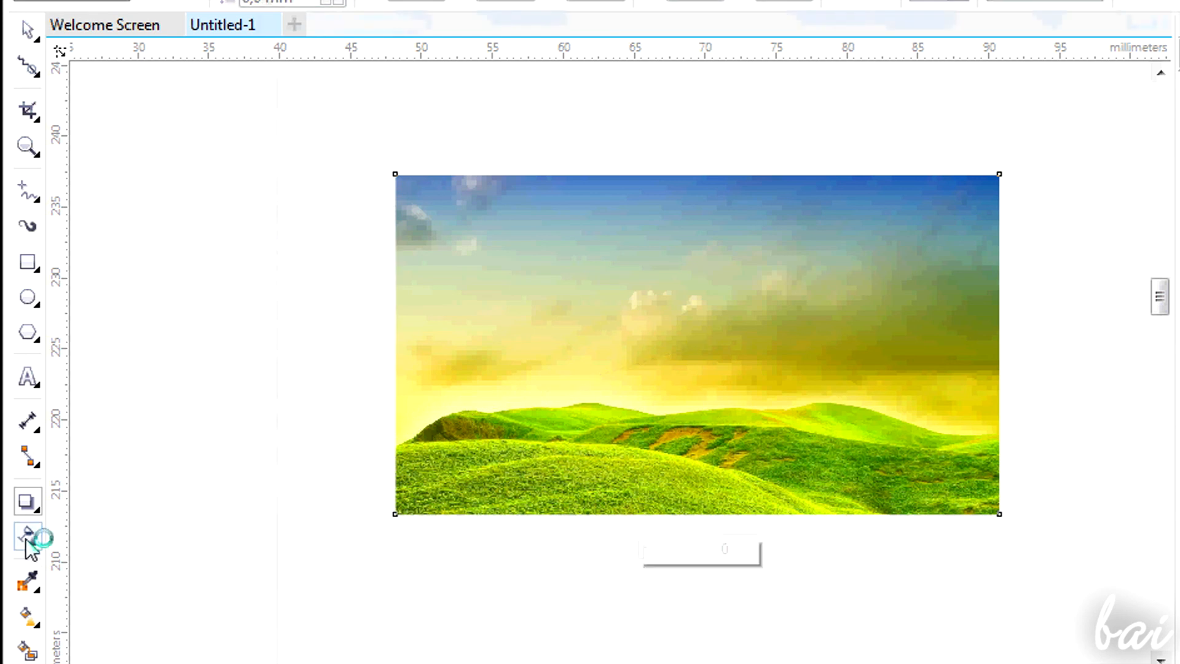
{"action": "left_click", "coordinate": [24, 536]}
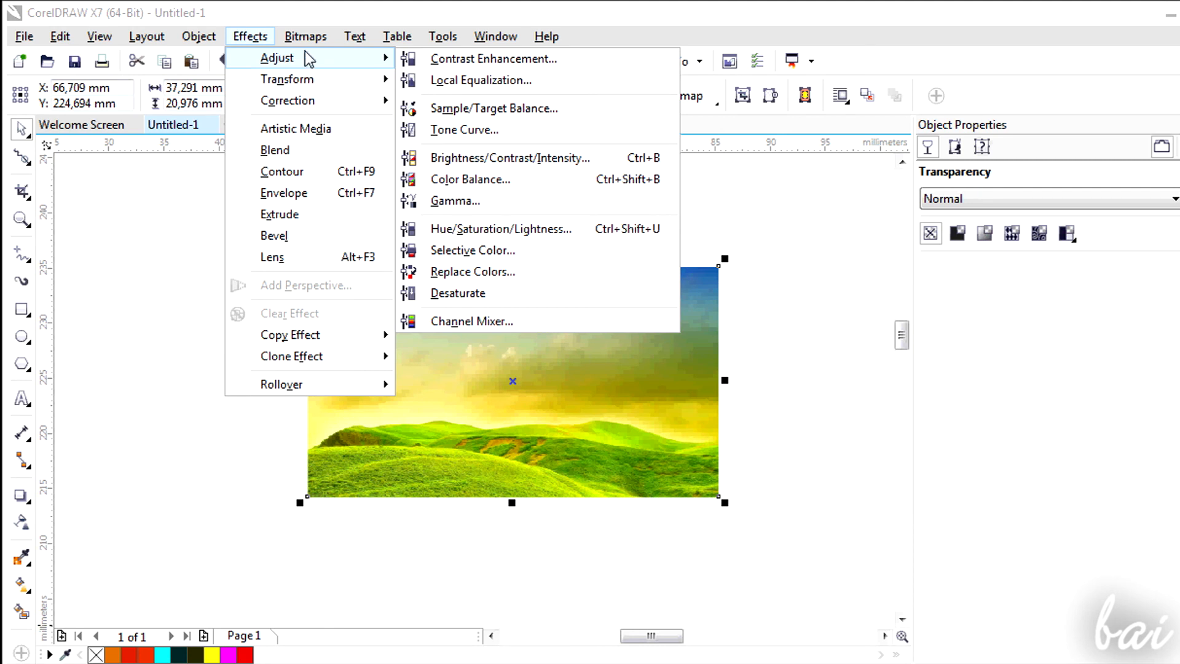
{"action": "left_click", "coordinate": [500, 158]}
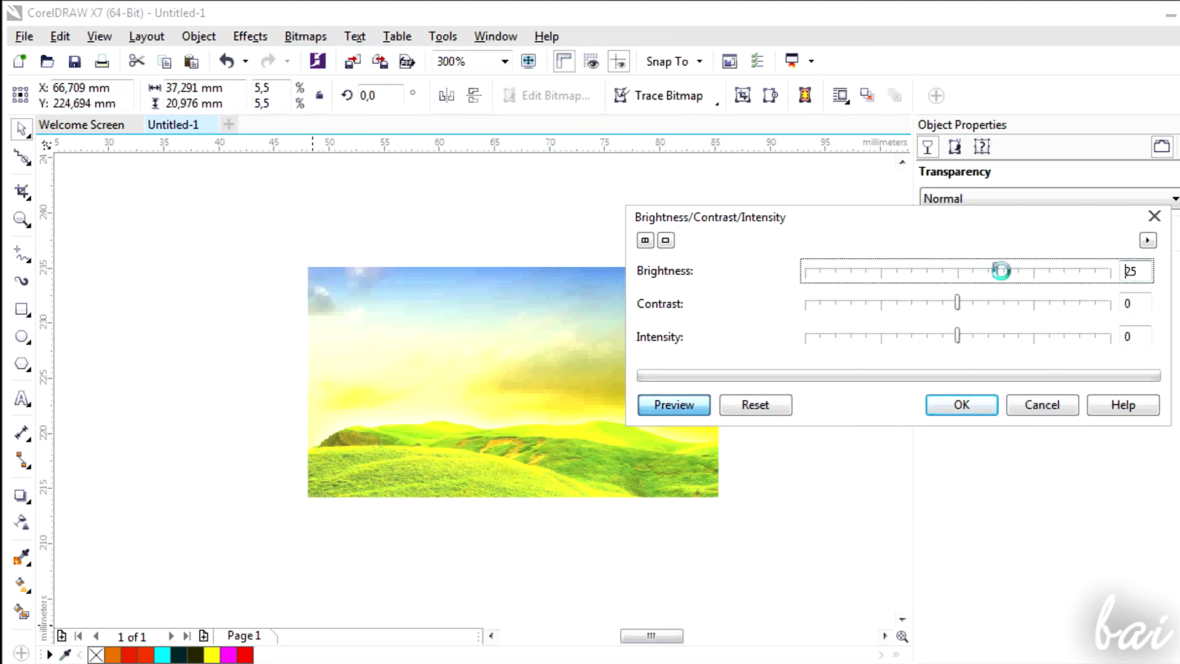
{"action": "left_click", "coordinate": [961, 404]}
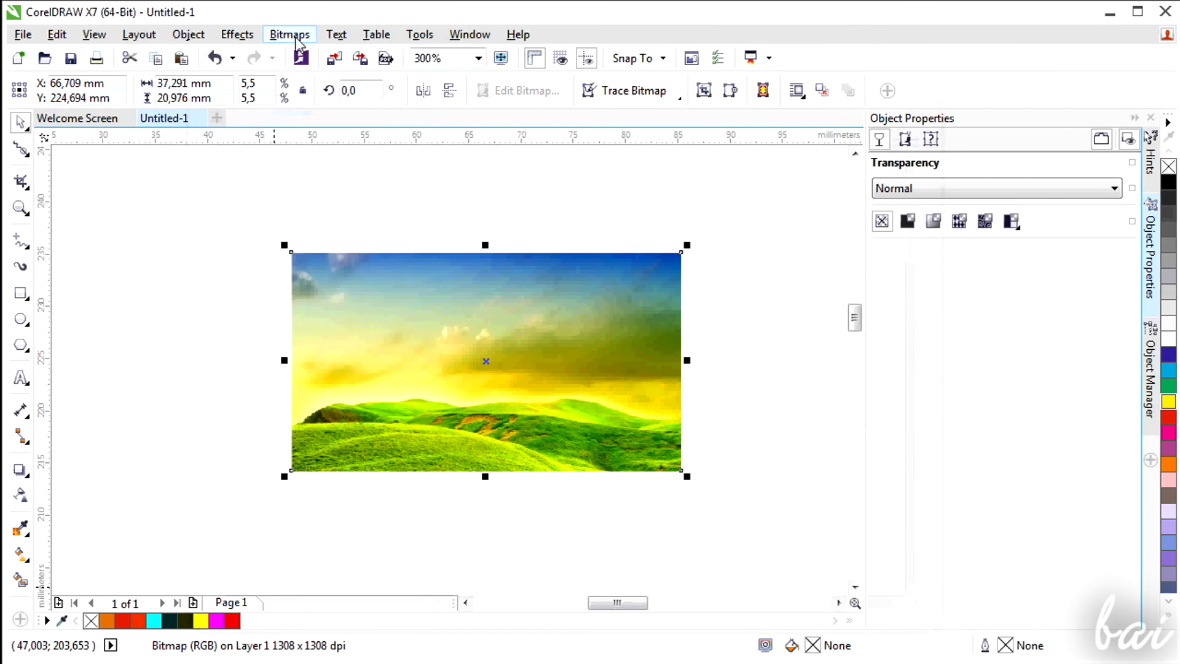
{"action": "left_click", "coordinate": [290, 34]}
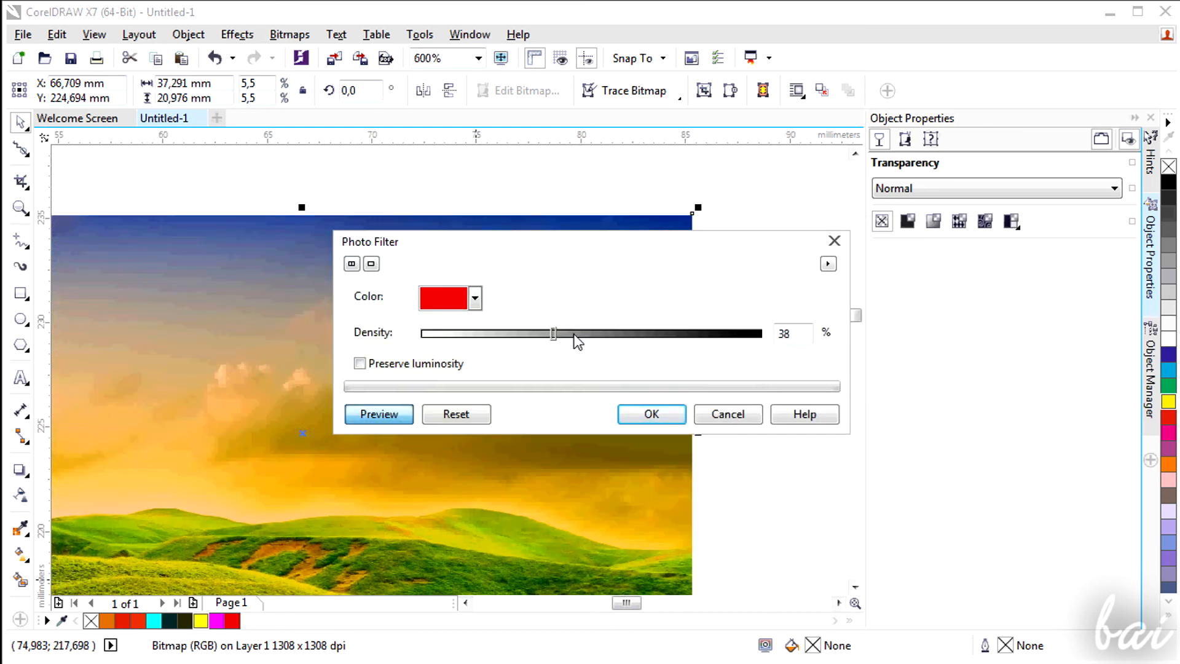
{"action": "left_click_drag", "start_coordinate": [555, 333], "coordinate": [574, 333]}
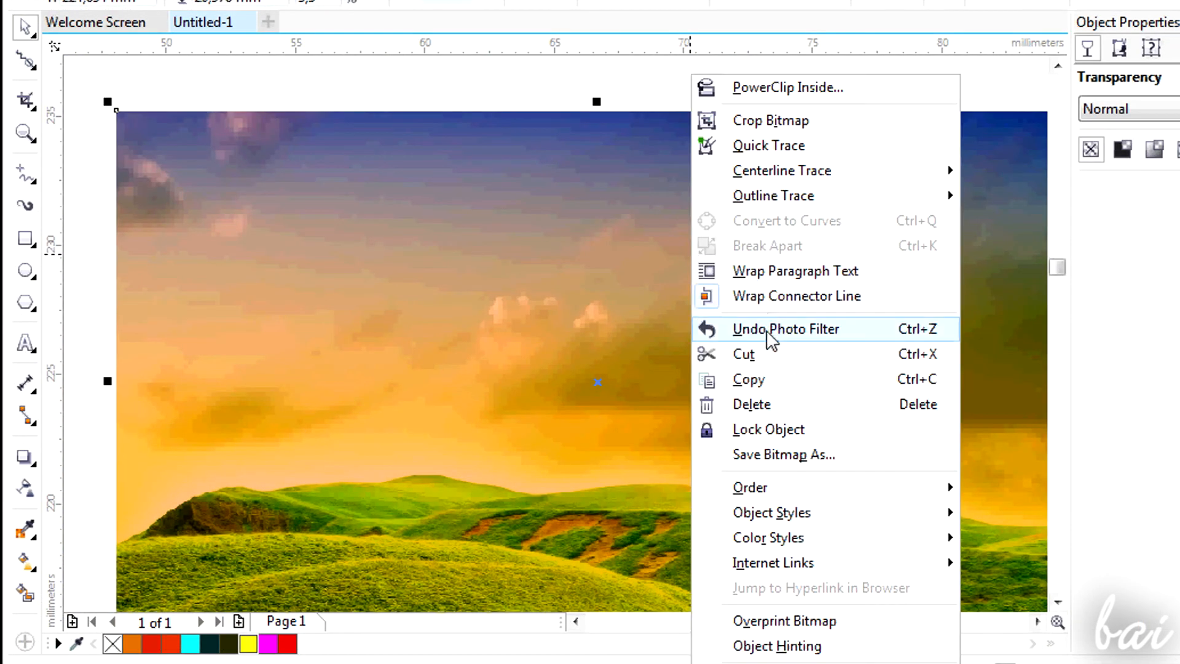
{"action": "left_click", "coordinate": [786, 329]}
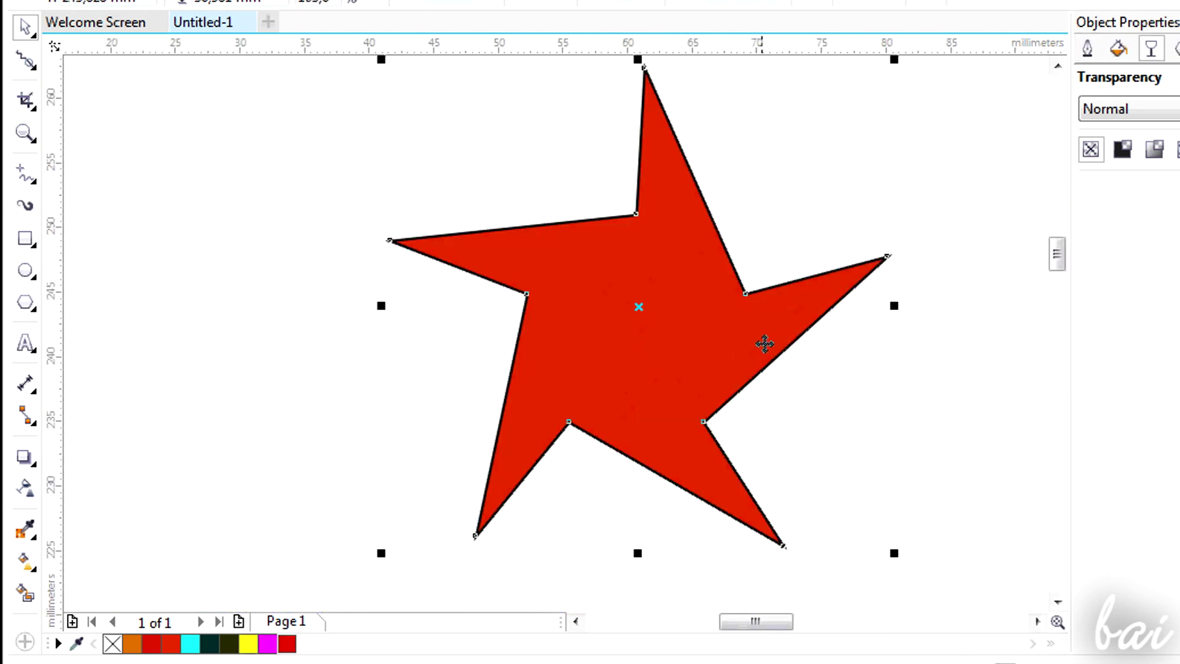
{"action": "mouse_move", "coordinate": [794, 345]}
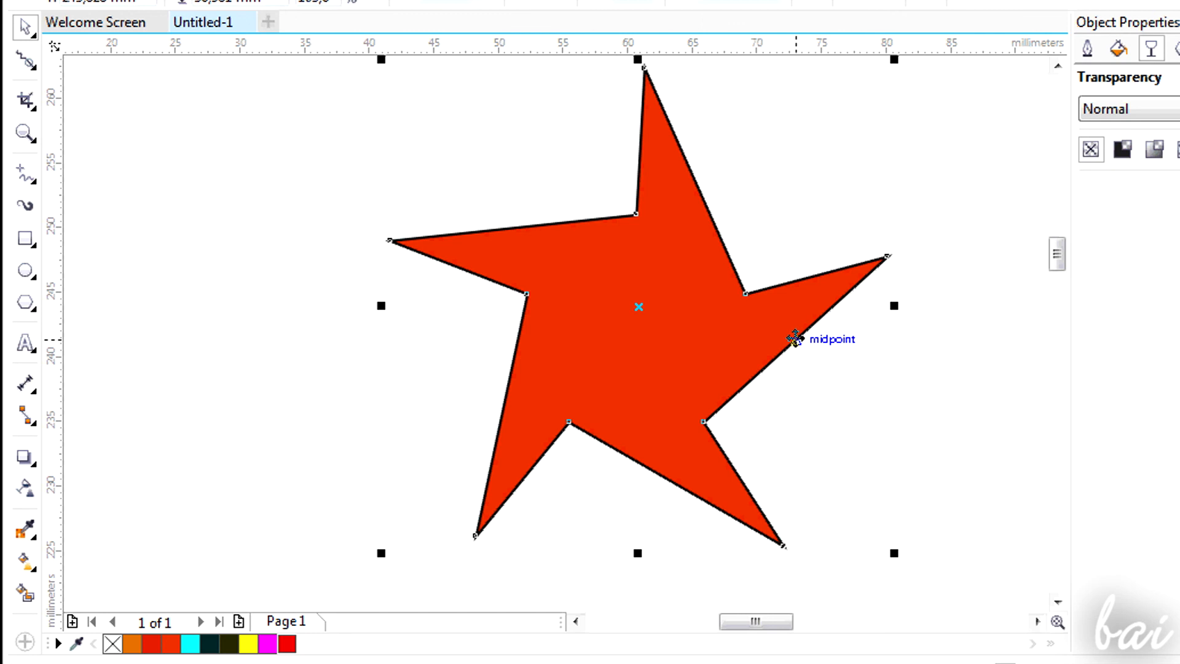
{"action": "mouse_move", "coordinate": [1155, 142]}
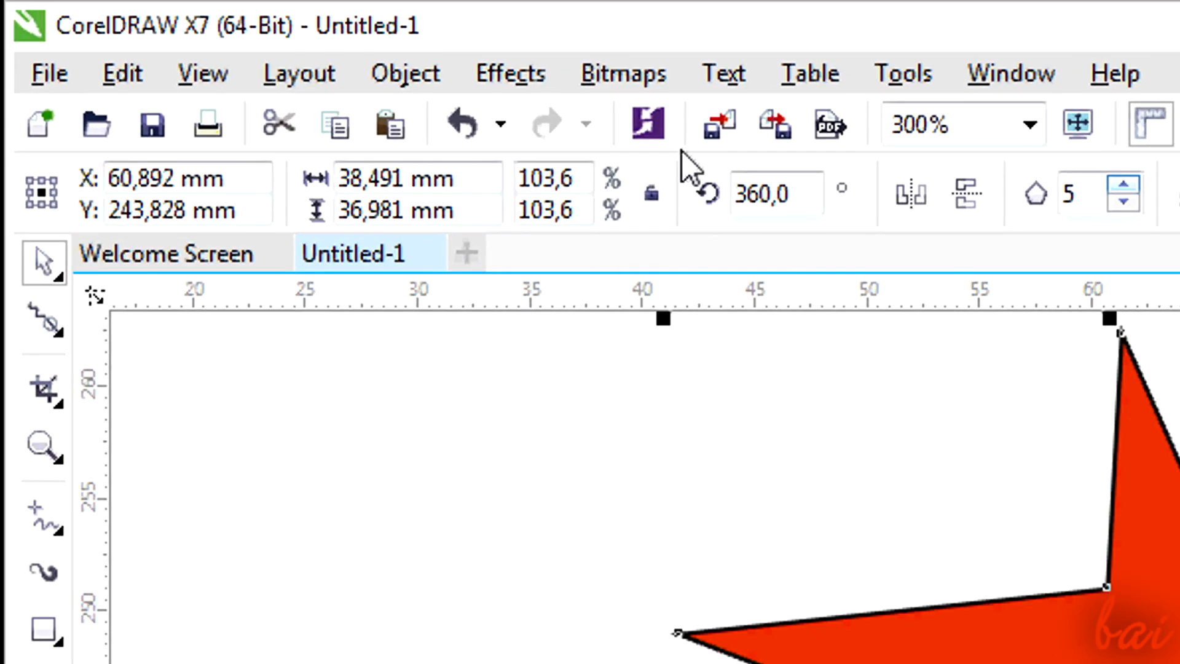
- Convert the red star to a 300 dpi bitmap with Bitmaps > Convert to Bitmap
{"action": "left_click", "coordinate": [624, 72]}
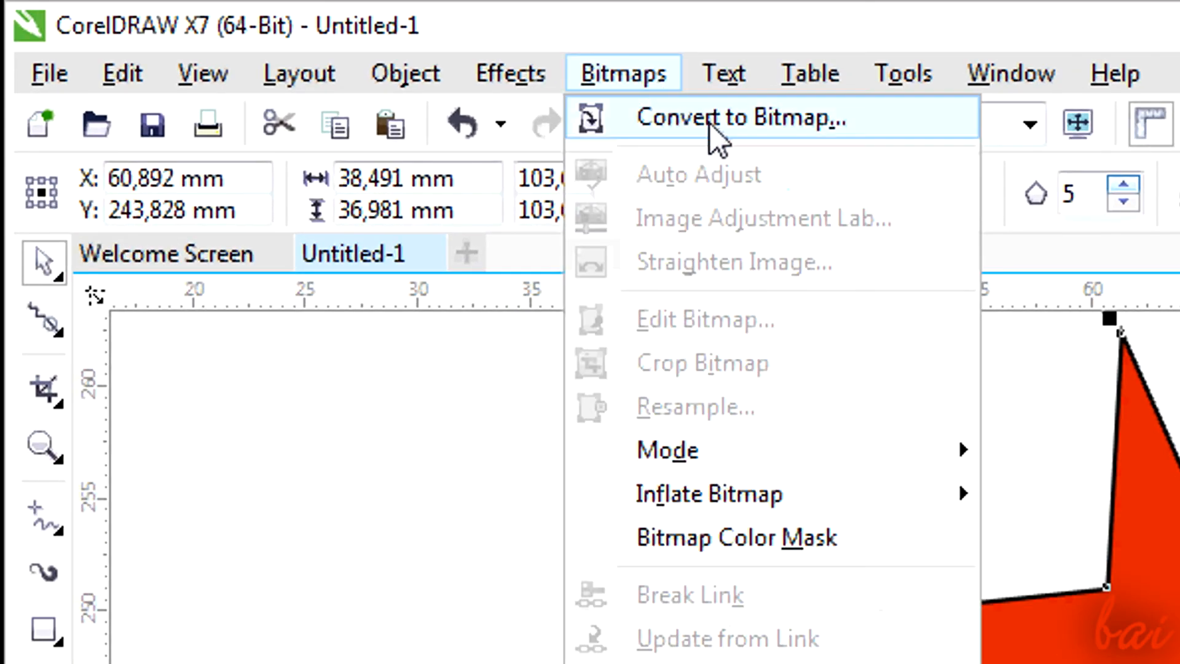
{"action": "left_click", "coordinate": [739, 118]}
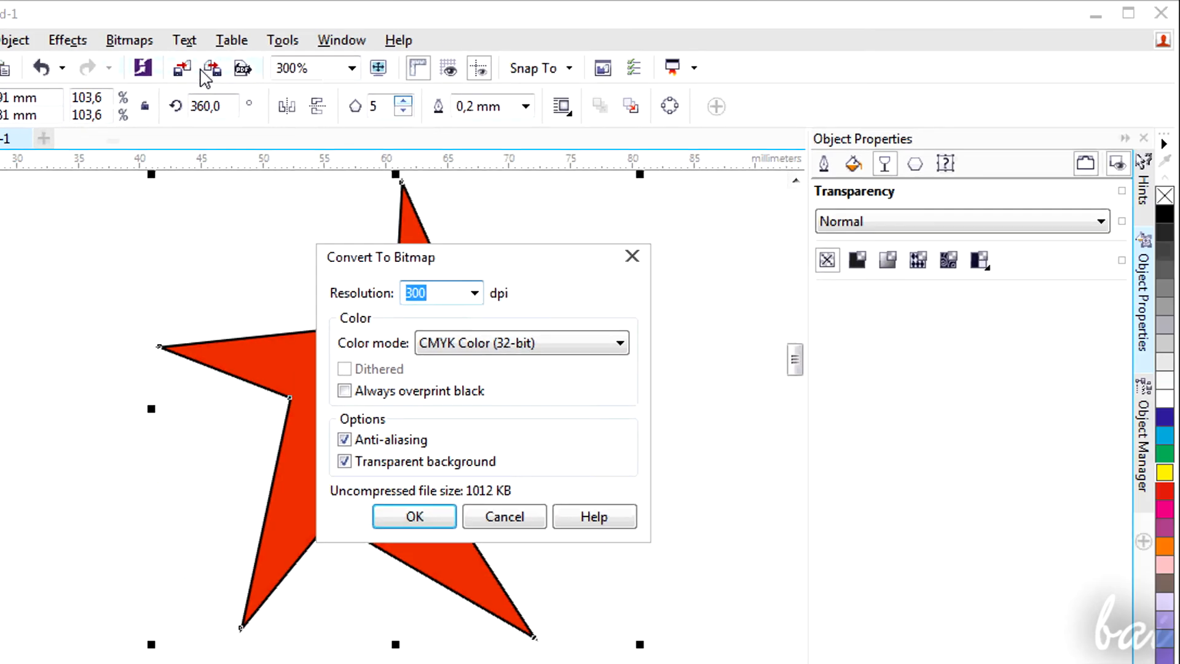
{"action": "left_click", "coordinate": [414, 516]}
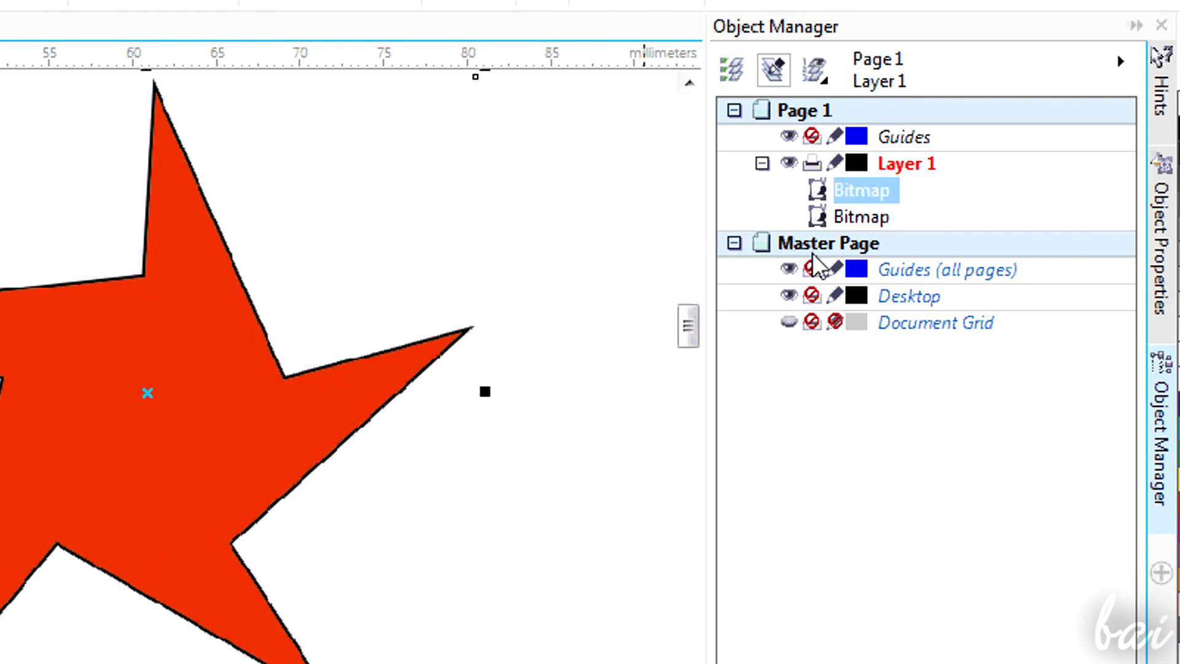
{"action": "left_click", "coordinate": [128, 39]}
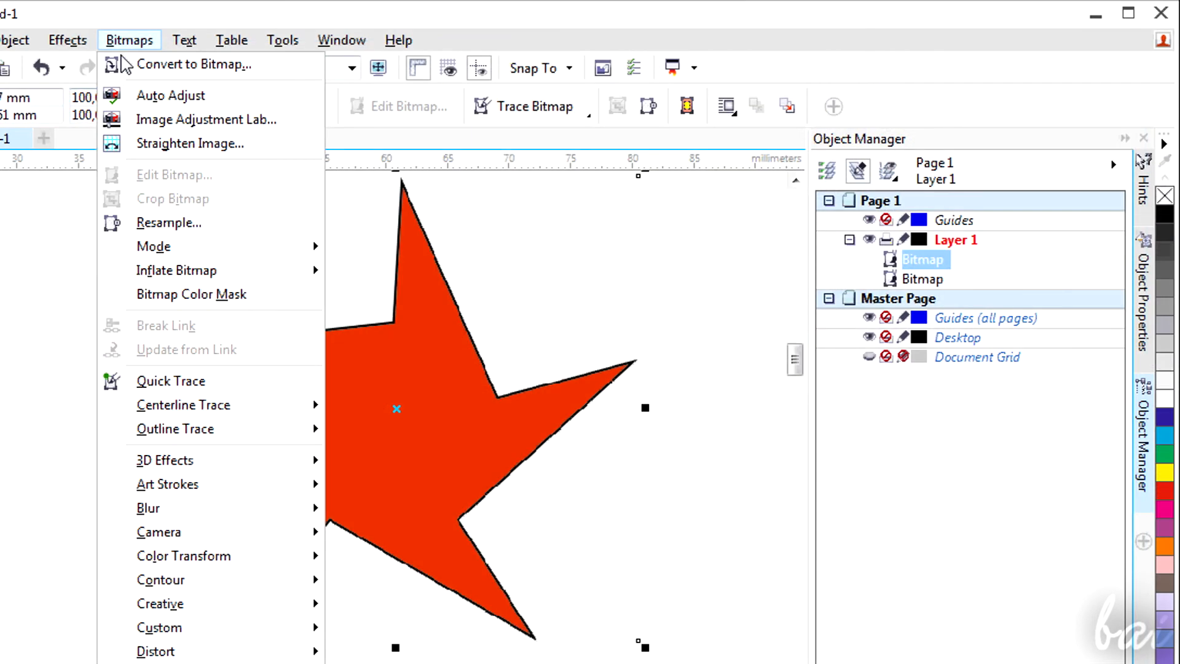
{"action": "mouse_move", "coordinate": [157, 627]}
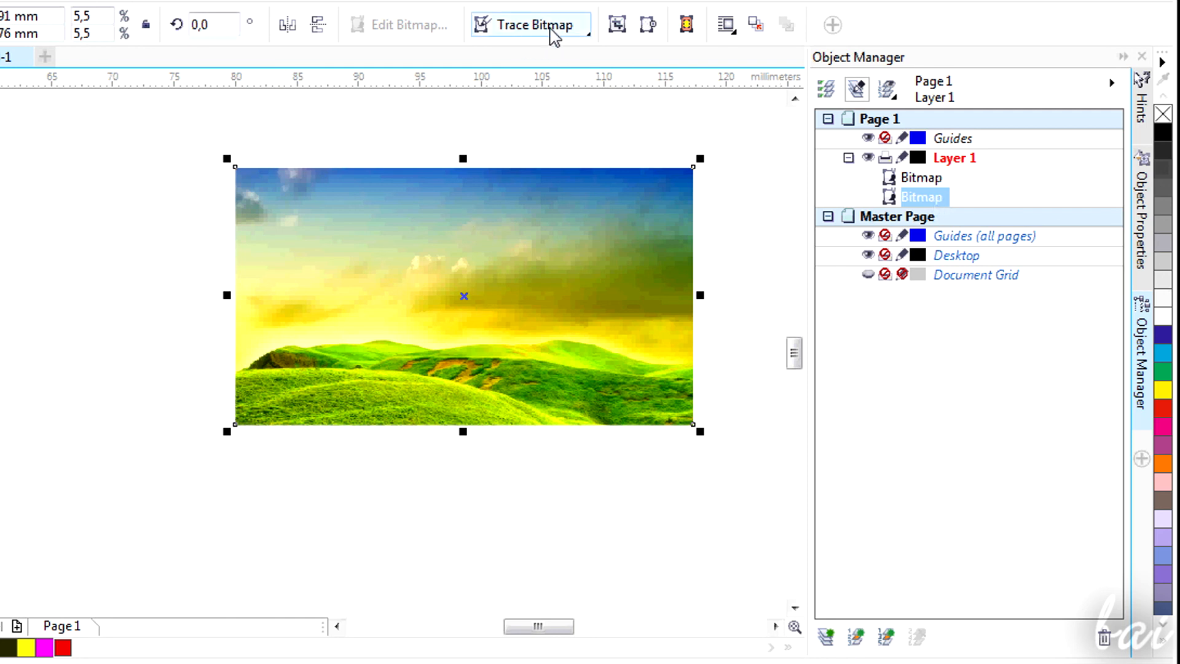
- Quick Trace the landscape bitmap into vector shapes, keeping its original size
{"action": "left_click", "coordinate": [536, 25]}
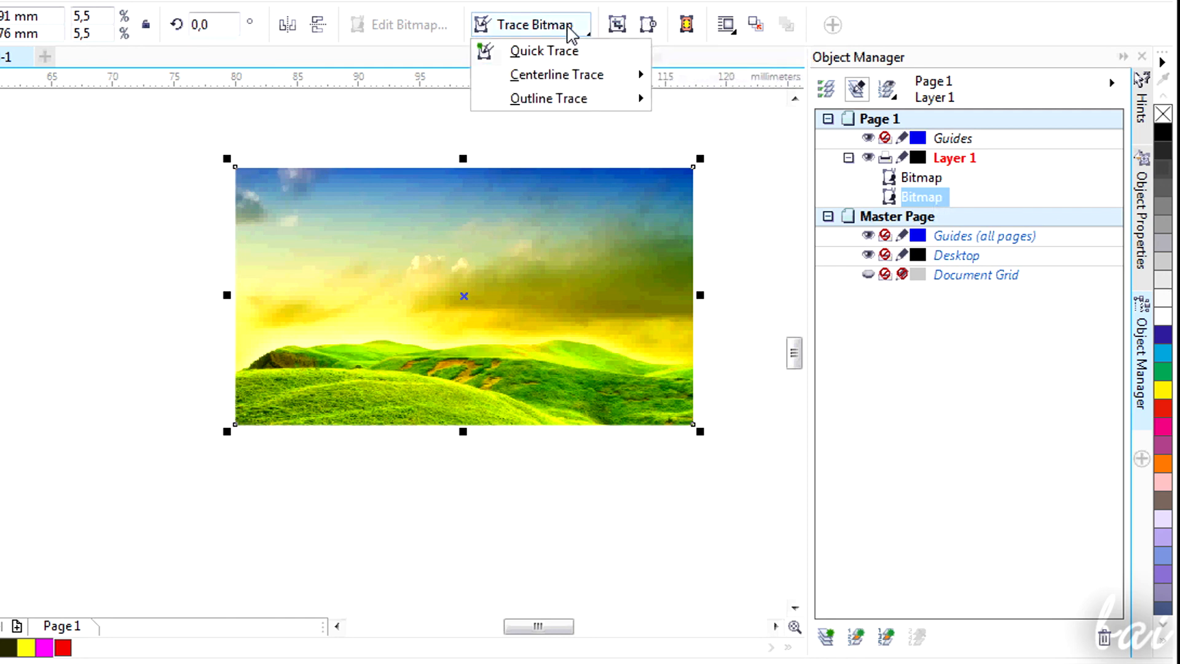
{"action": "left_click", "coordinate": [541, 52]}
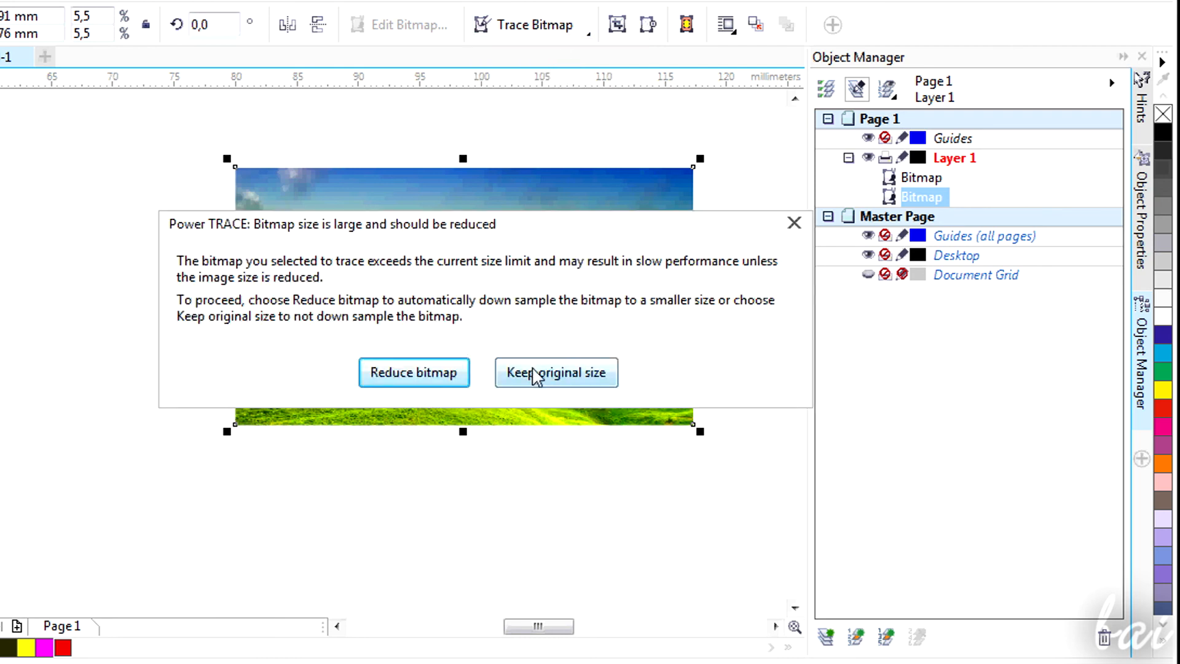
{"action": "left_click", "coordinate": [555, 373]}
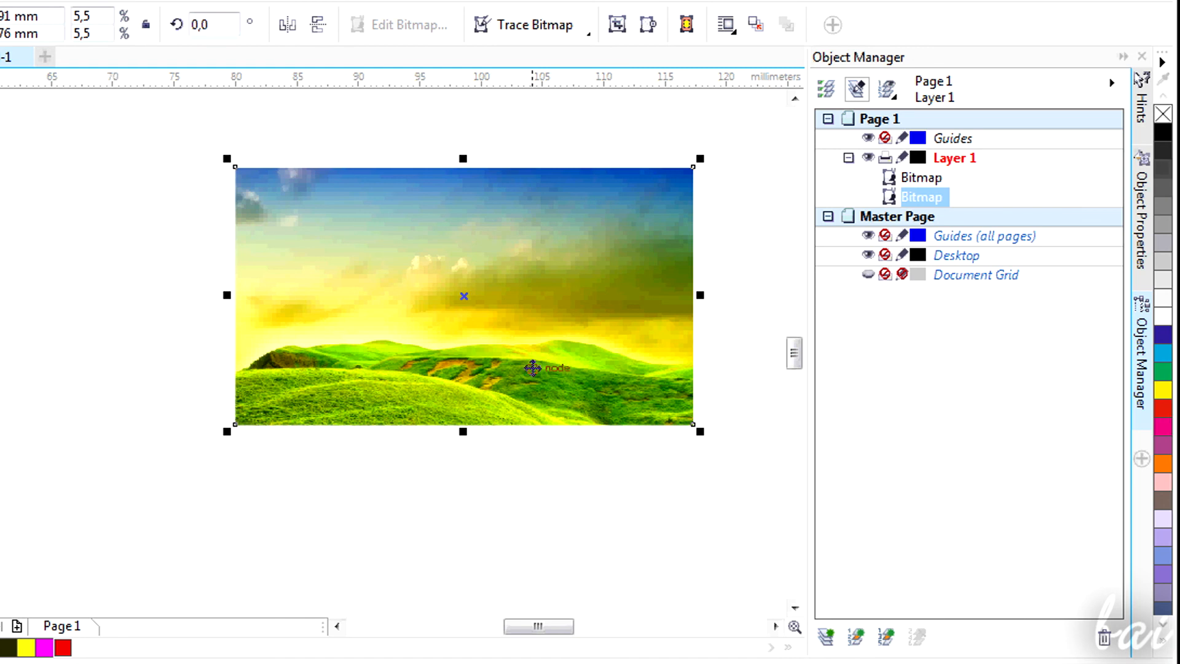
{"action": "left_click", "coordinate": [526, 23]}
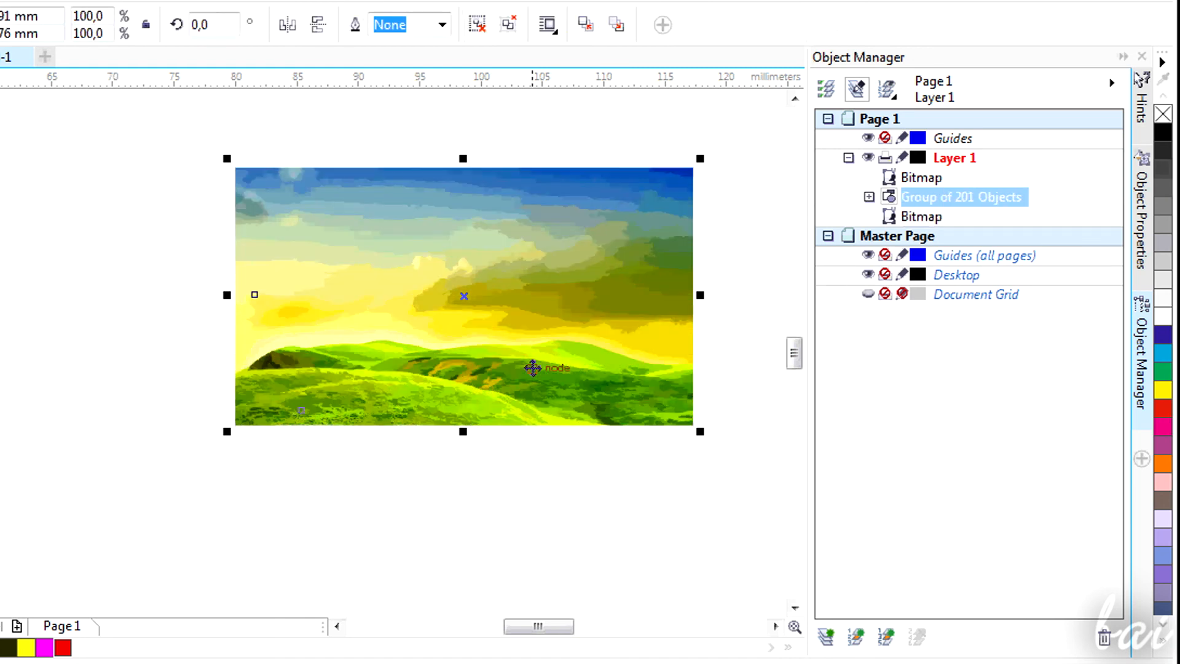
{"action": "mouse_move", "coordinate": [575, 345]}
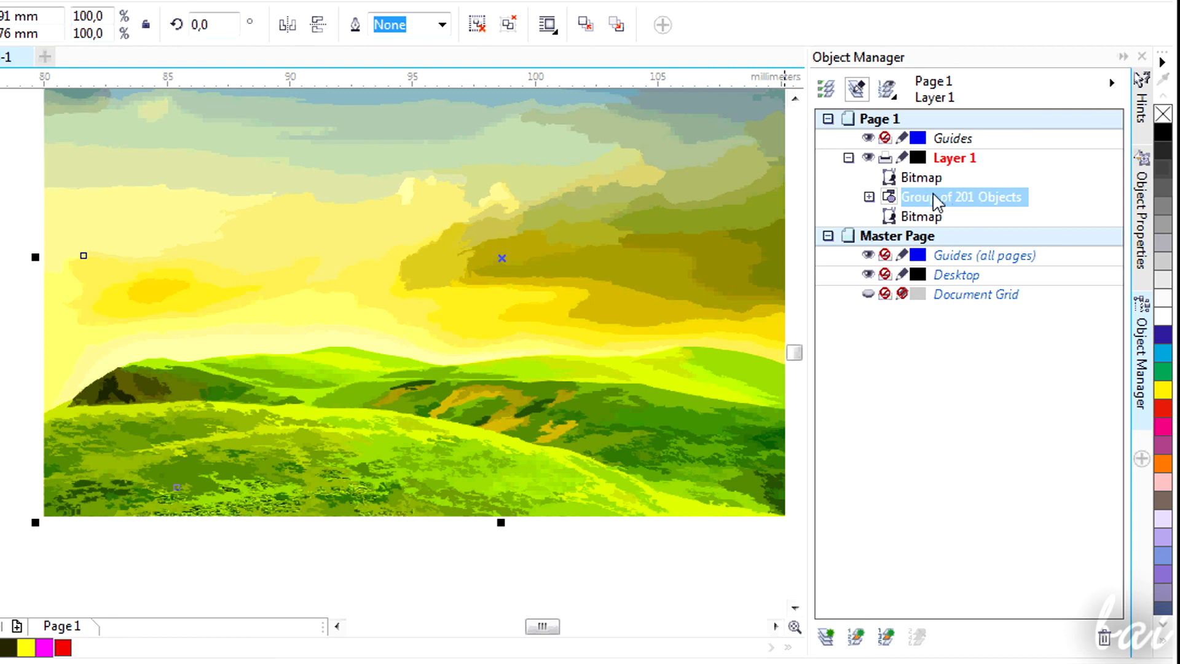
- Expand the traced group of 201 curves in Object Manager and select one curve
{"action": "left_click", "coordinate": [868, 197]}
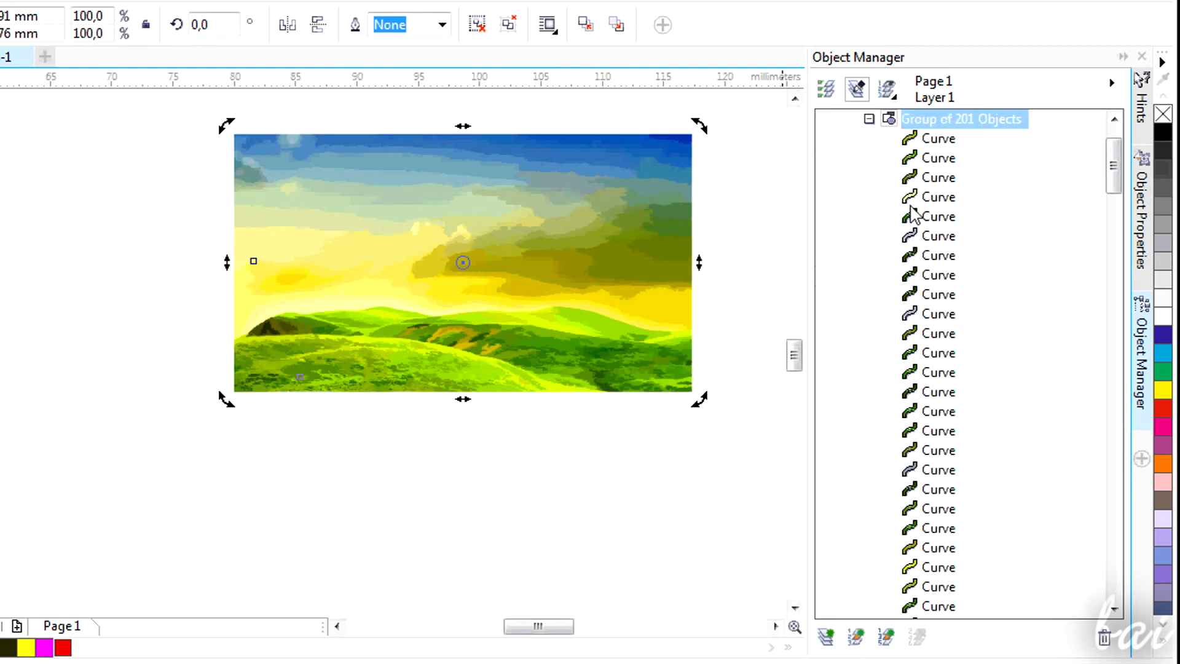
{"action": "left_click", "coordinate": [939, 295]}
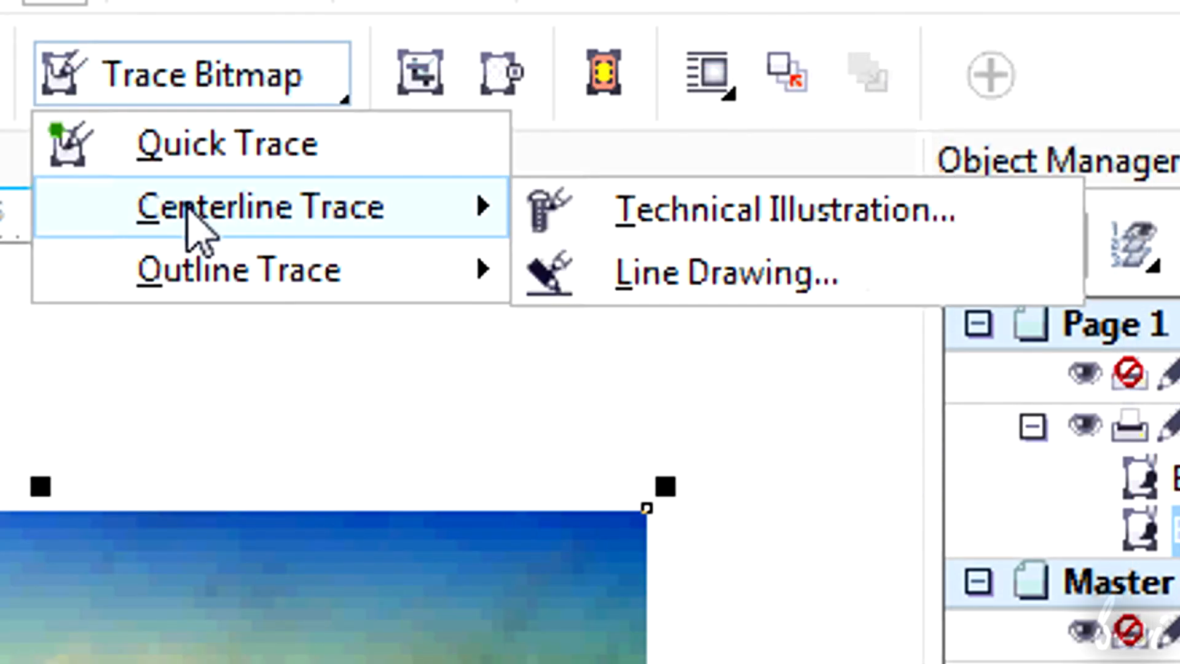
{"action": "mouse_move", "coordinate": [236, 271]}
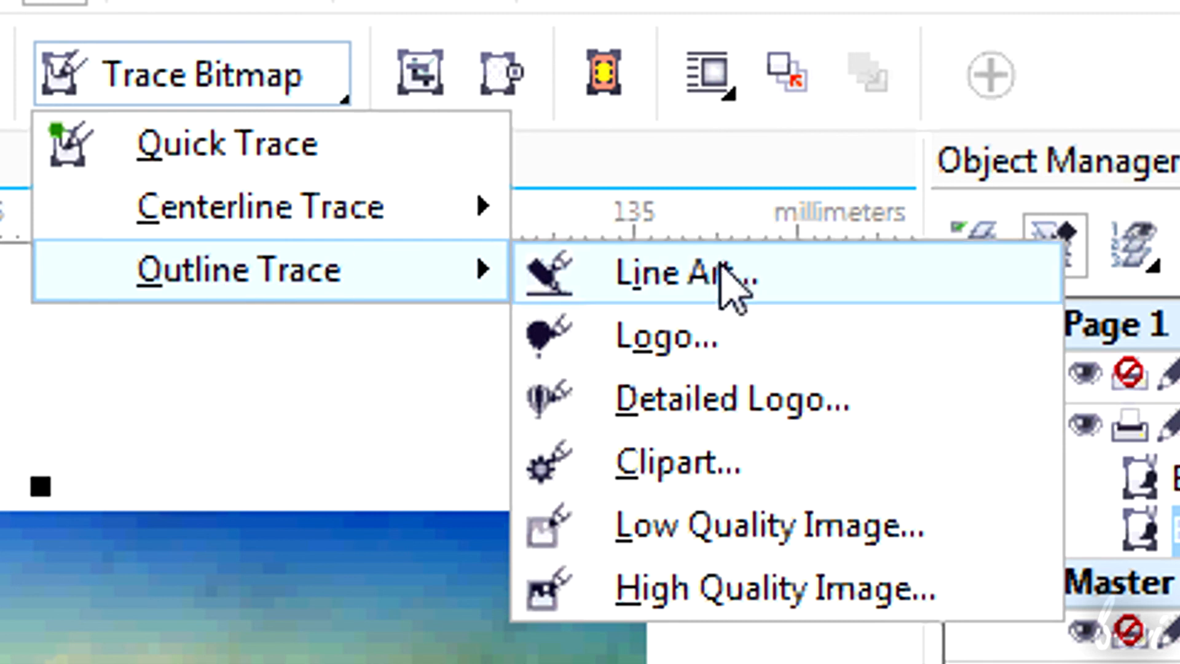
{"action": "left_click", "coordinate": [664, 279]}
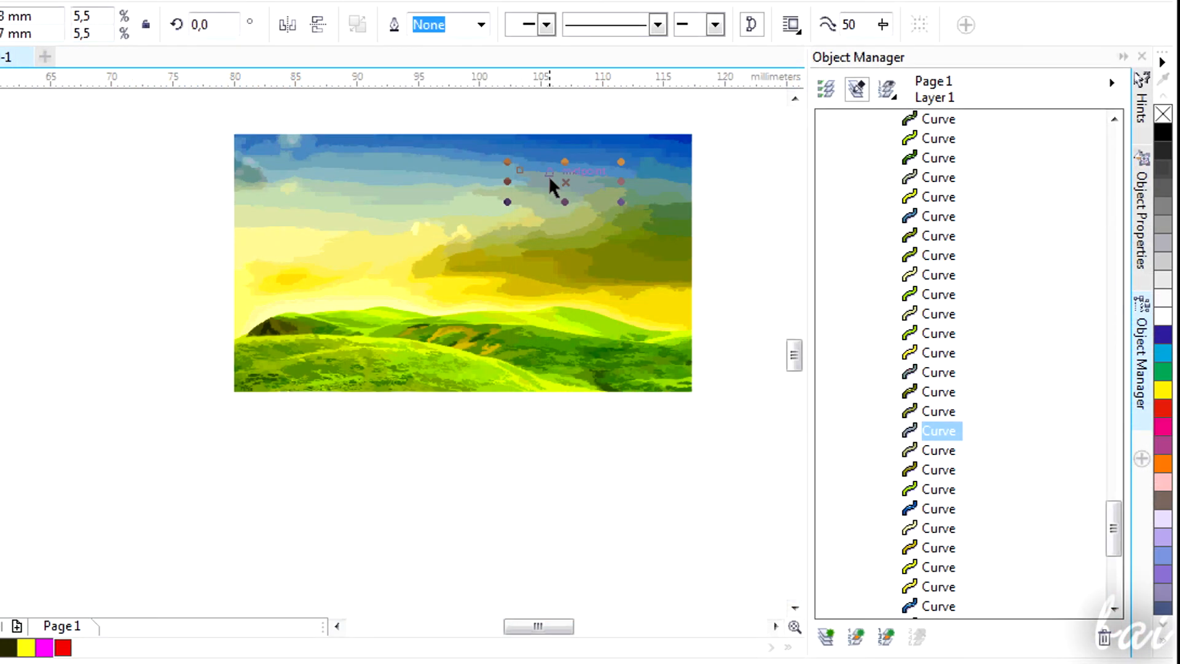